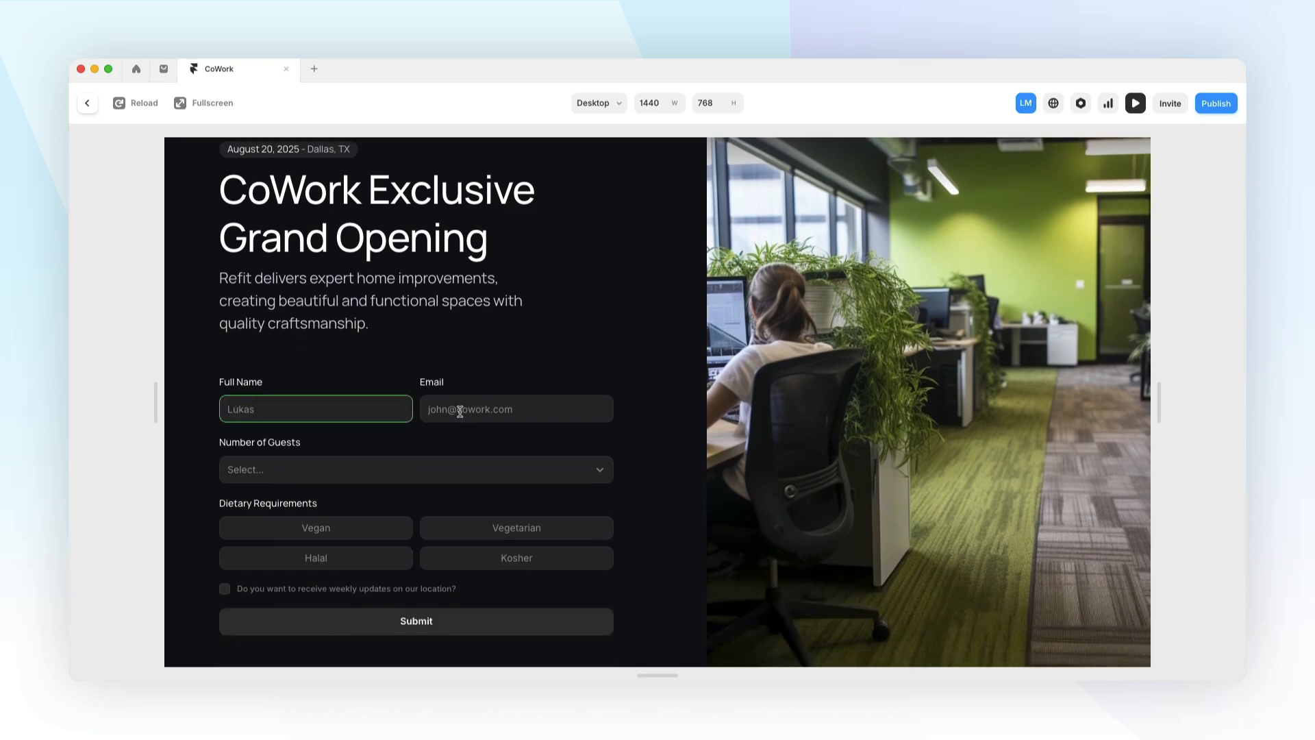
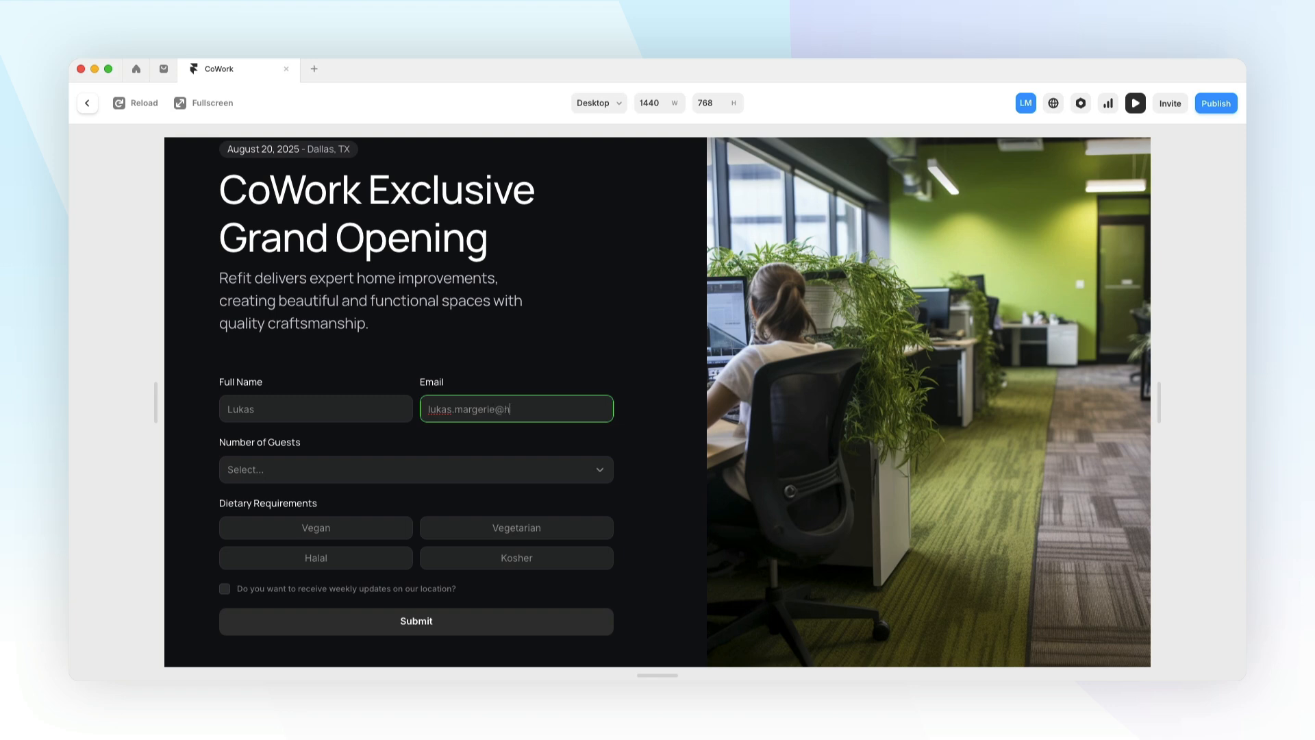
Step: Submit a test RSVP with name lukas, an email, 2-5 Guests and Kosher diet
left_click(415, 469)
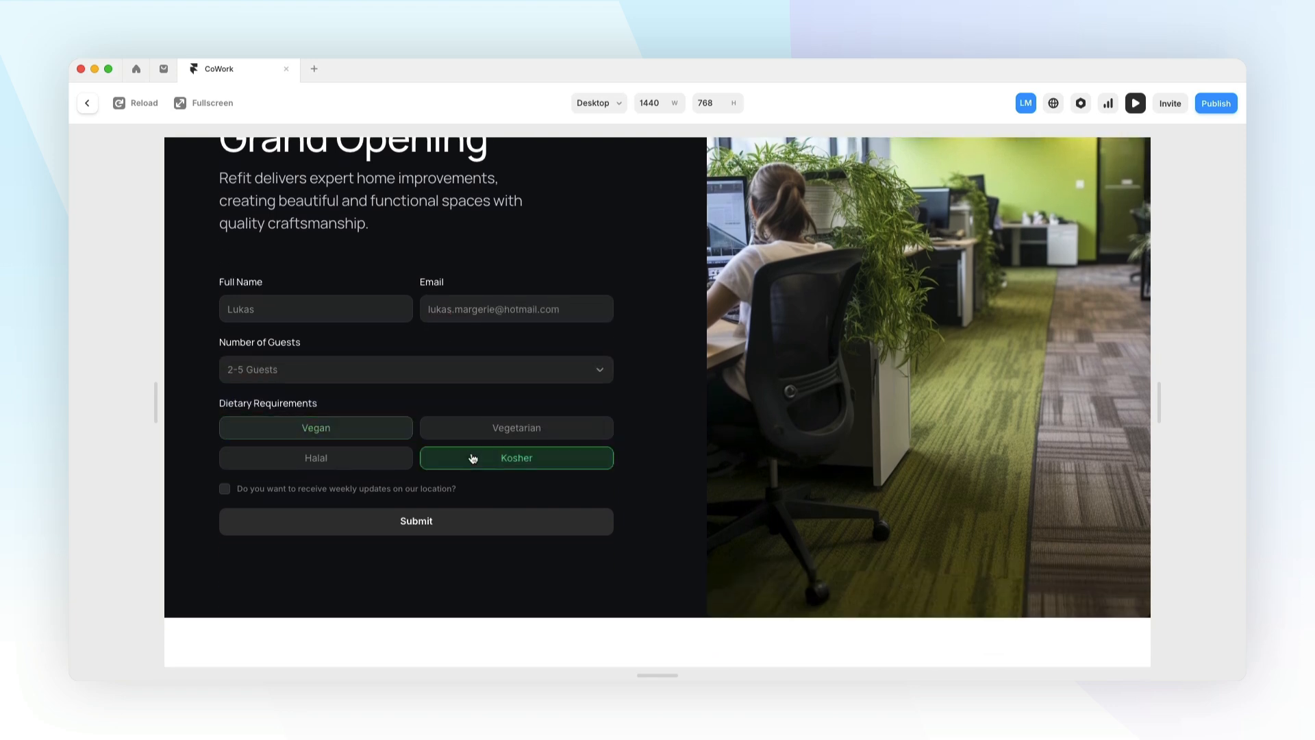
left_click(415, 521)
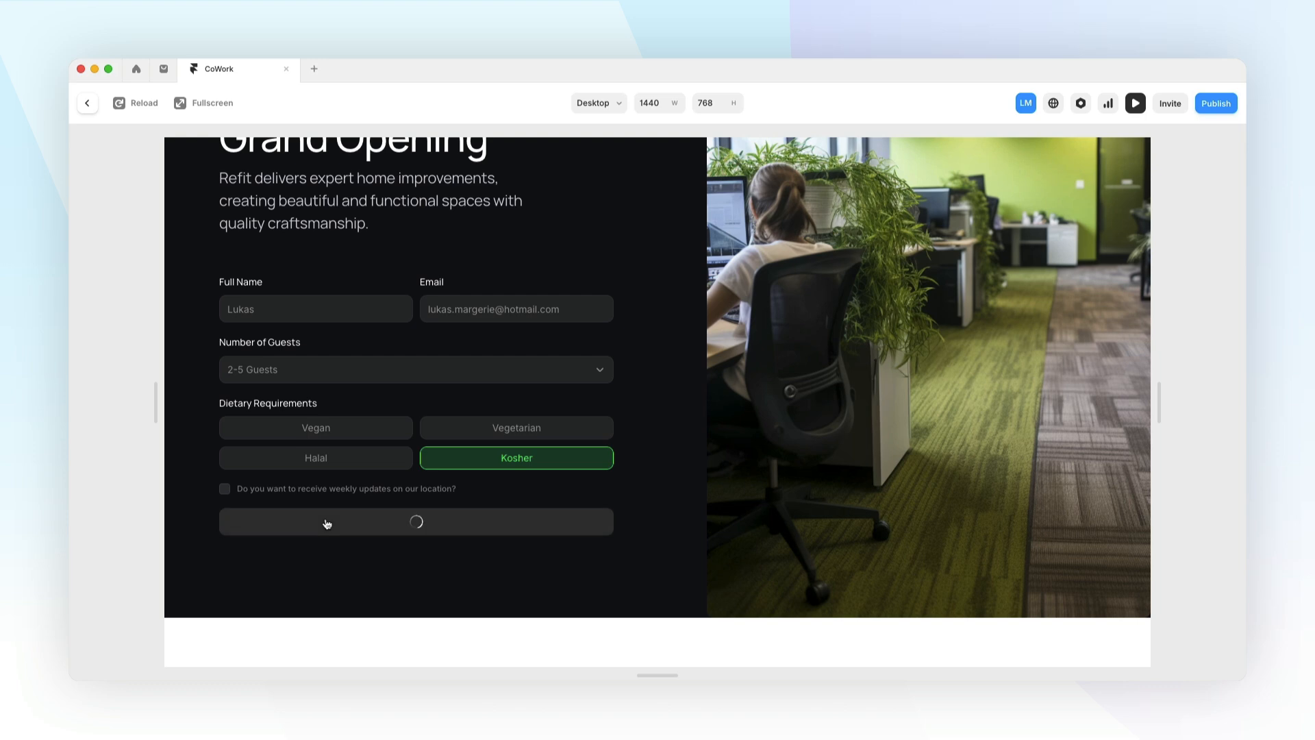
left_click(416, 521)
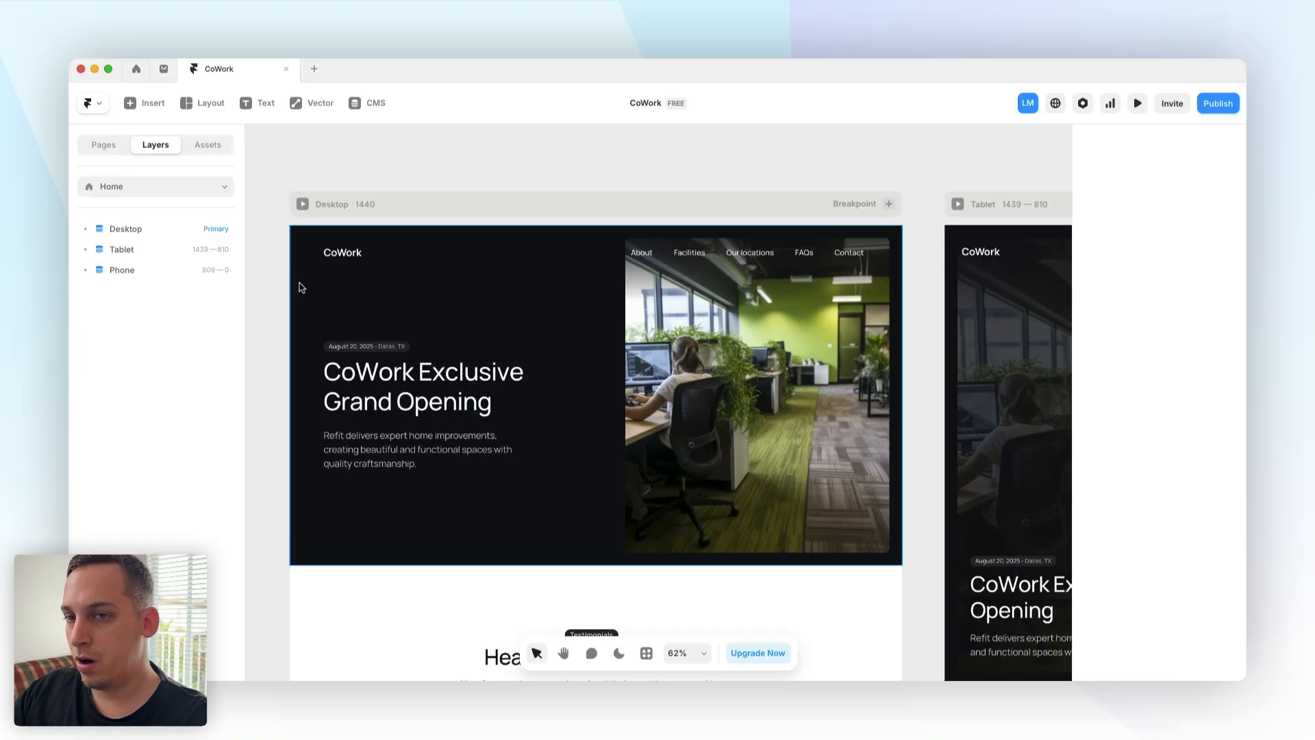
mouse_move(279, 266)
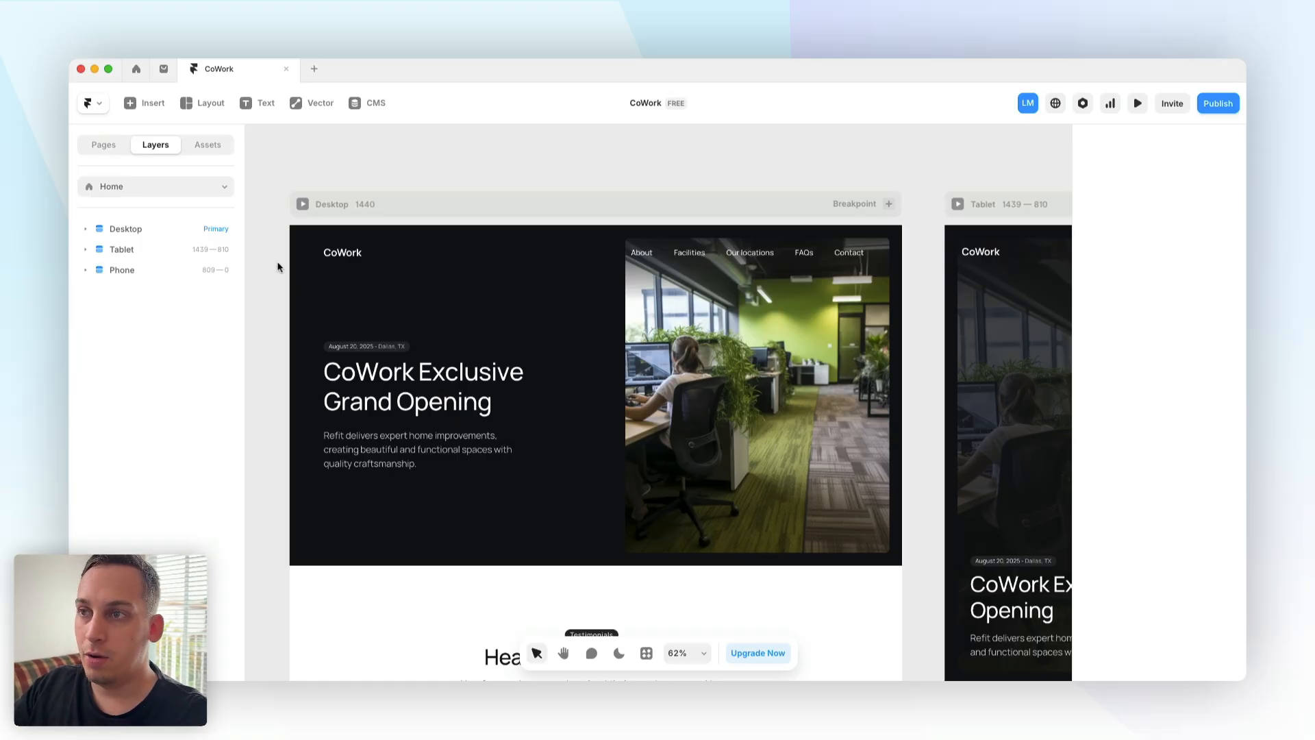
mouse_move(269, 264)
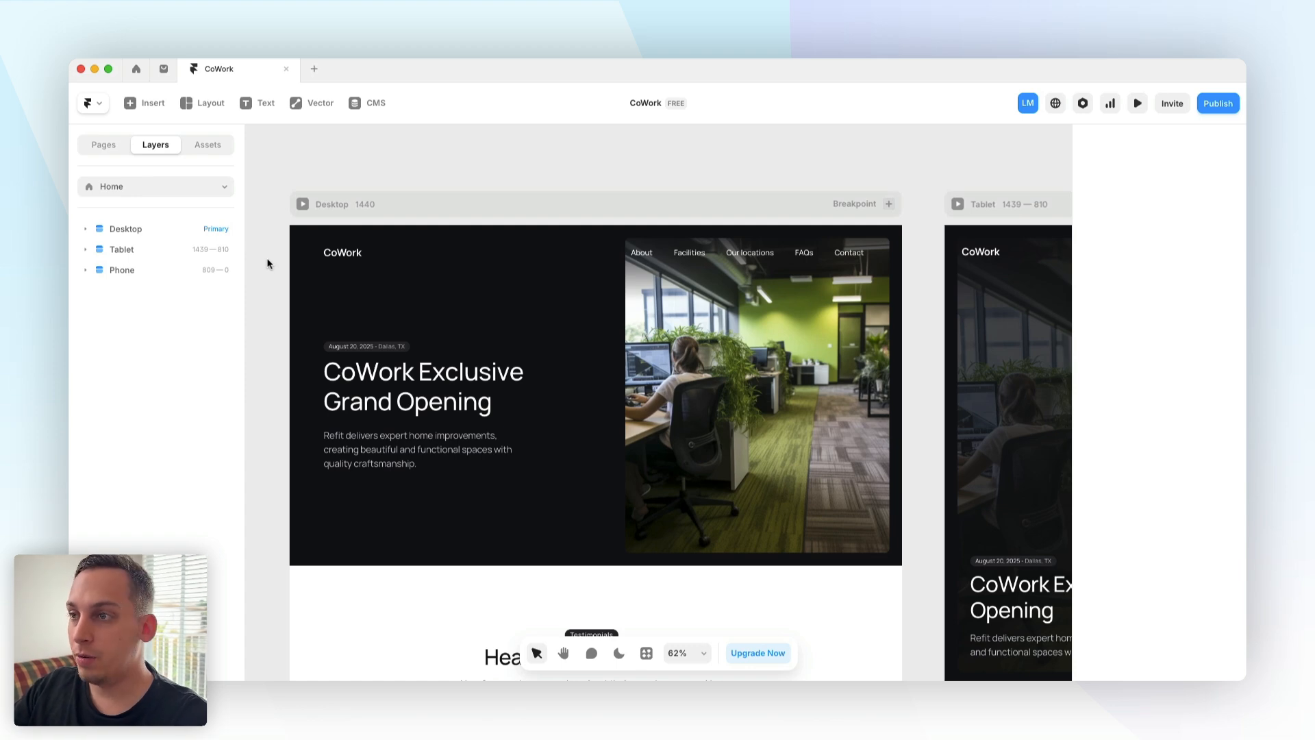
mouse_move(280, 315)
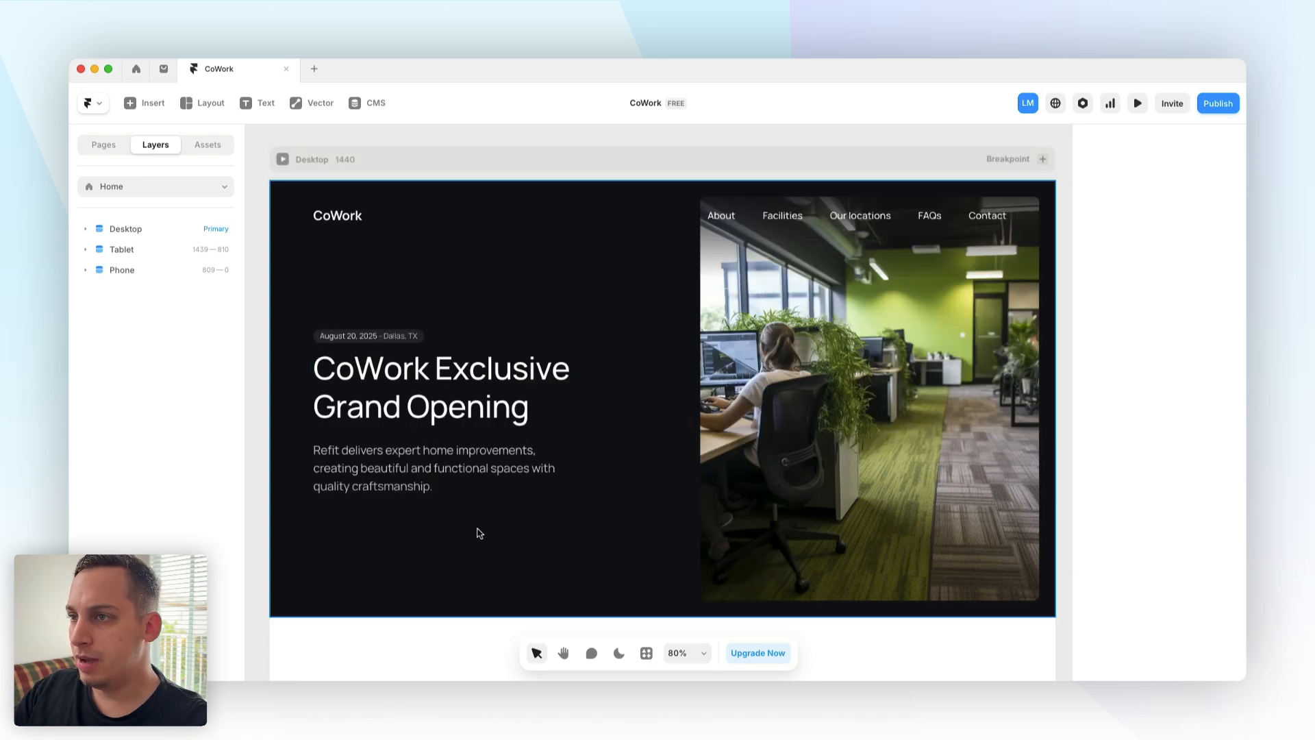
left_click(446, 487)
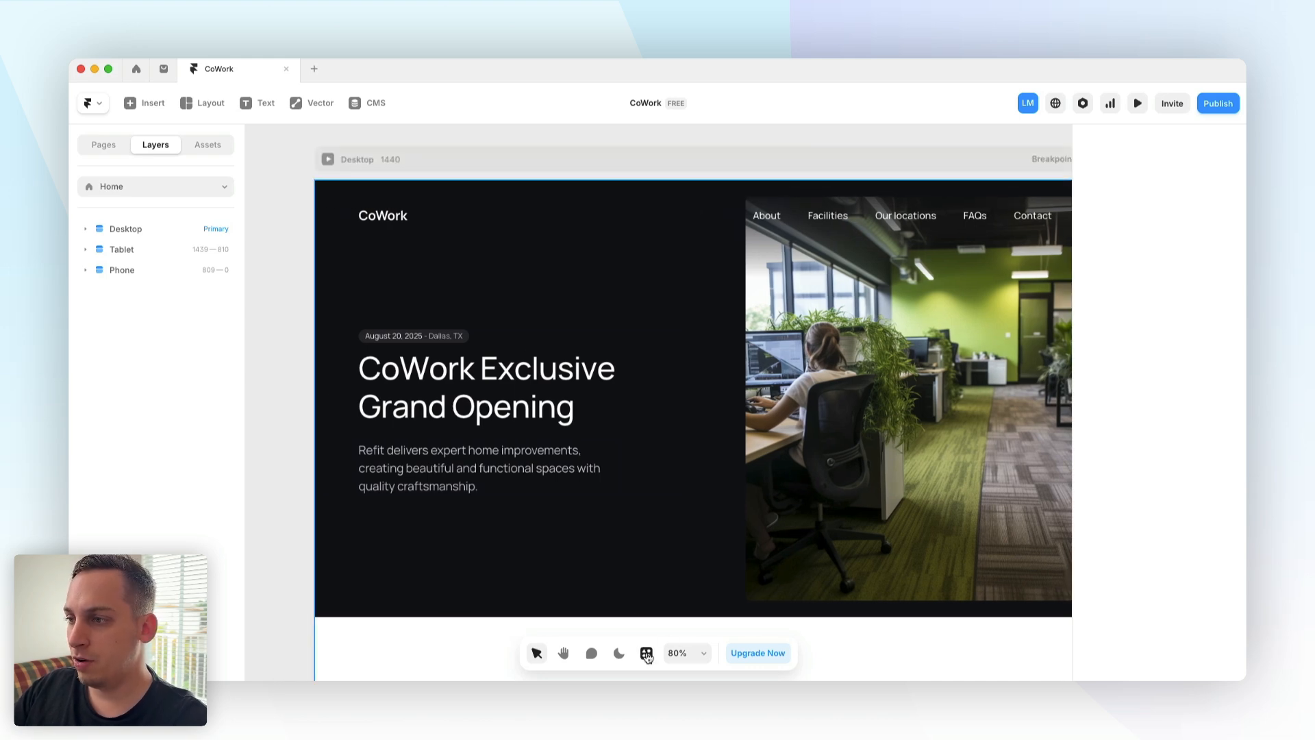
Step: Insert a new FramerForms single-page form into the hero section
left_click(647, 653)
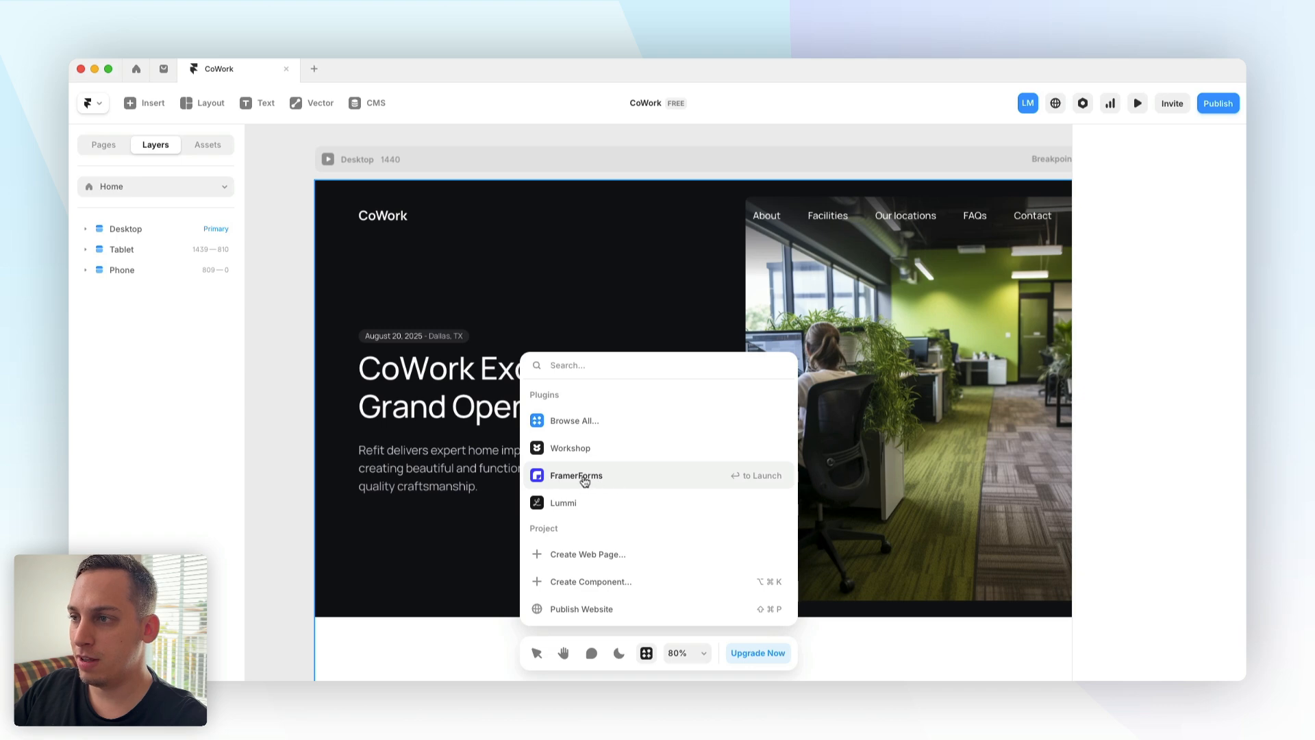
left_click(575, 475)
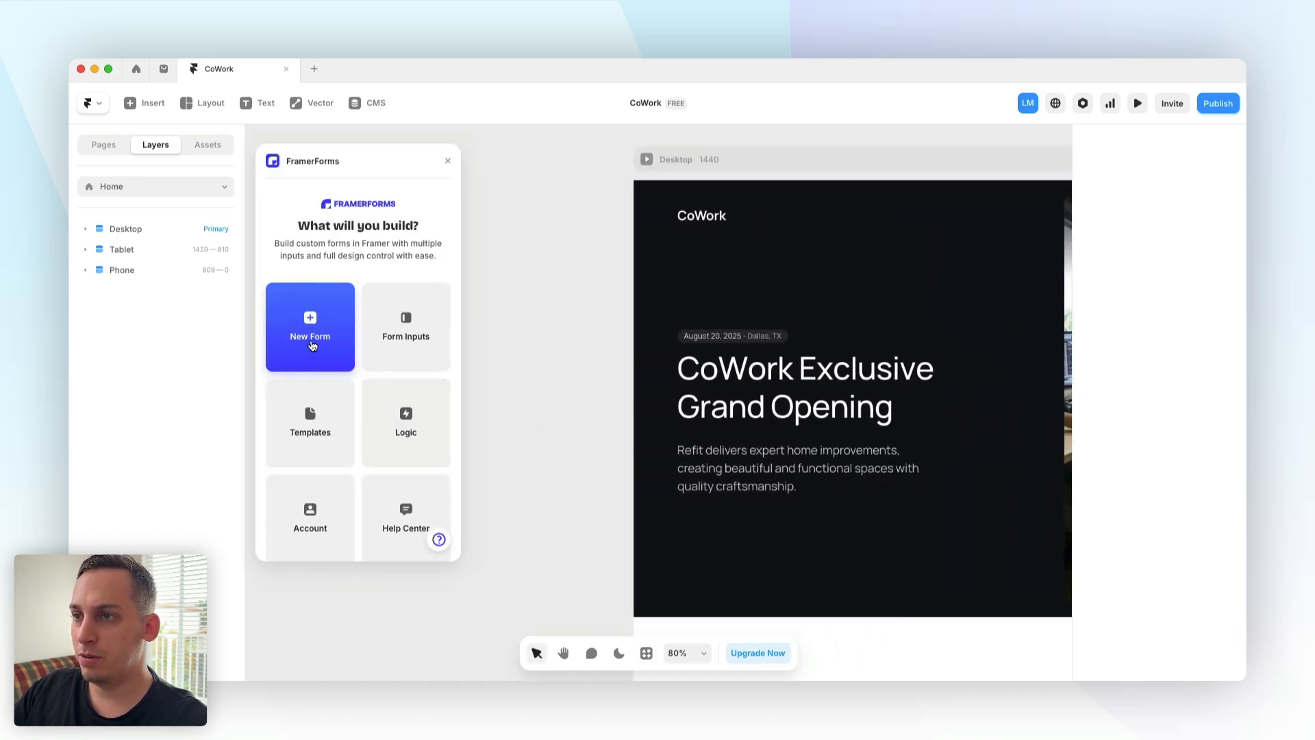
left_click(309, 327)
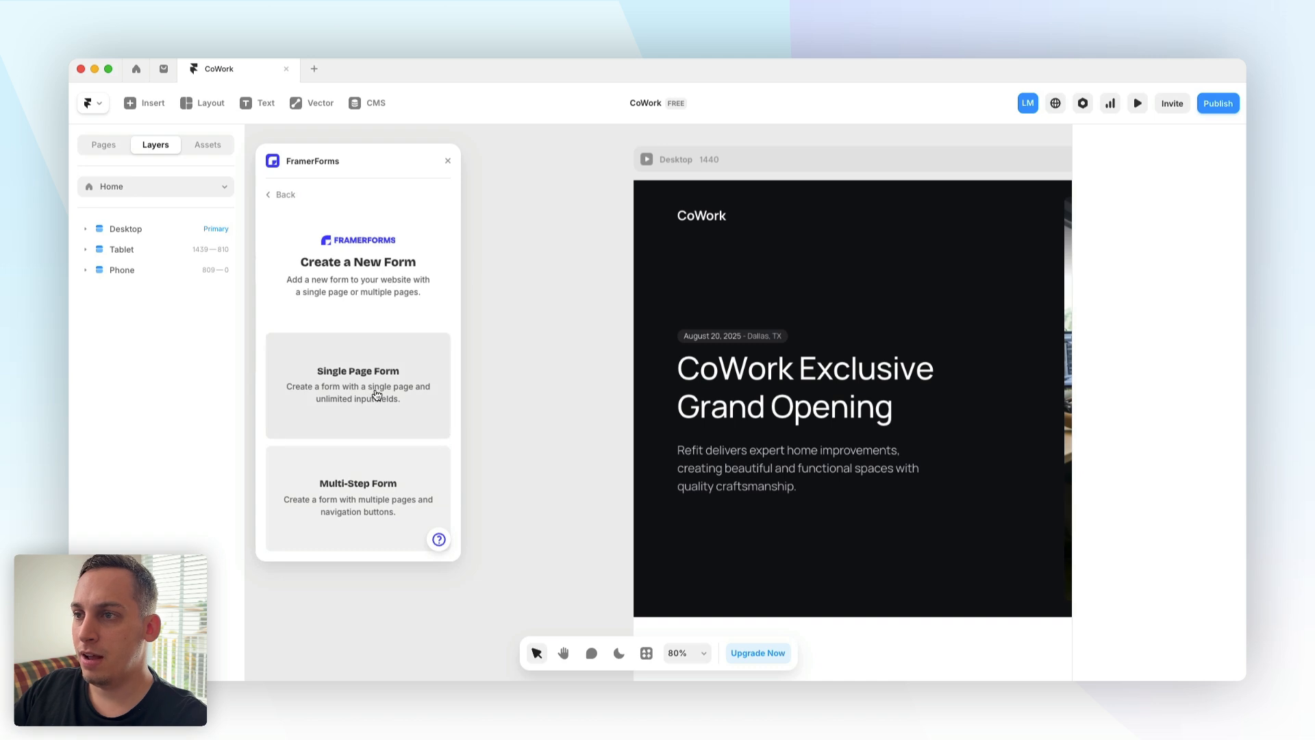
left_click(358, 385)
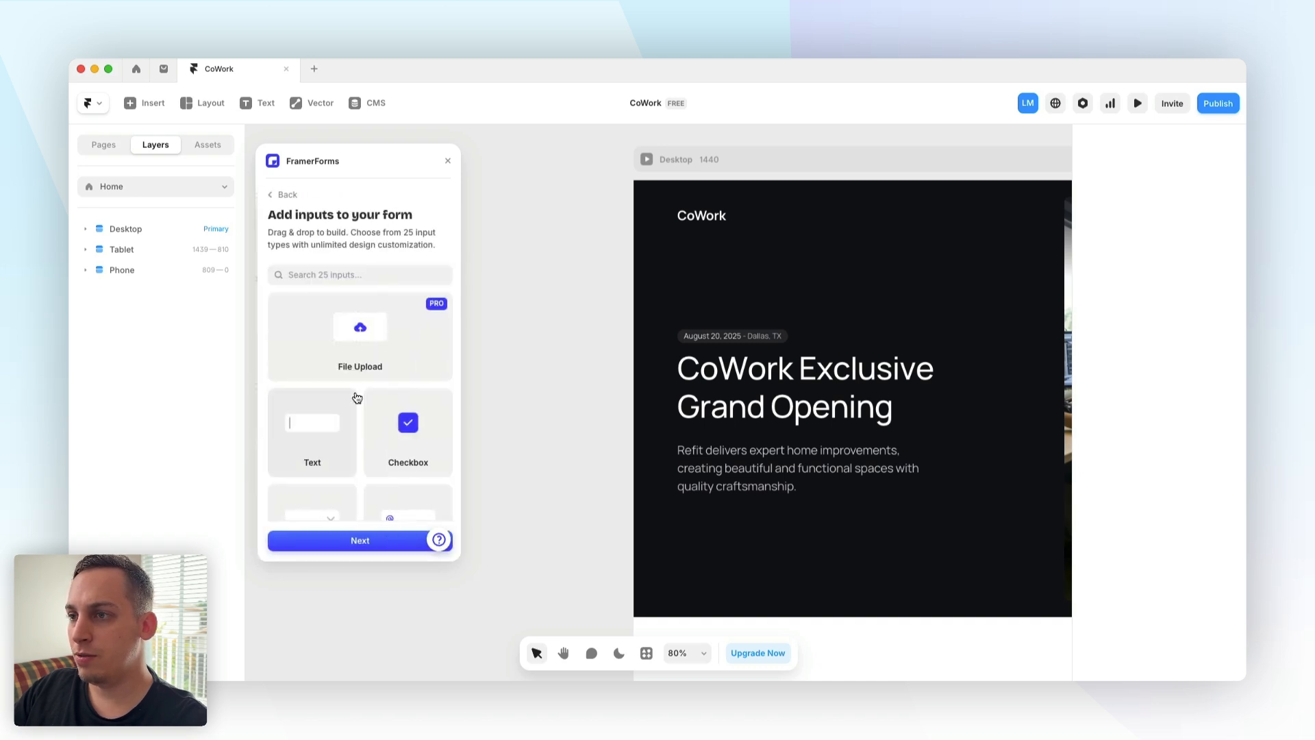
left_click(359, 541)
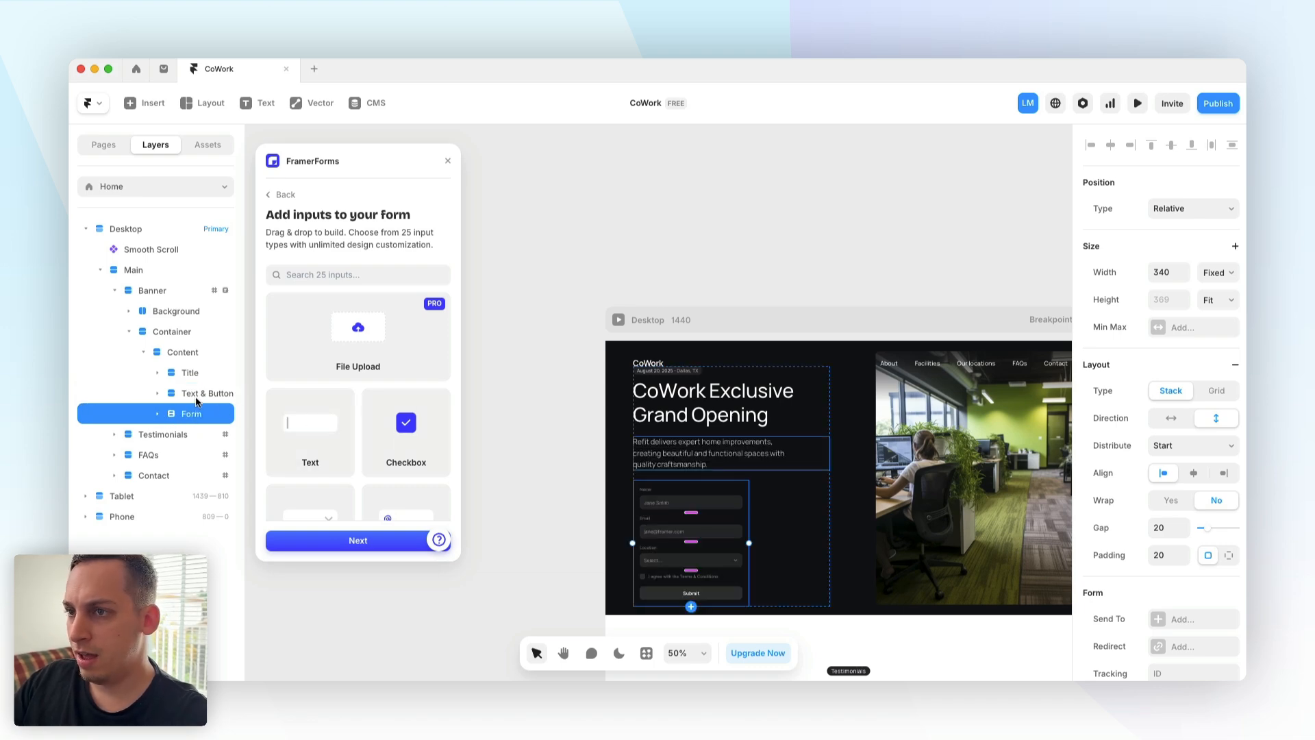
Step: Set the form's width to Fill so it spans the hero
left_click(189, 393)
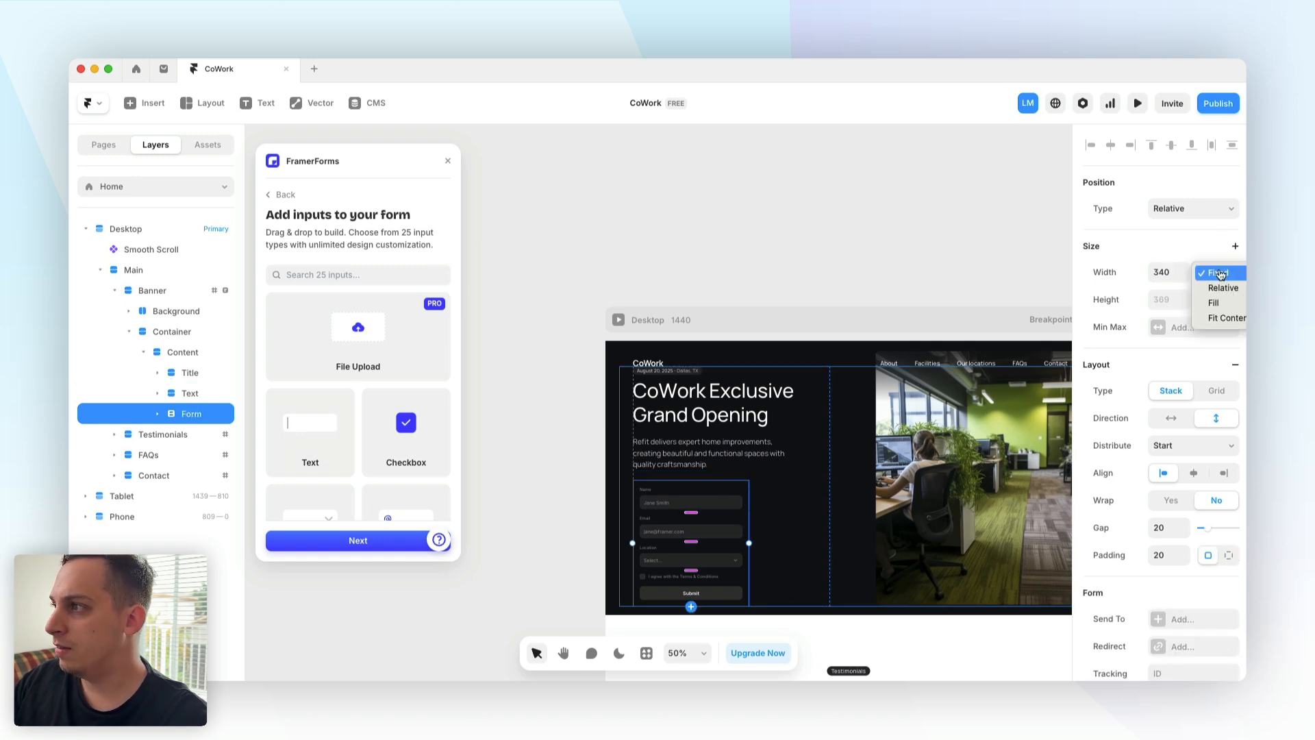
left_click(1214, 303)
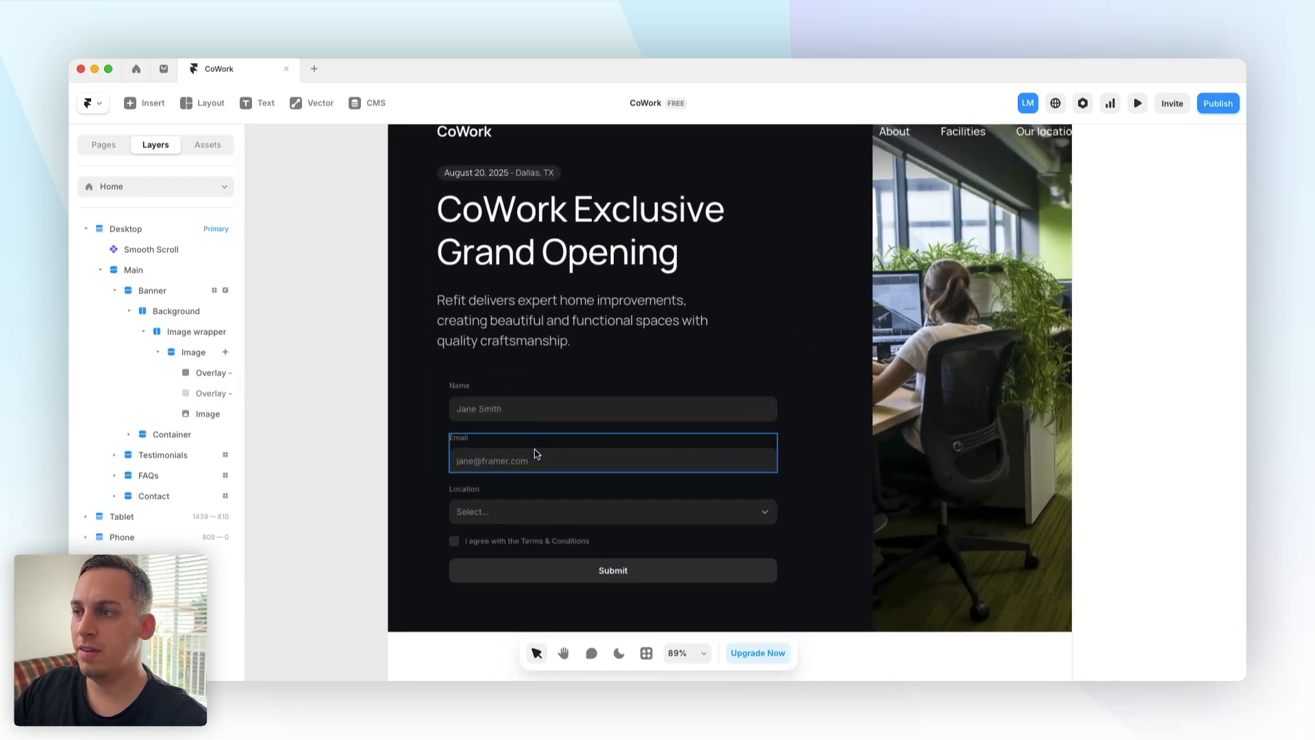
Step: Stack the Name and Email fields horizontally and drop the Location field
left_click(613, 409)
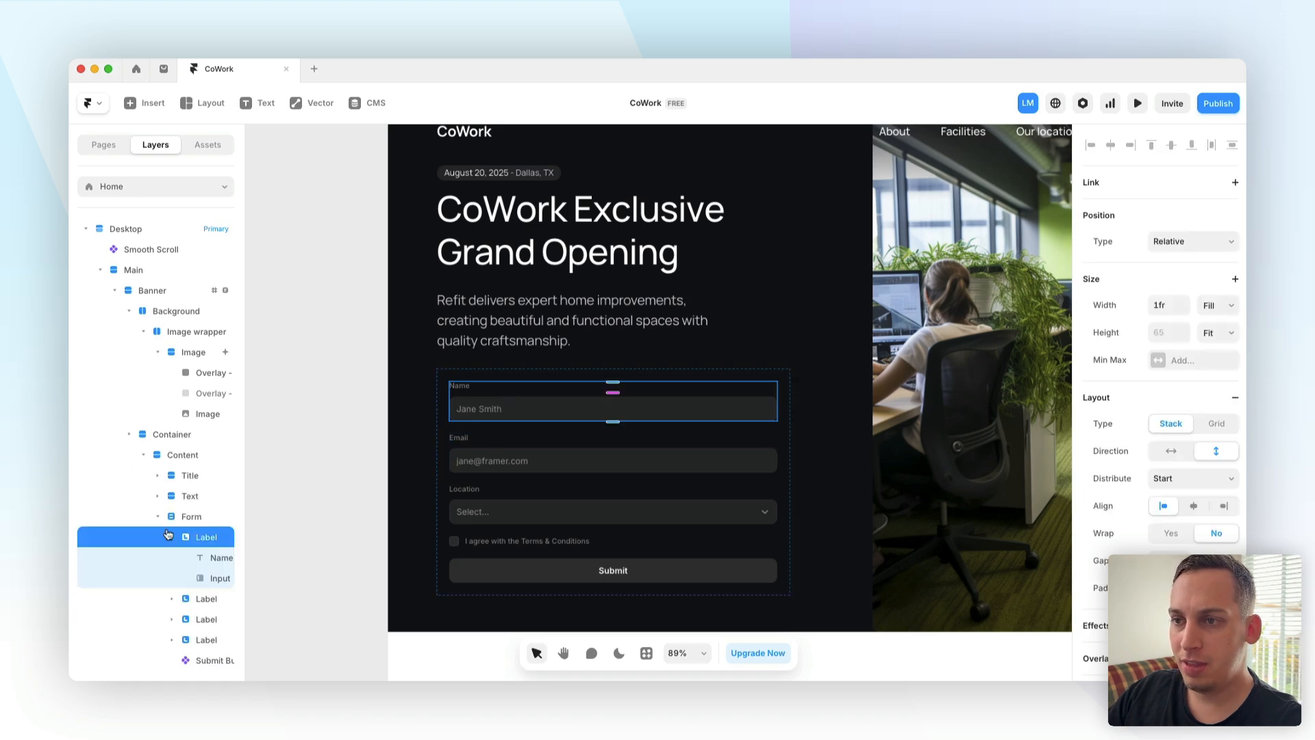
left_click(205, 558)
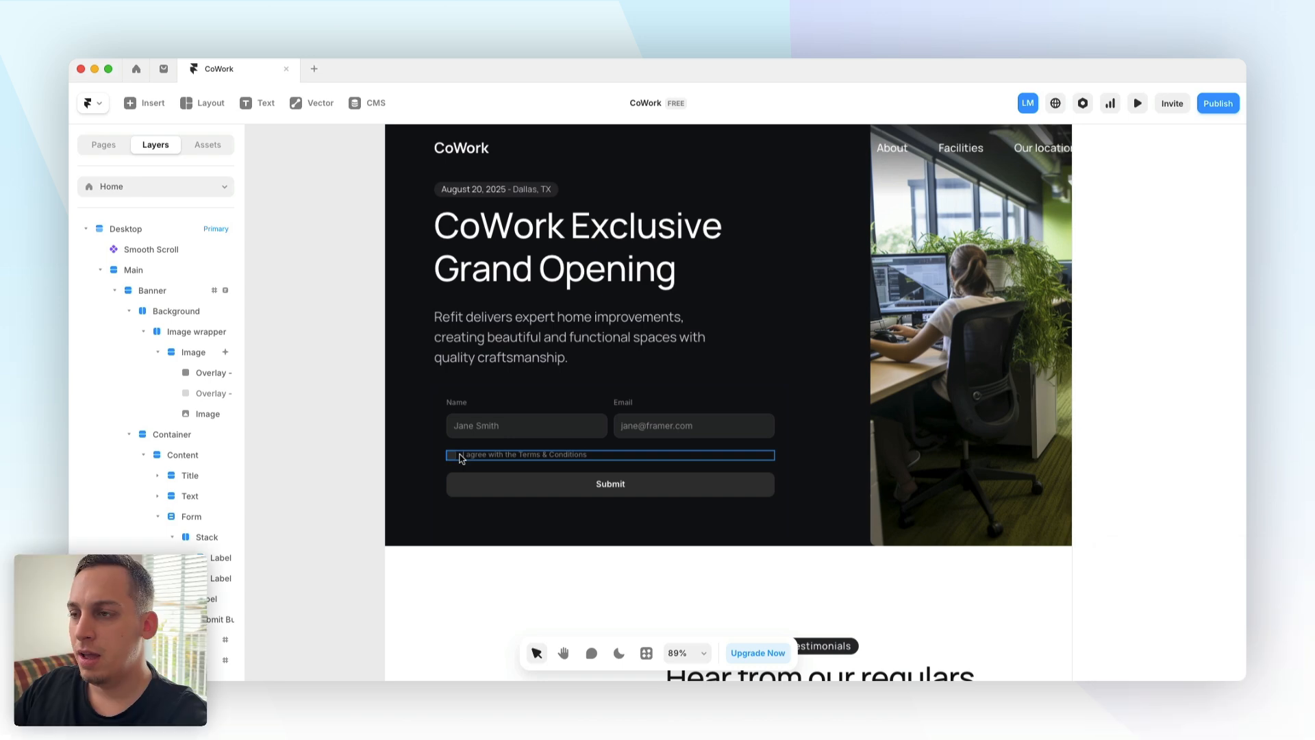
left_click(647, 653)
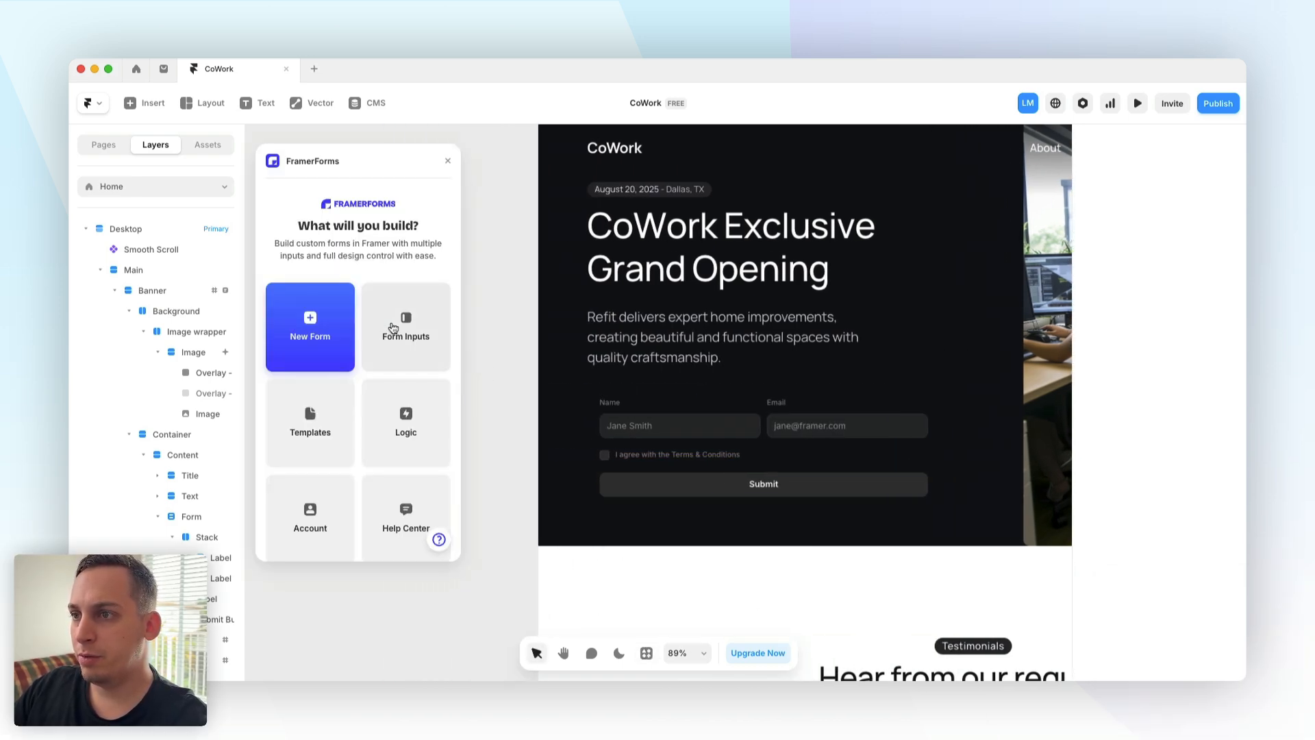
Step: Browse the FramerForms input catalogue to find the Dropdown input
left_click(405, 327)
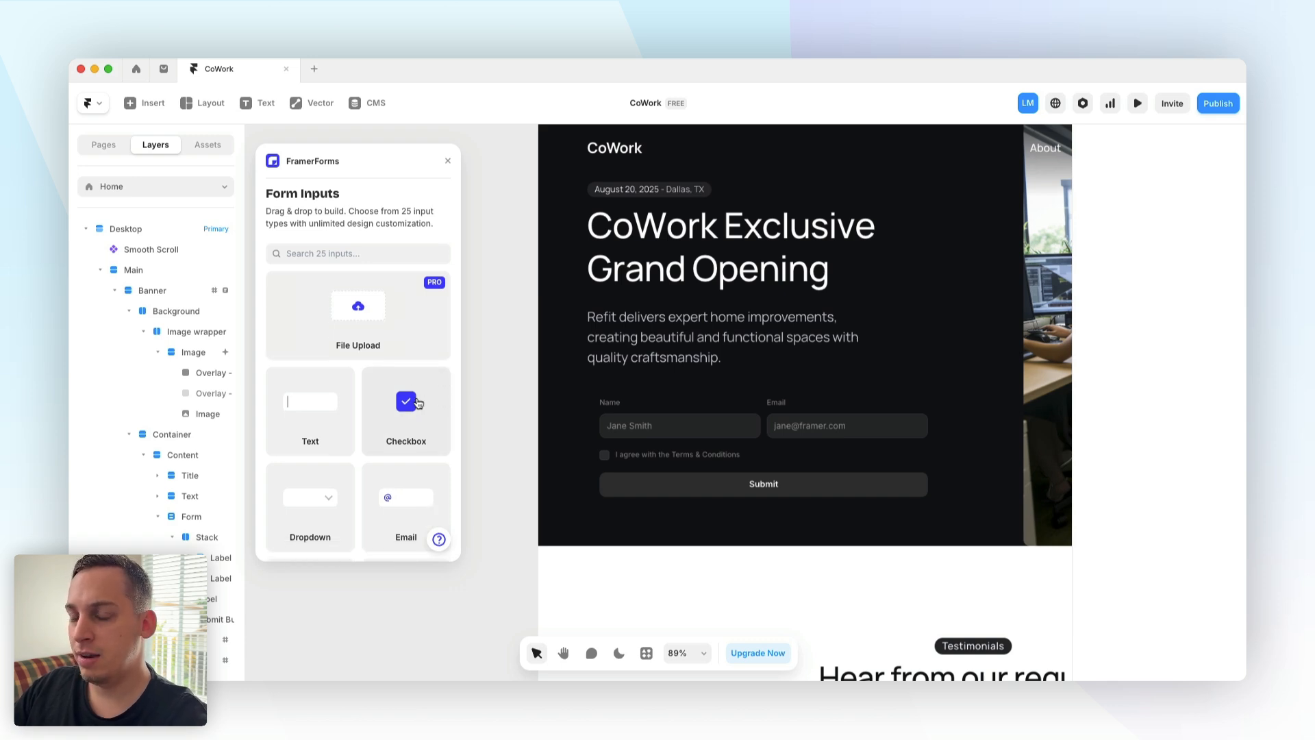
scroll("down", 3)
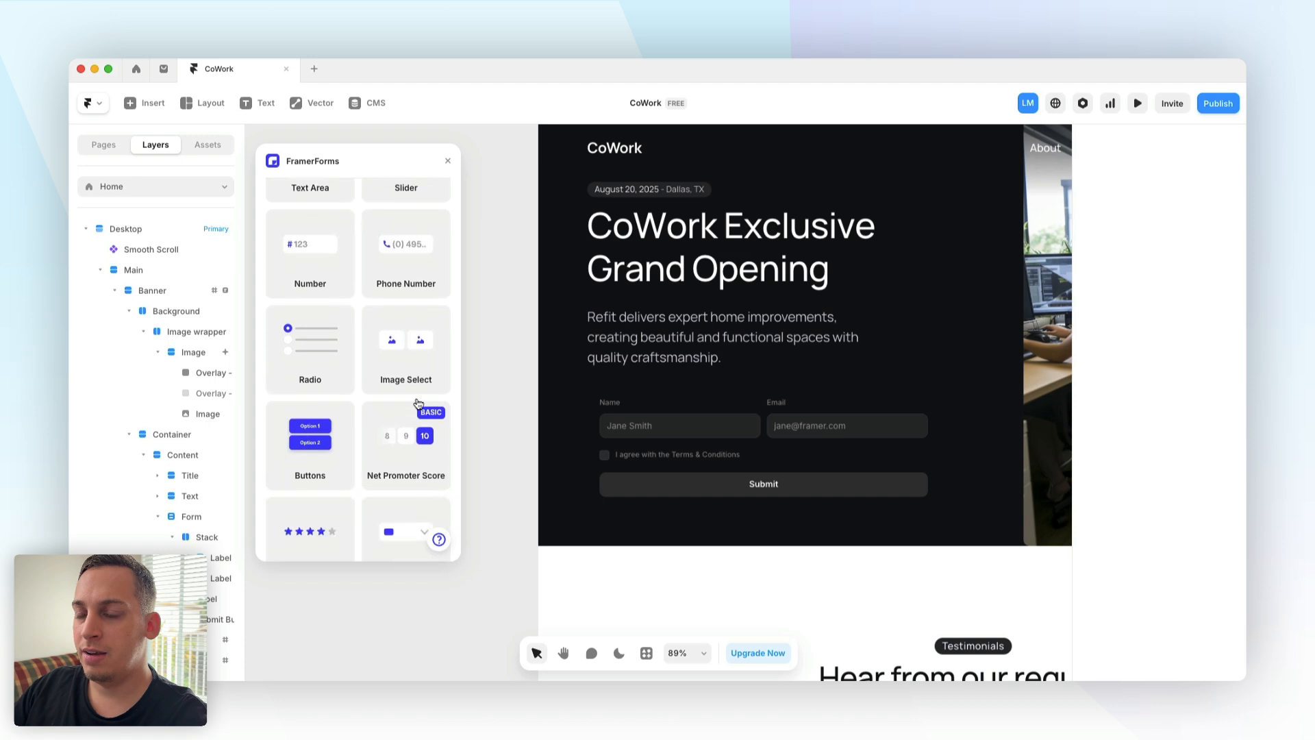
scroll("down", 3)
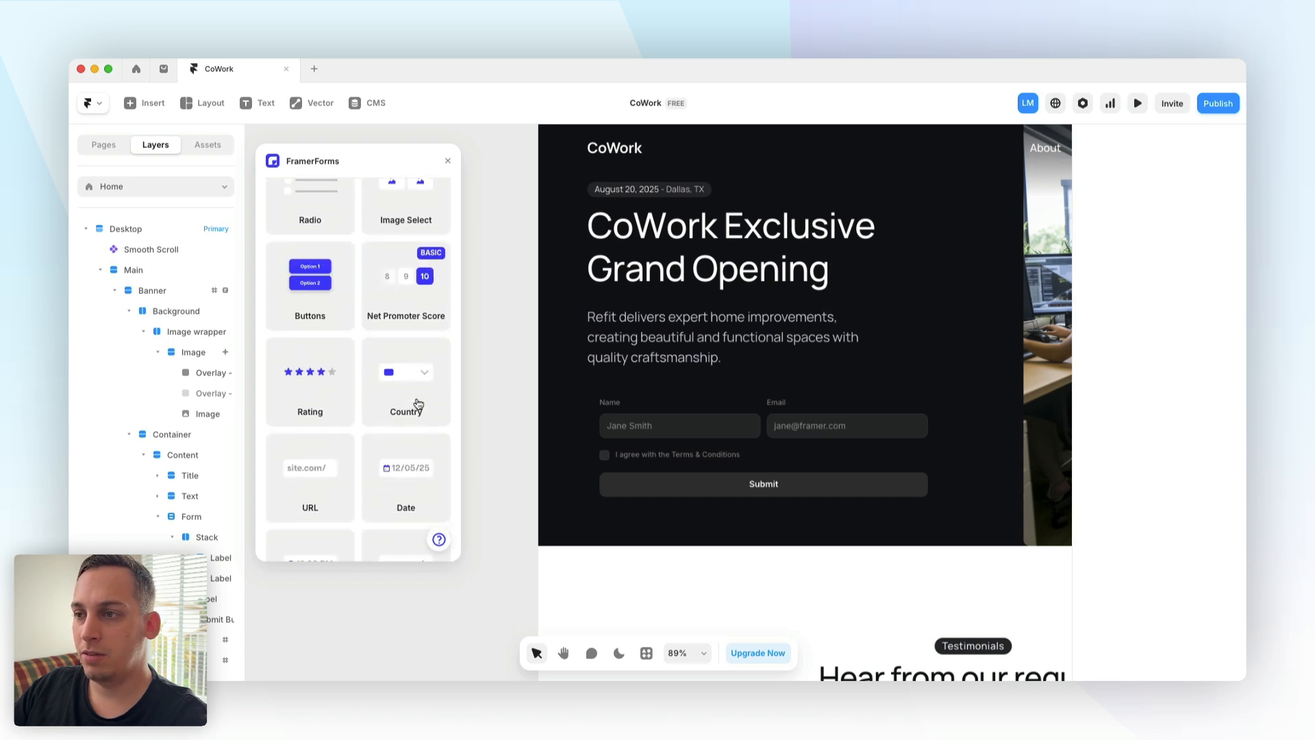
mouse_move(387, 385)
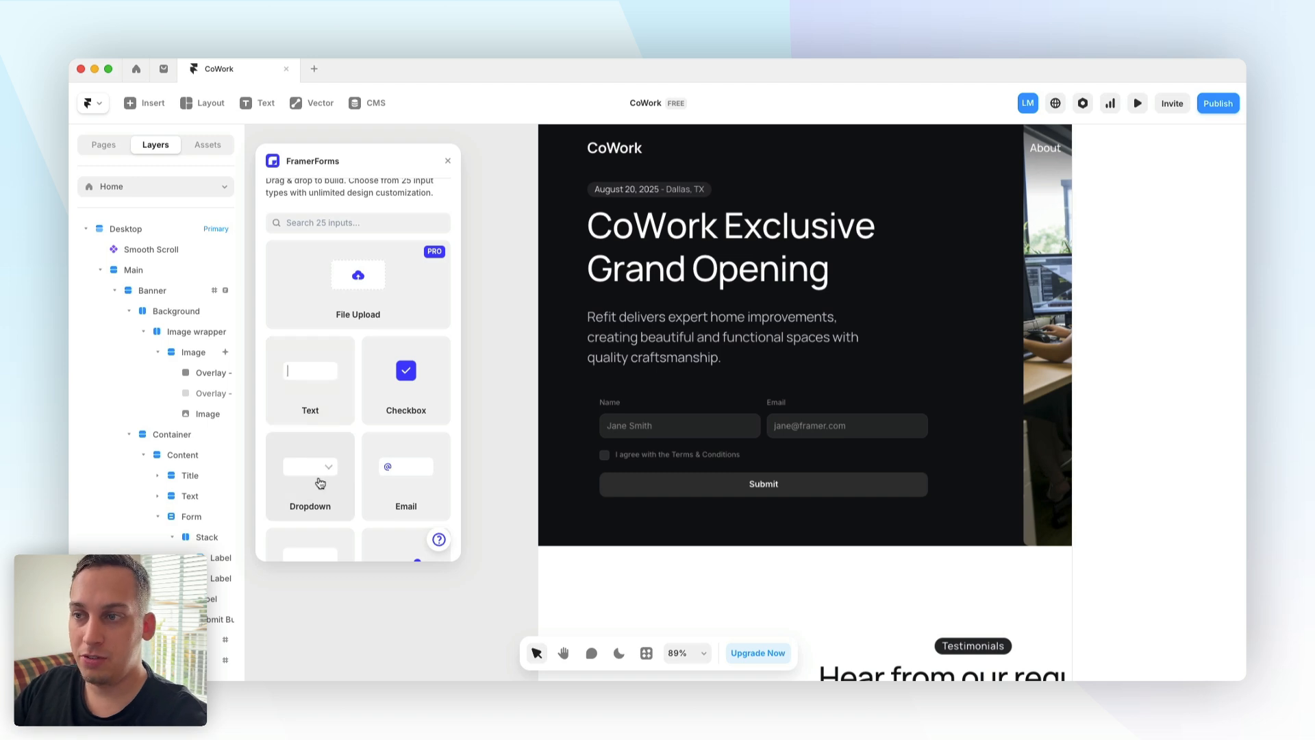
mouse_move(309, 392)
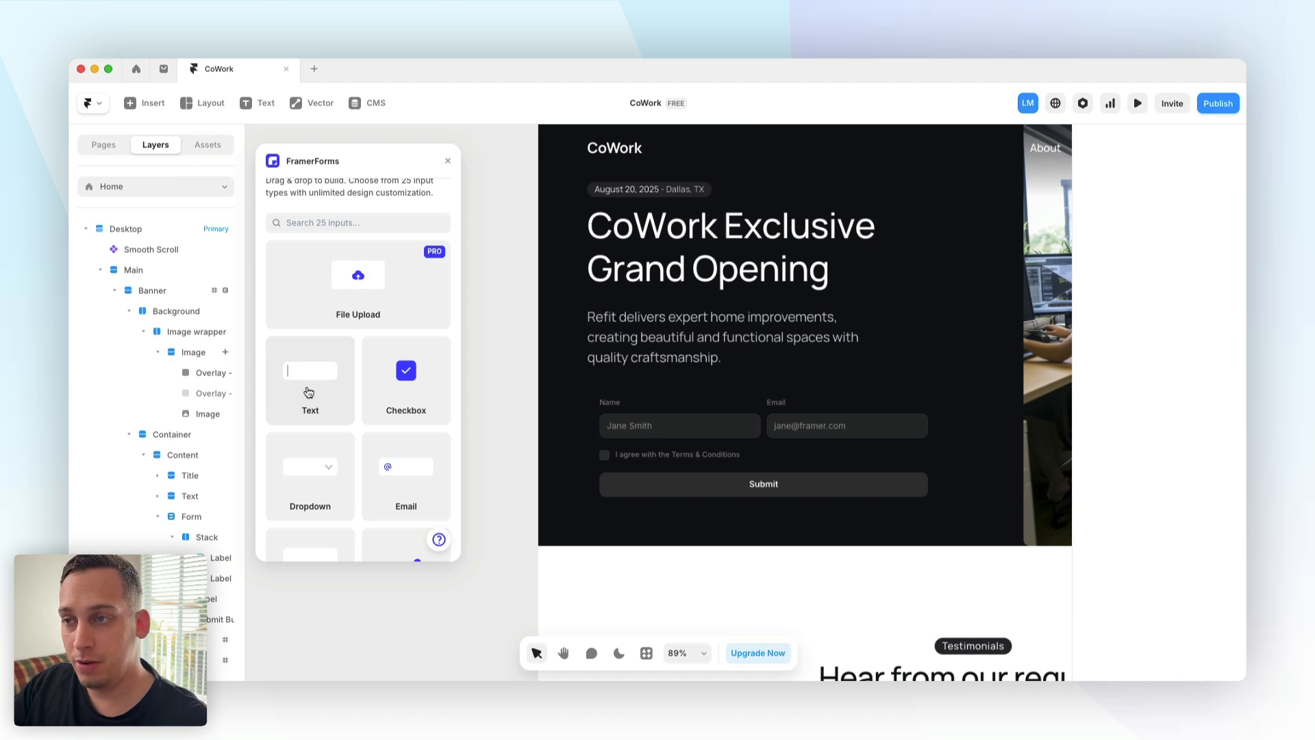
mouse_move(314, 472)
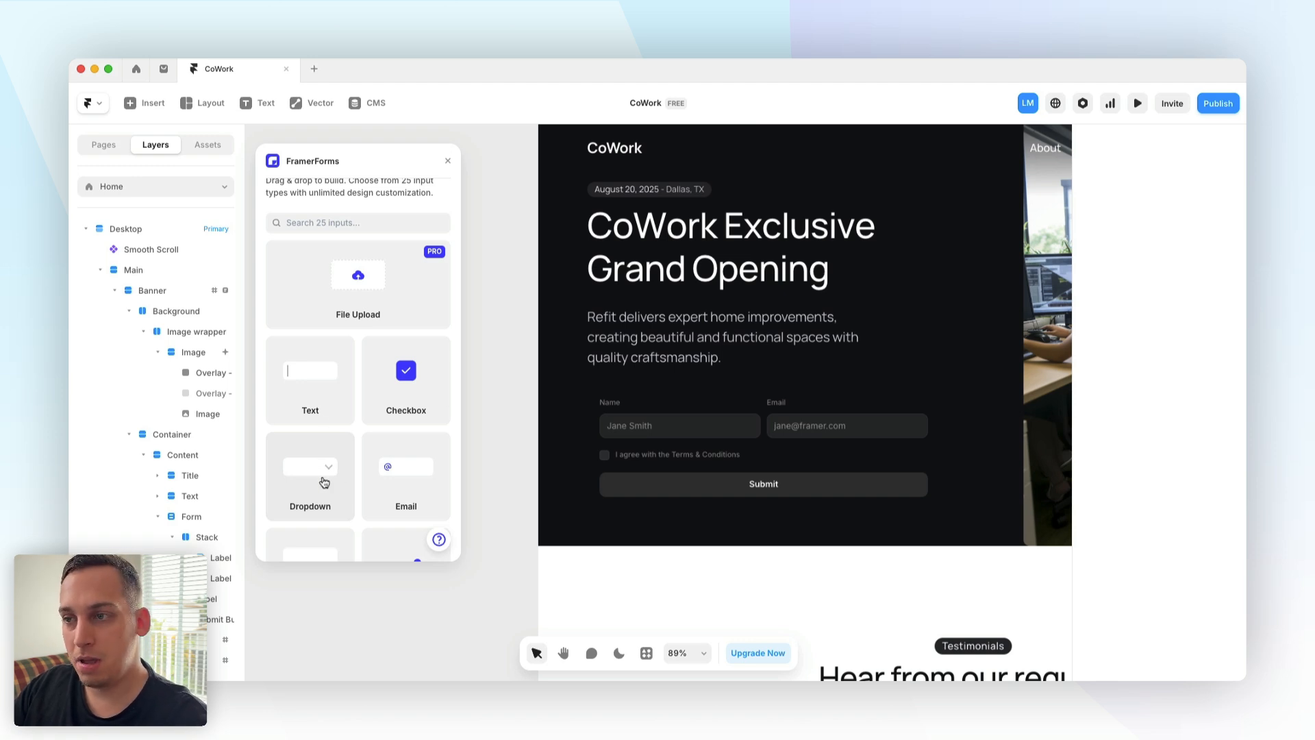
mouse_move(318, 471)
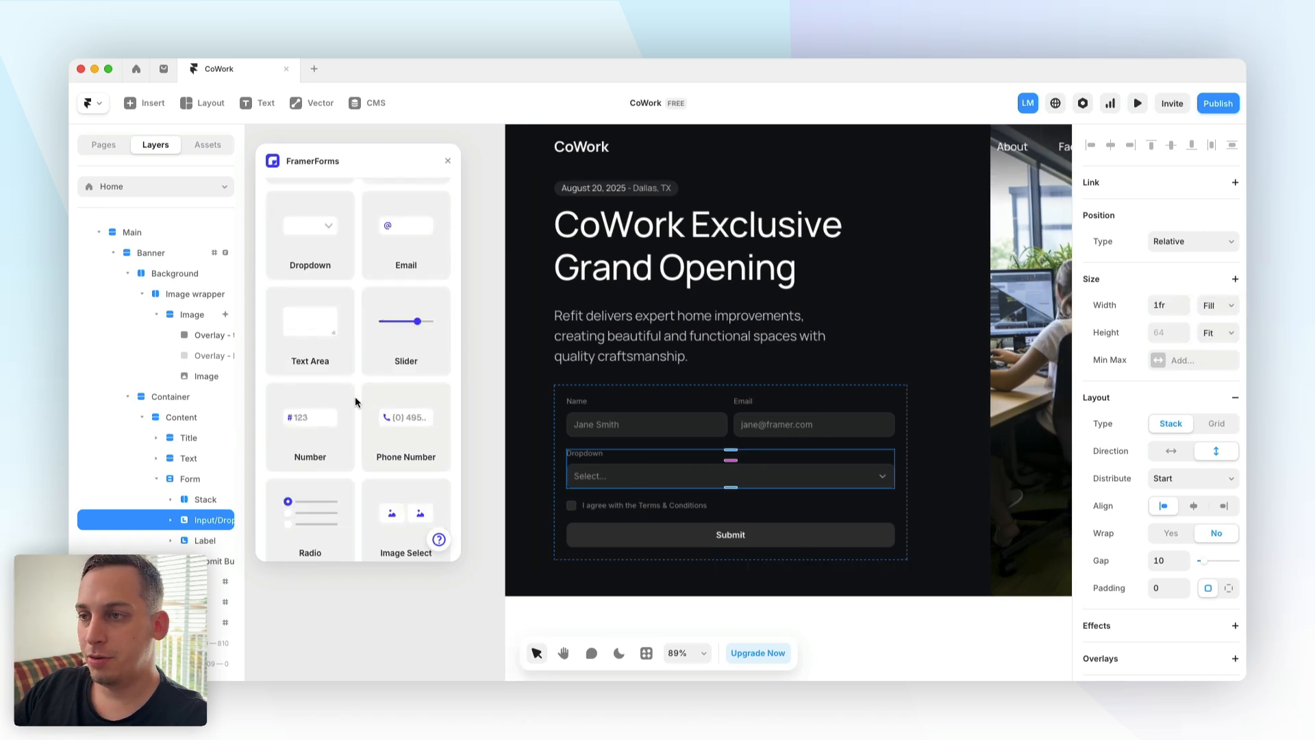
scroll("down", 3)
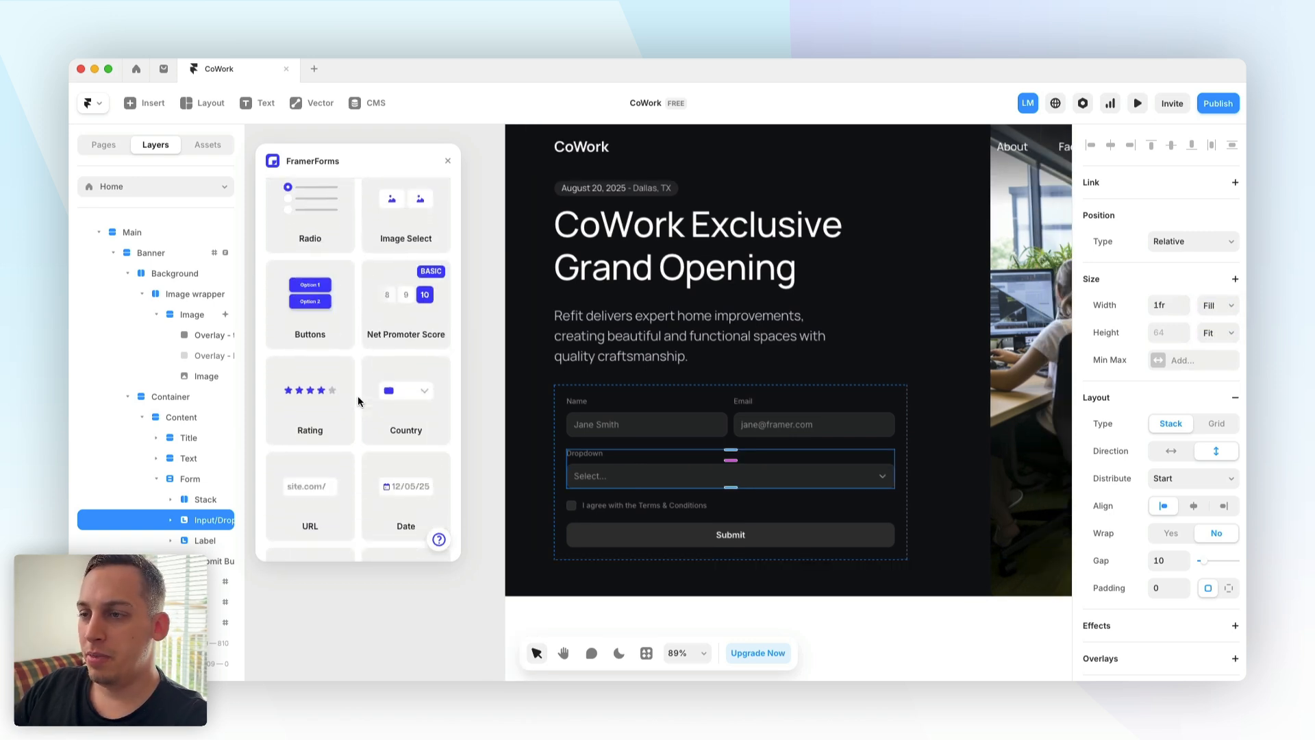
scroll("down", 3)
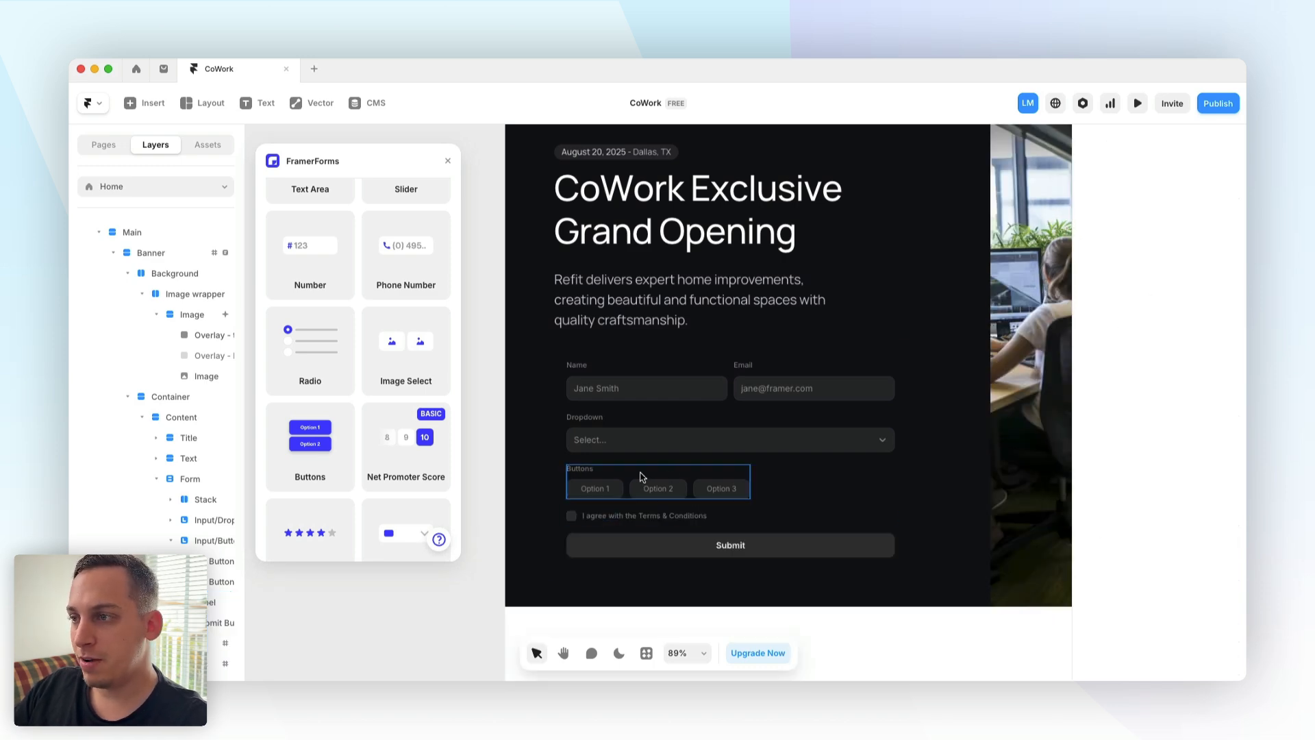
left_click(657, 487)
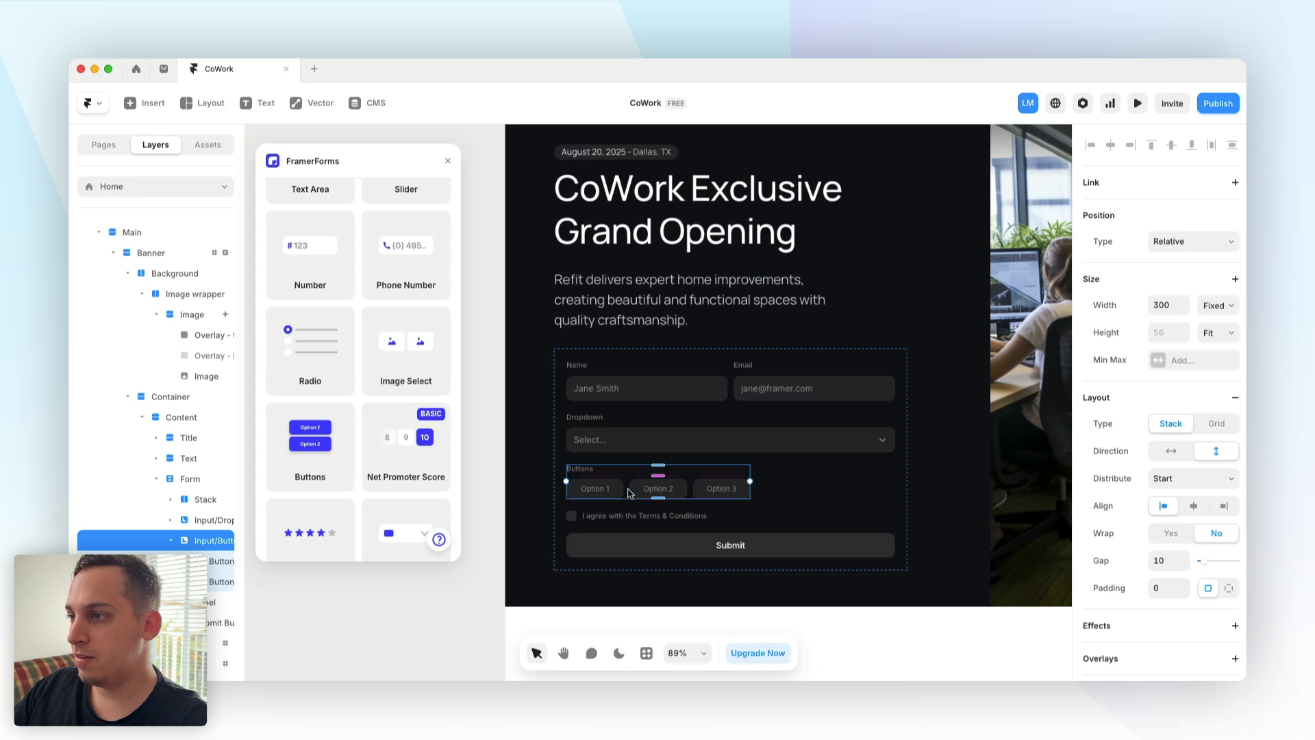
left_click(1231, 305)
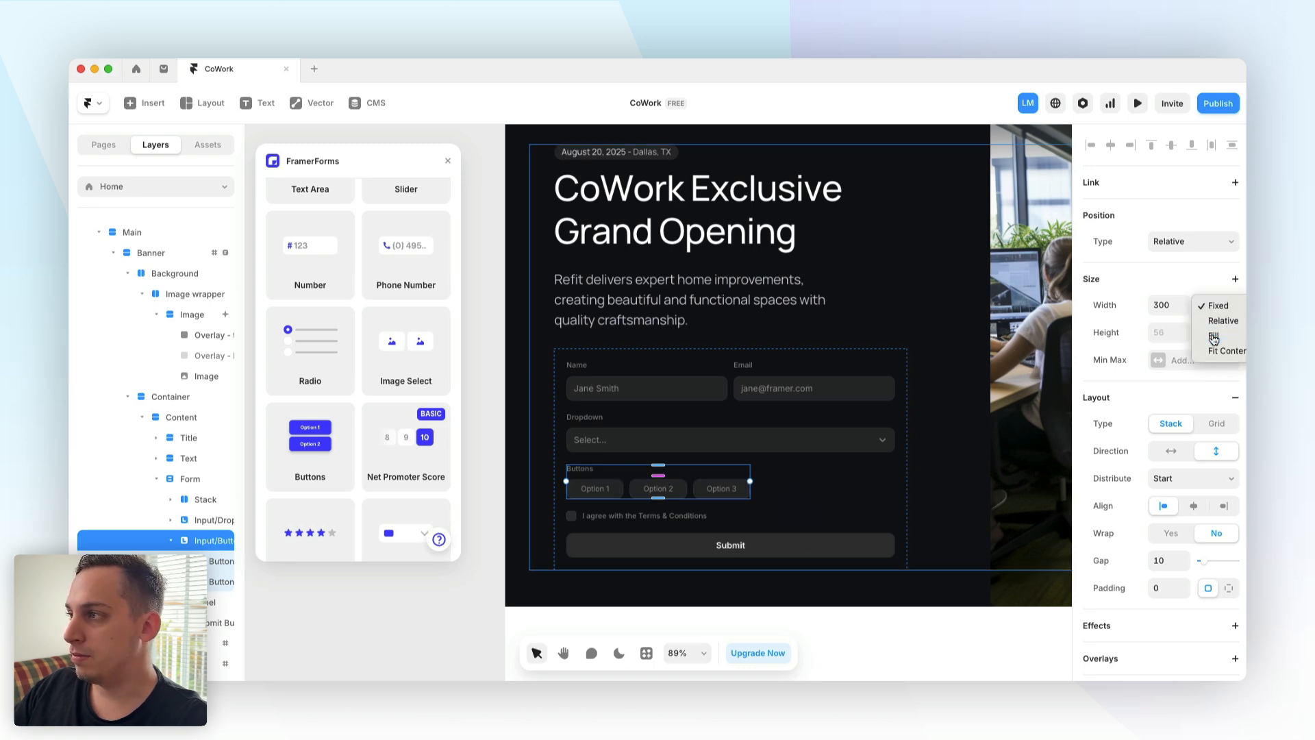
left_click(1214, 336)
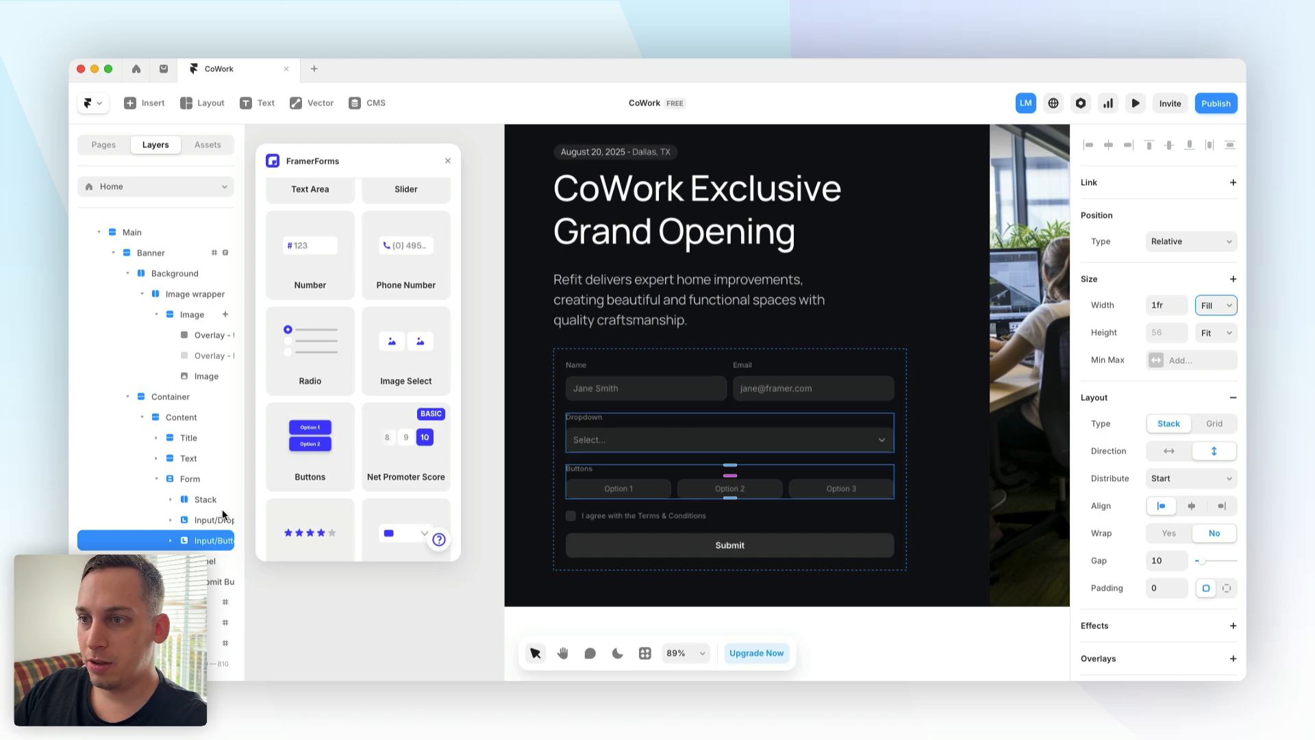
right_click(212, 539)
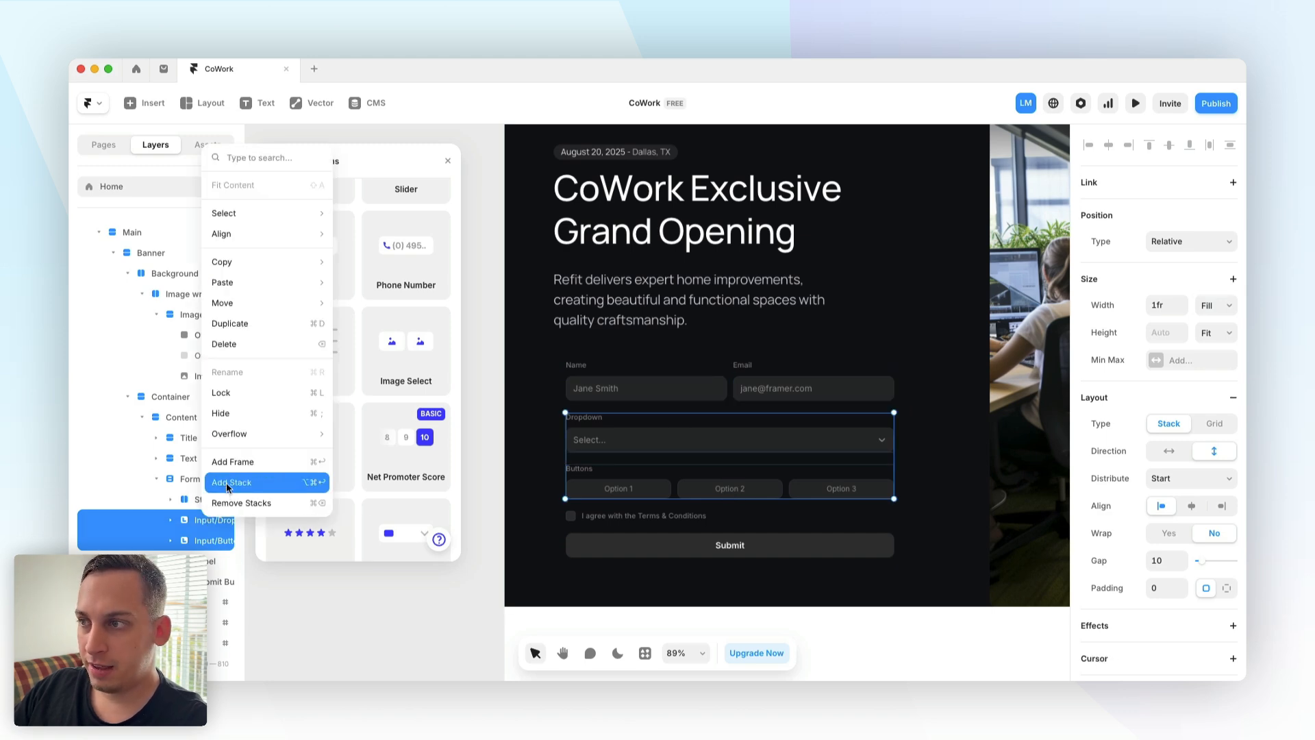
left_click(230, 482)
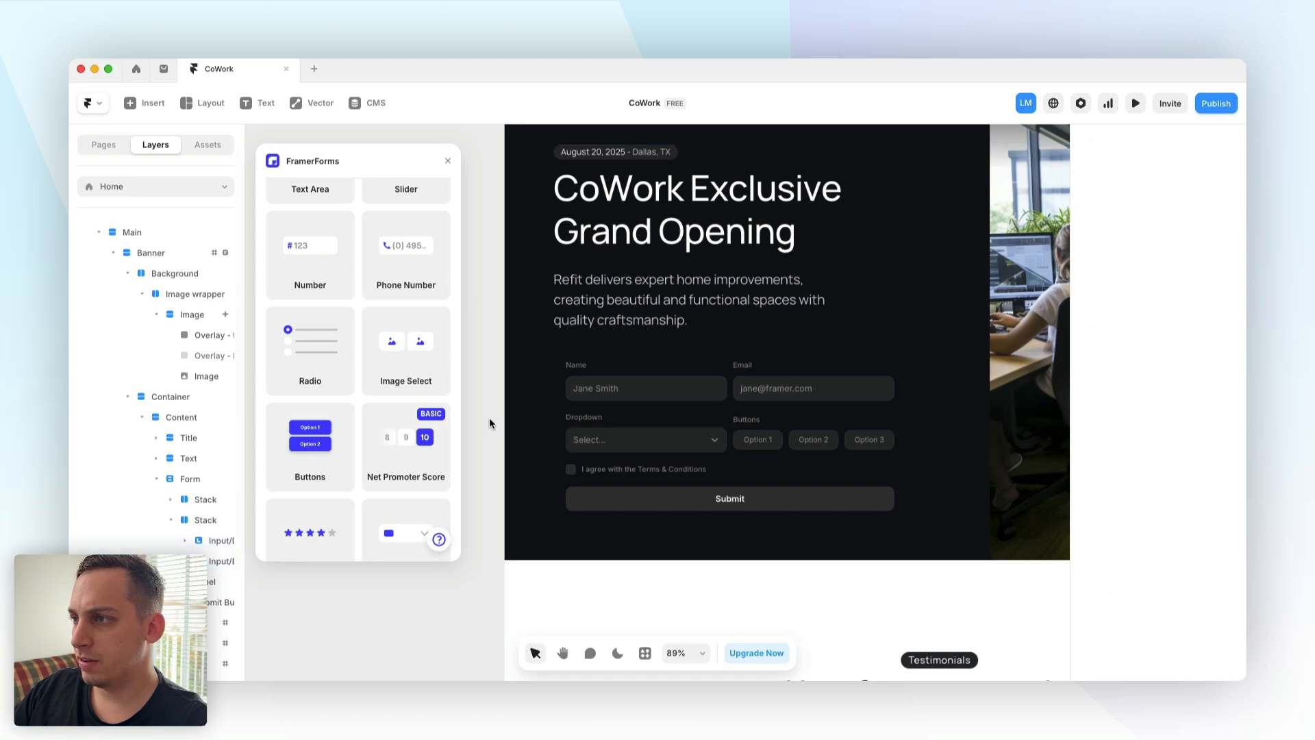
left_click(773, 440)
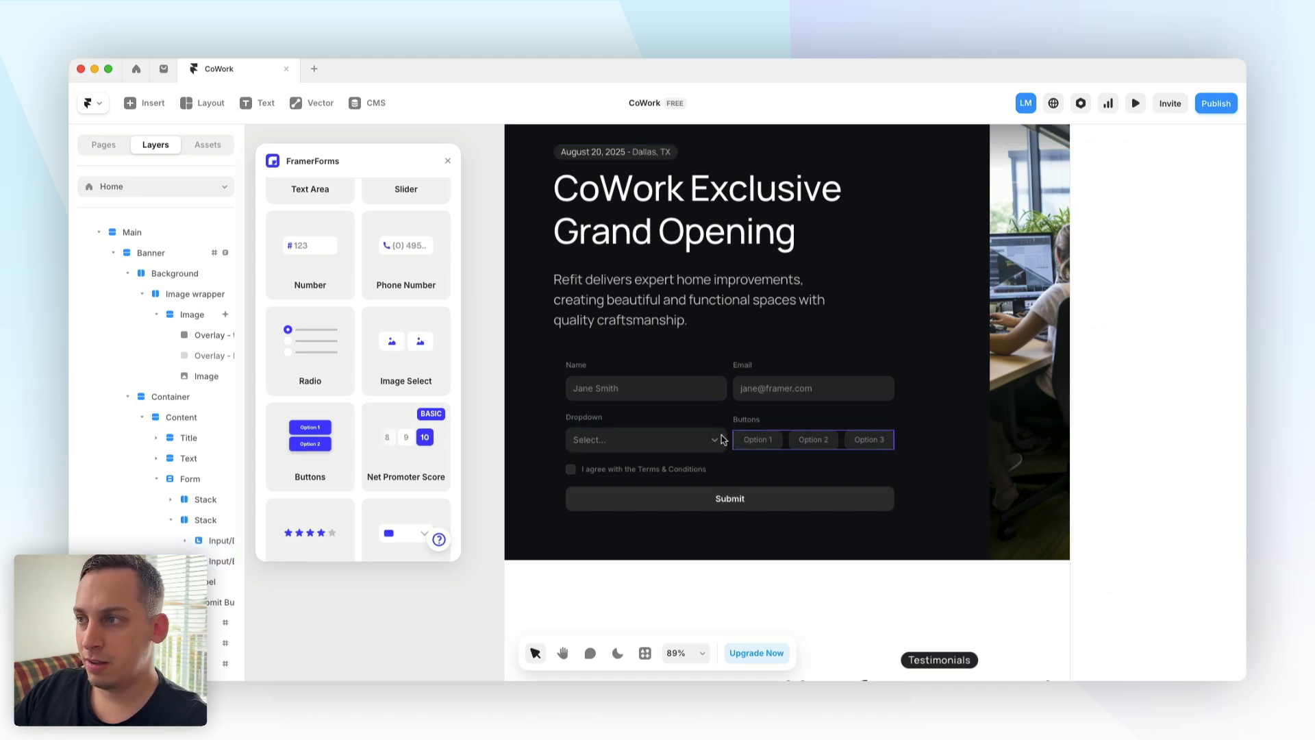
left_click(814, 438)
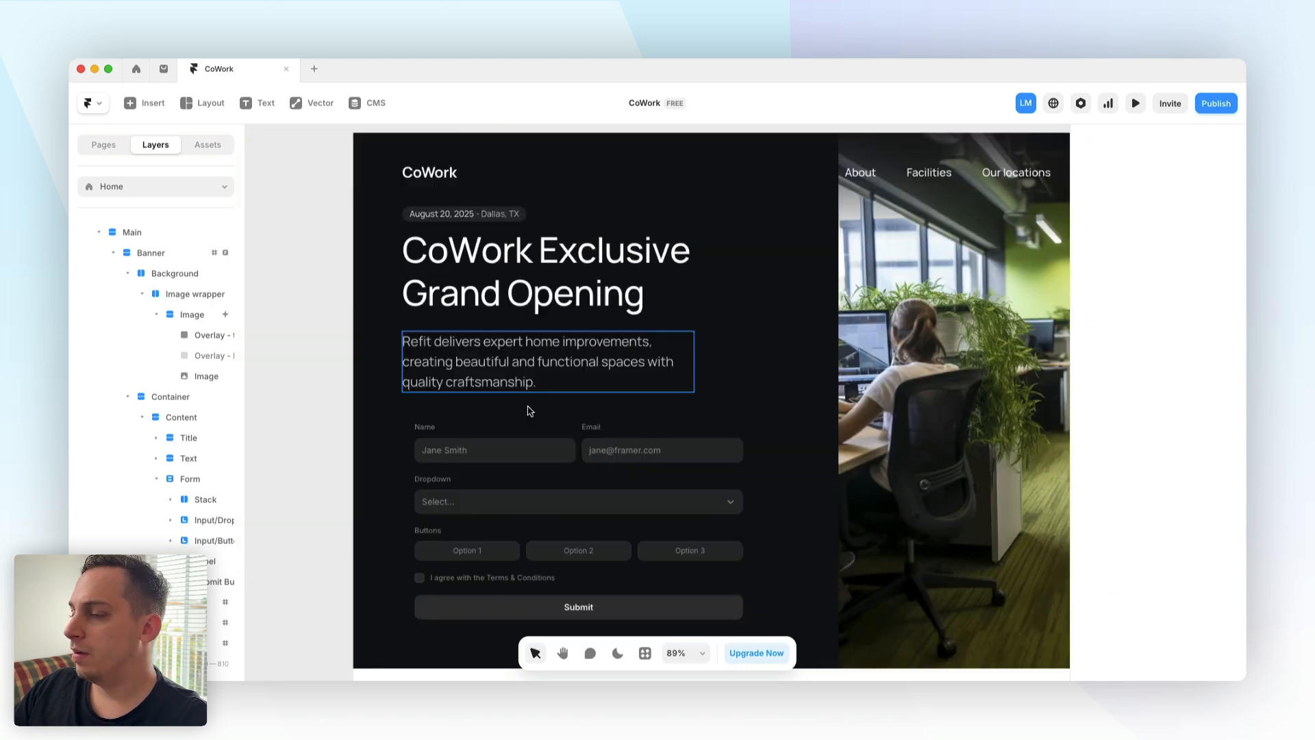
Step: Inspect the Name field and its wrapping group in the form
left_click(494, 449)
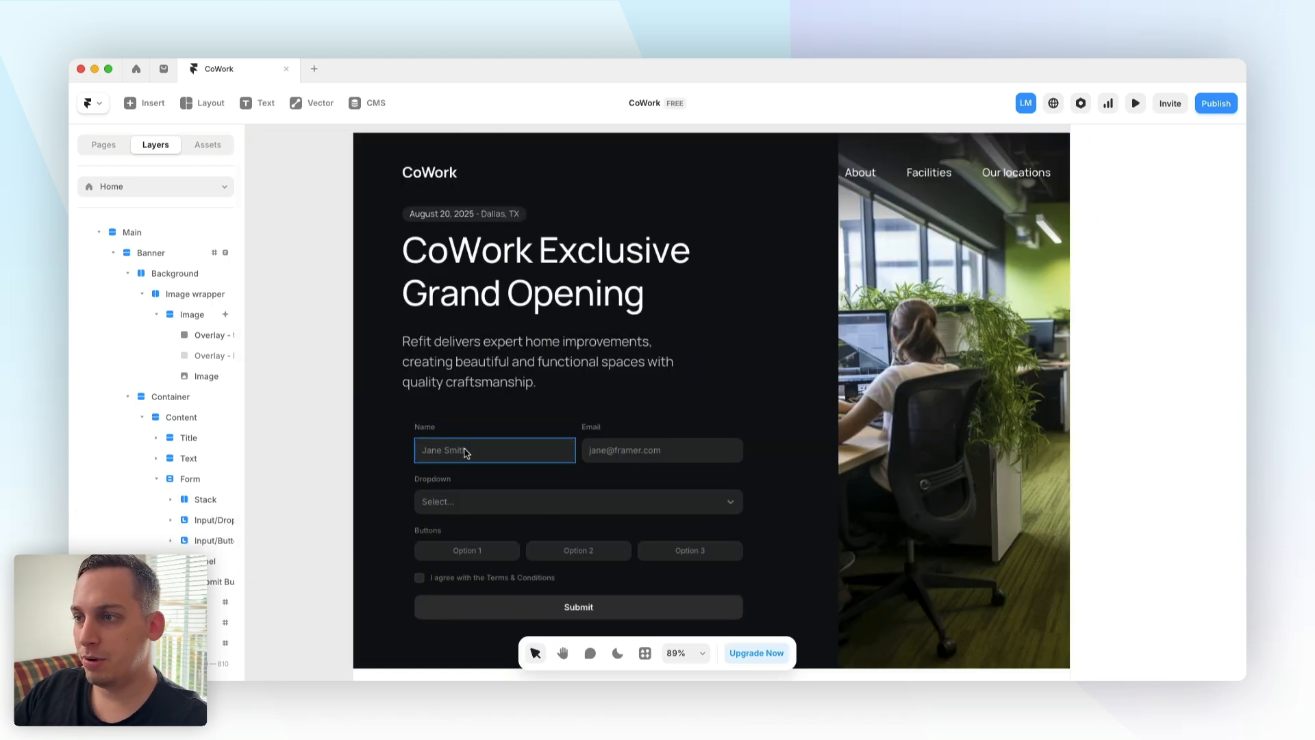
scroll("down", 3)
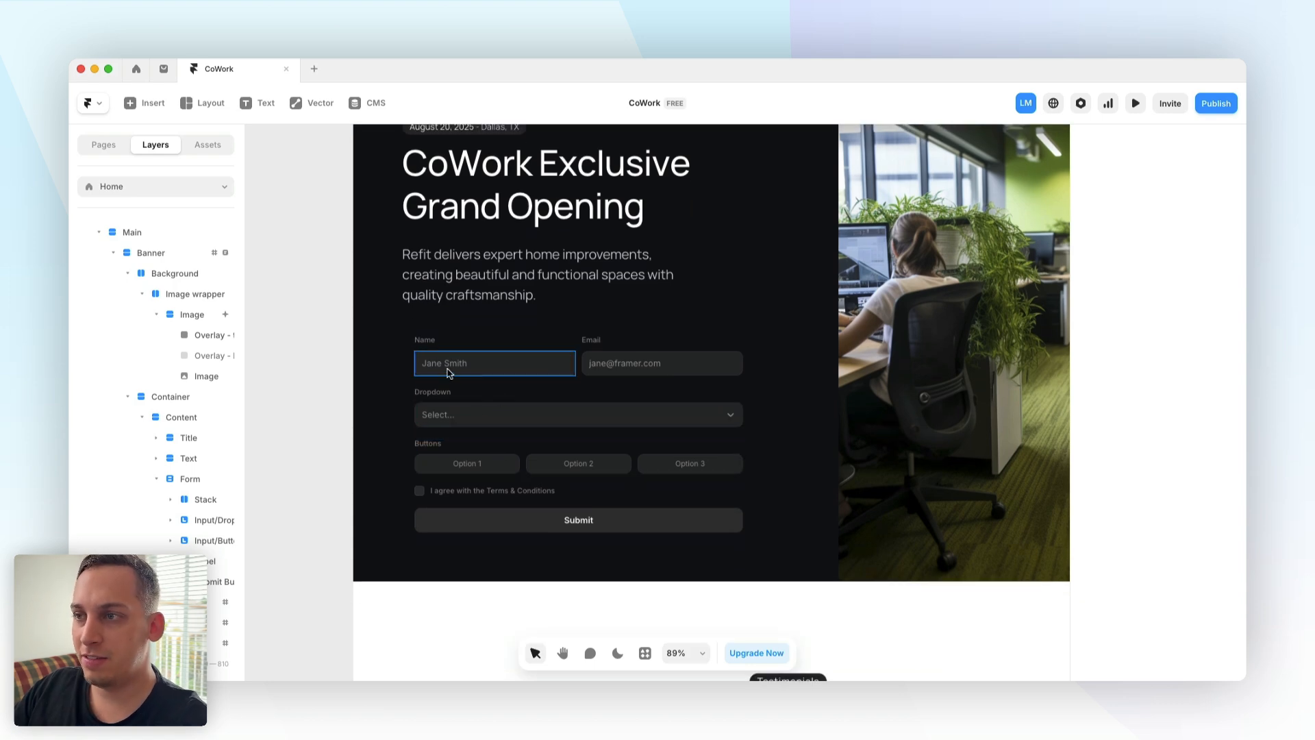
scroll("down", 3)
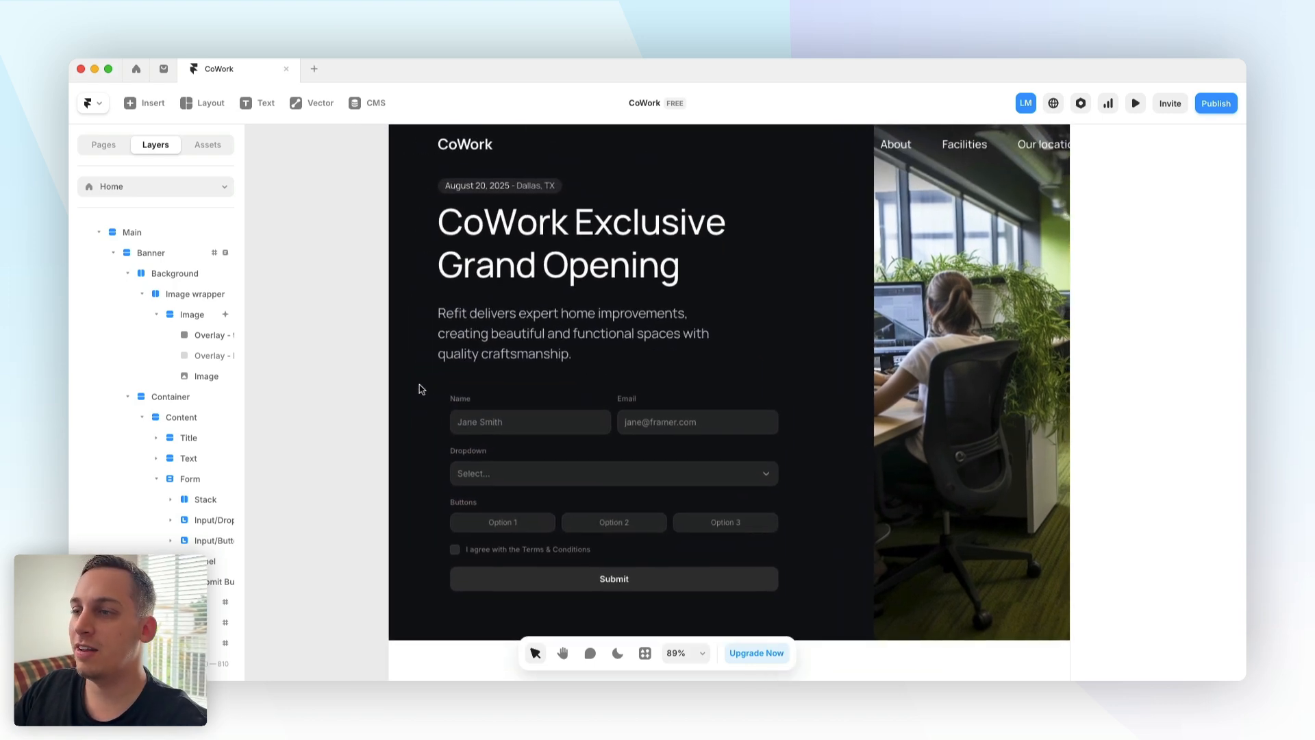
left_click(529, 422)
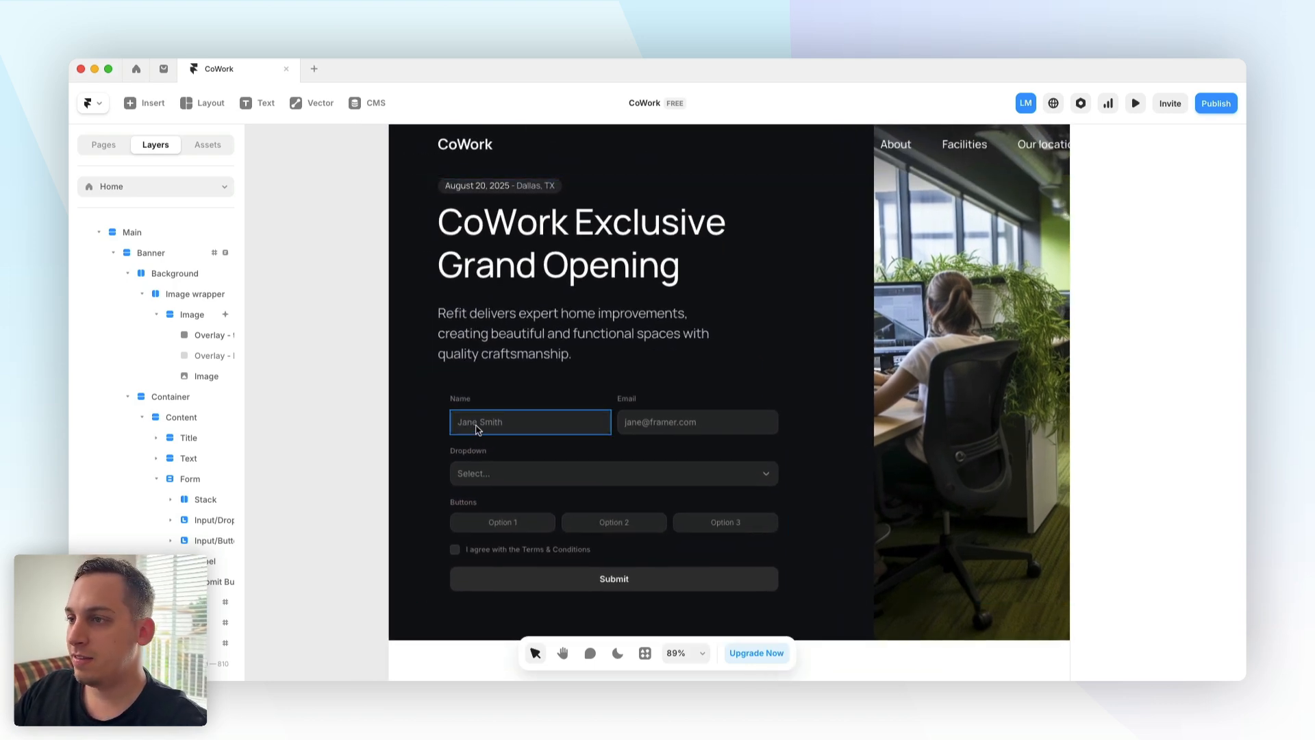
left_click(529, 422)
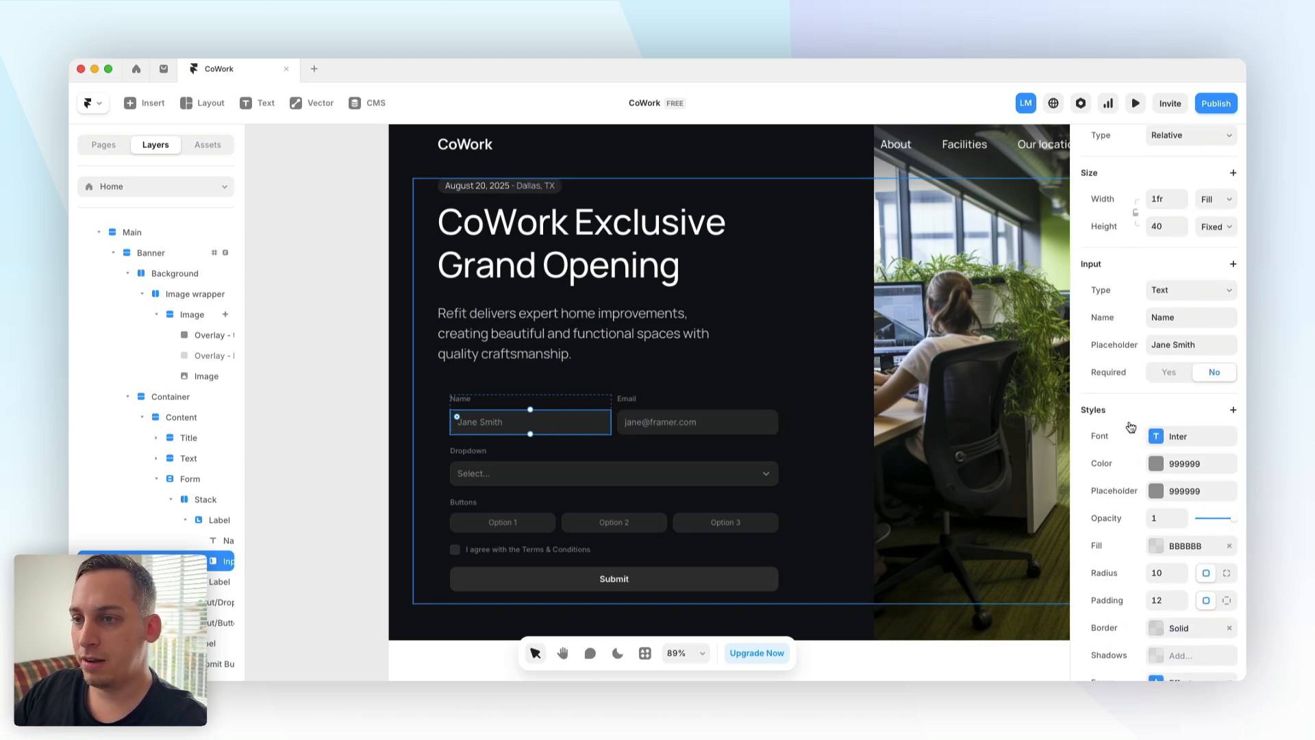
left_click(219, 519)
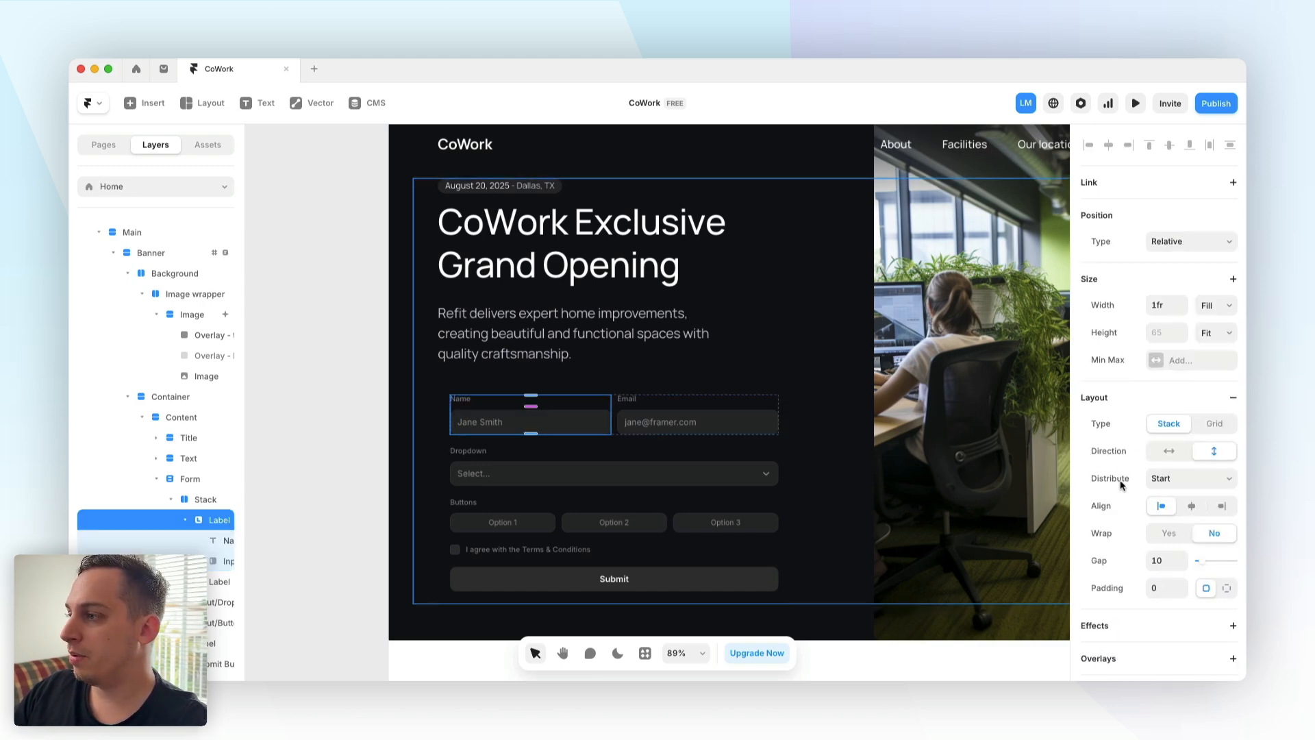
left_click(529, 422)
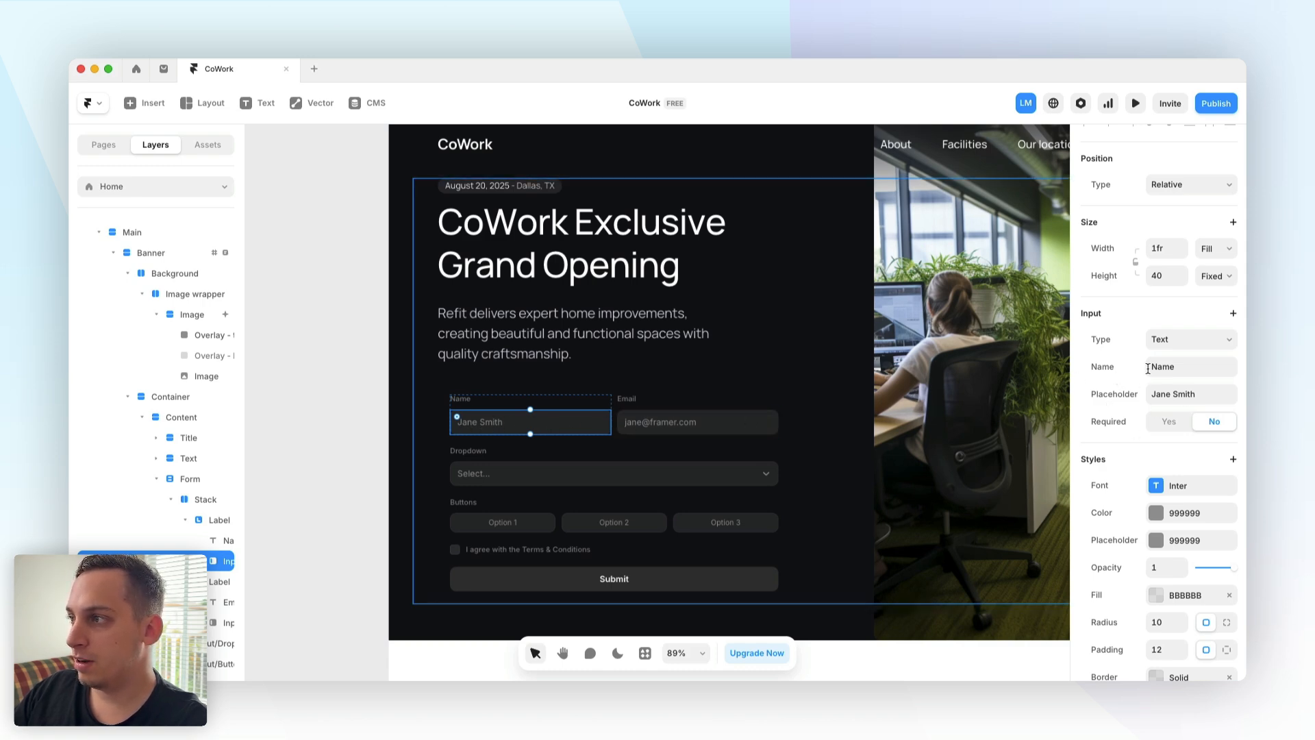
Step: Name the dropdown Number of Guests and the option buttons Dietary Req
left_click(698, 422)
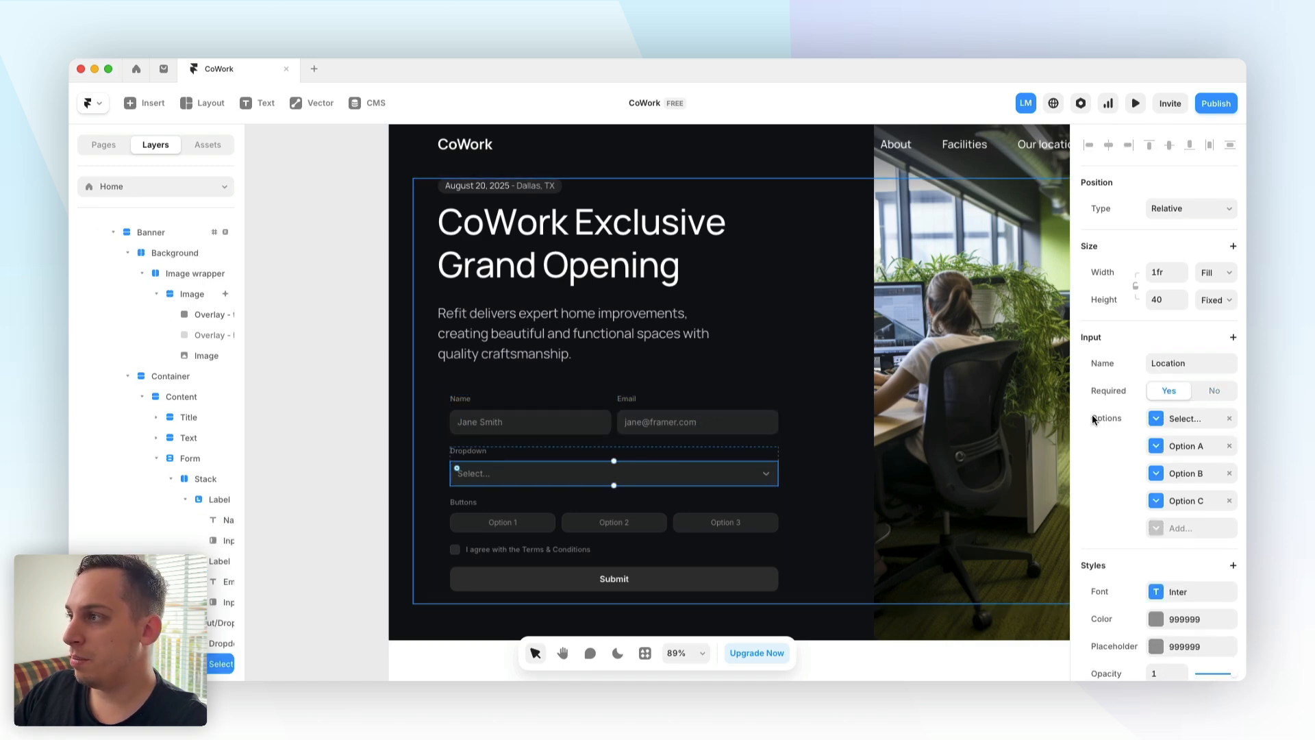
left_click(1190, 363)
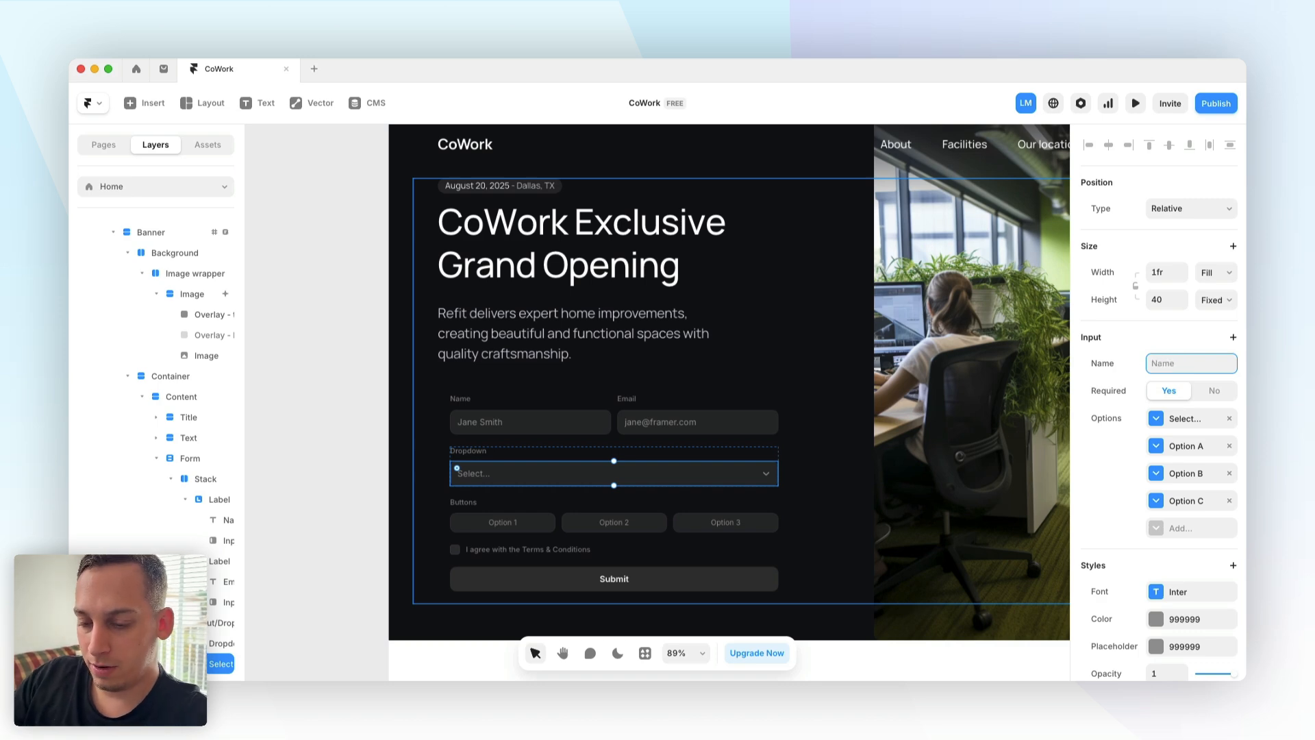
type("Number o")
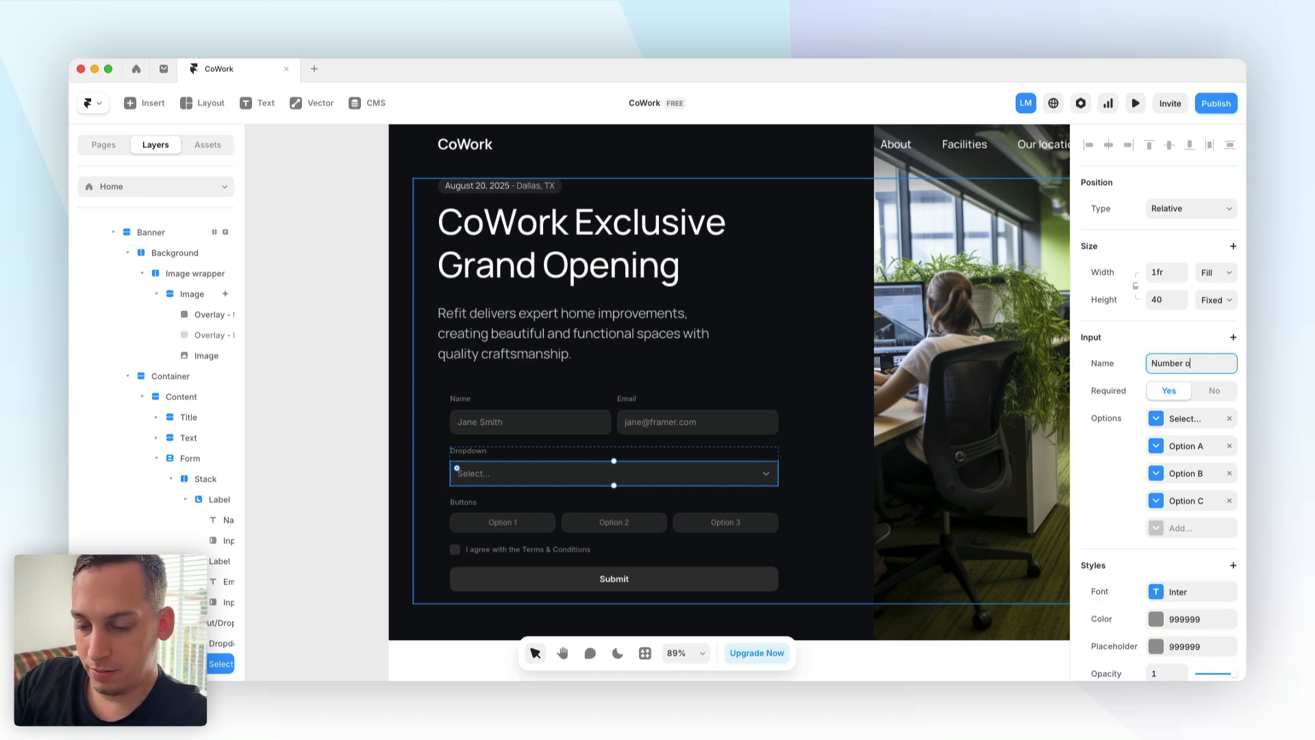
left_click(501, 522)
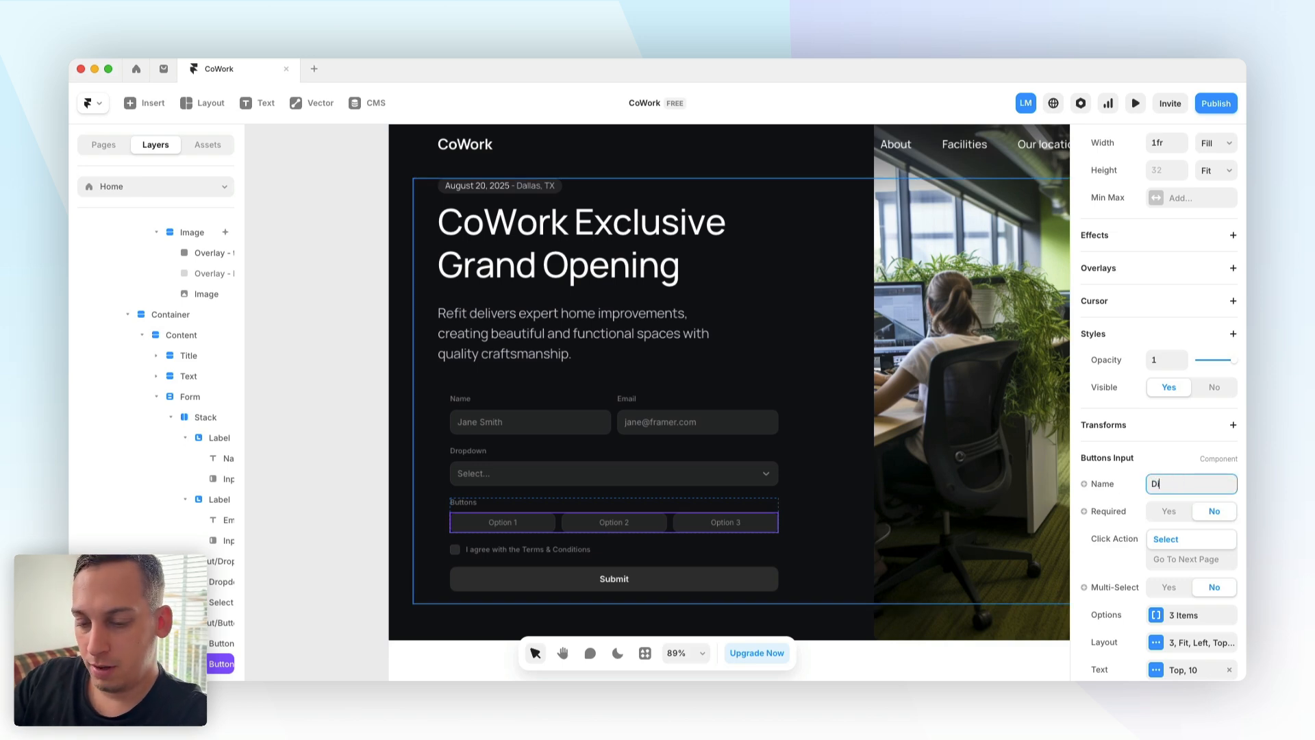
type("Dietary Req")
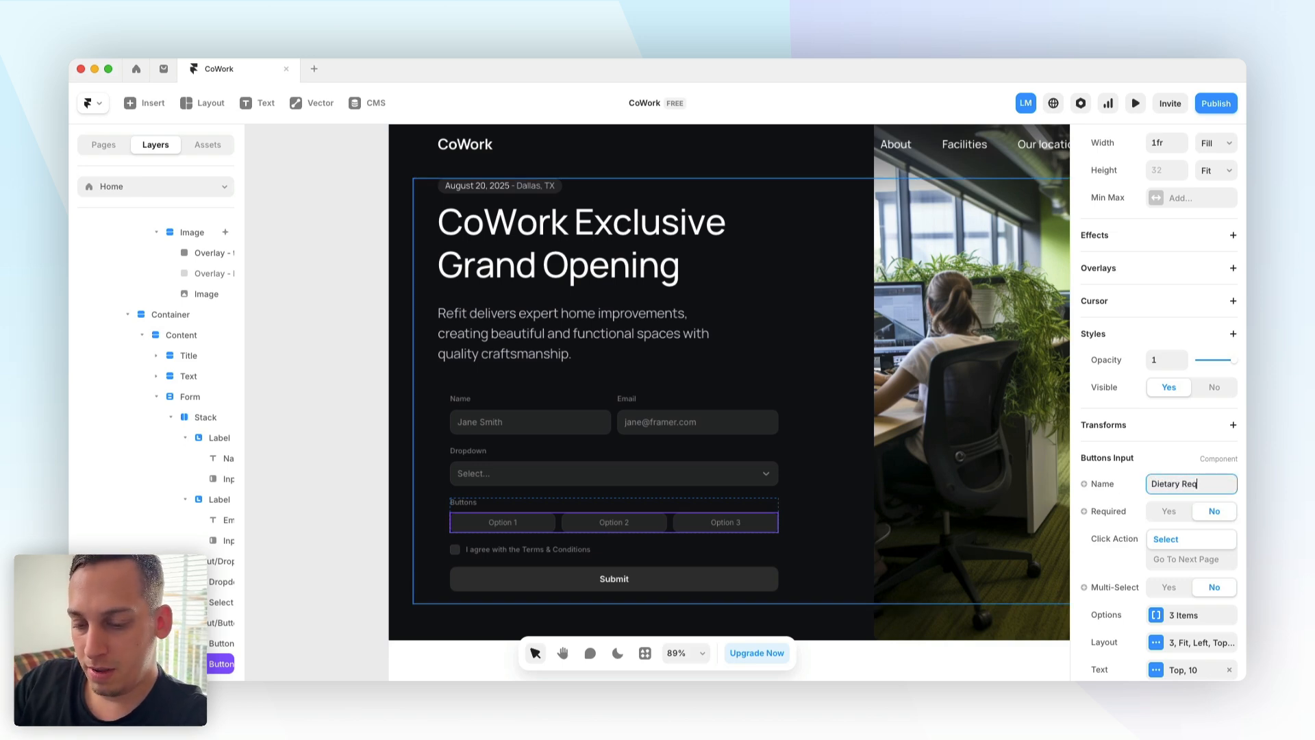
Step: Make the newsletter checkbox start unchecked and reword it about weekly location updates
left_click(455, 550)
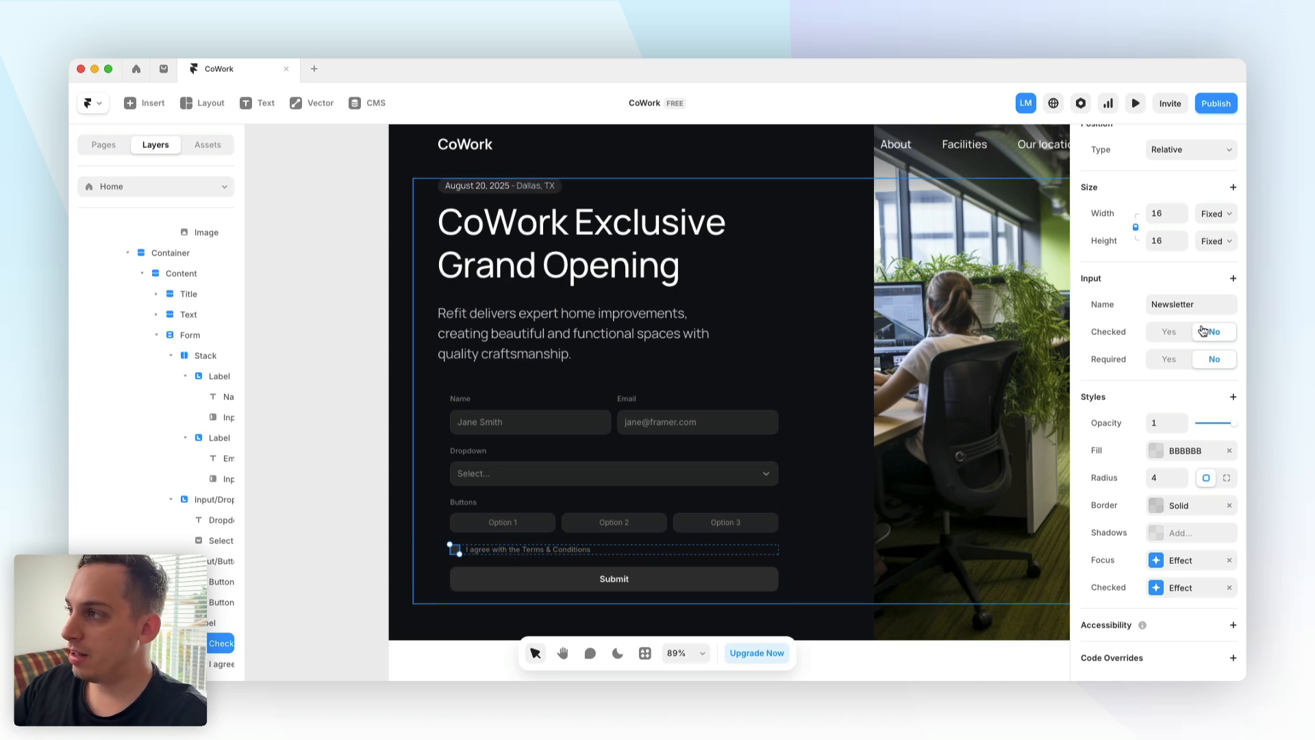
left_click(529, 549)
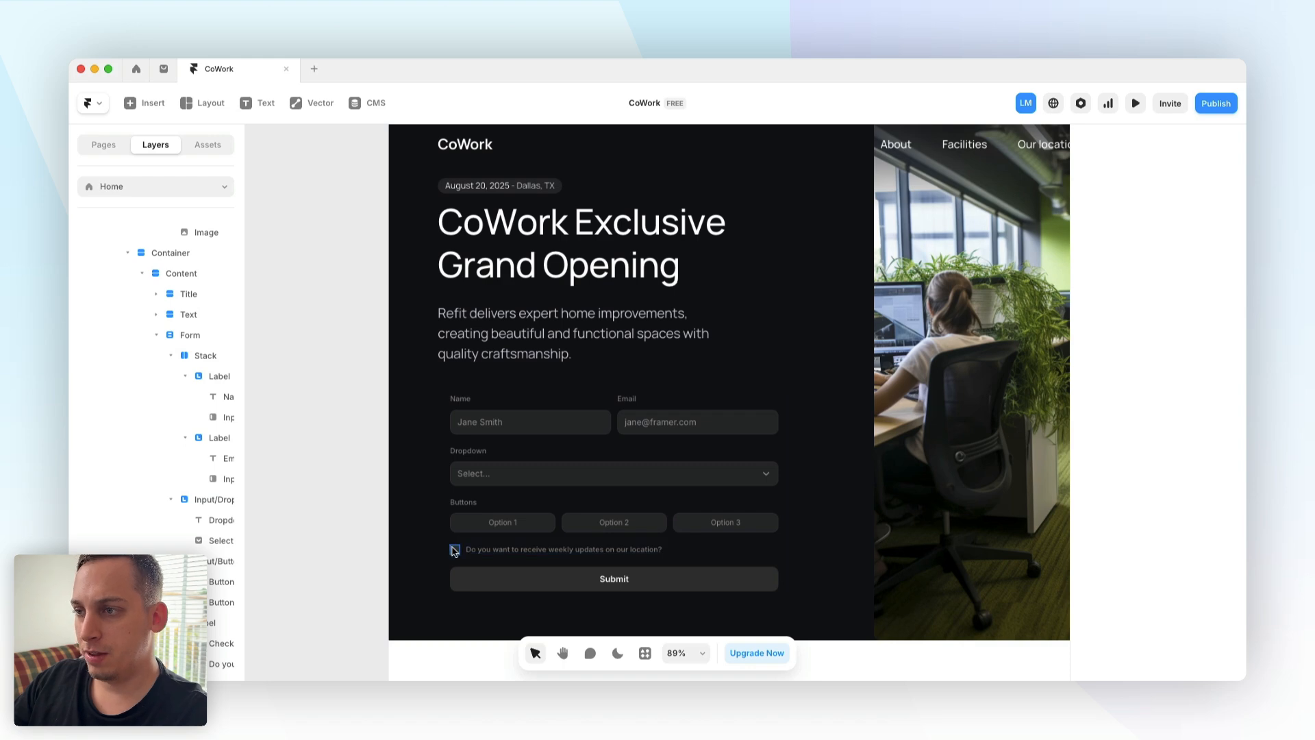
left_click(452, 550)
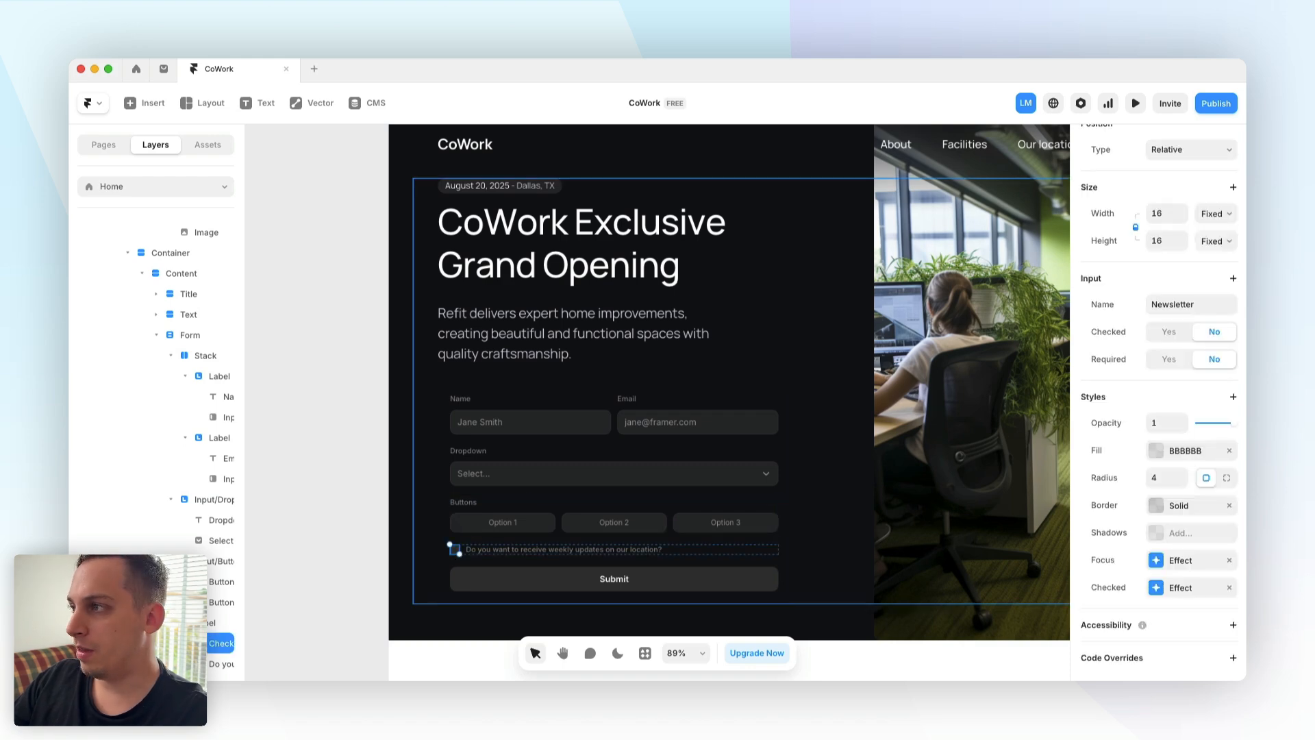
left_click(222, 603)
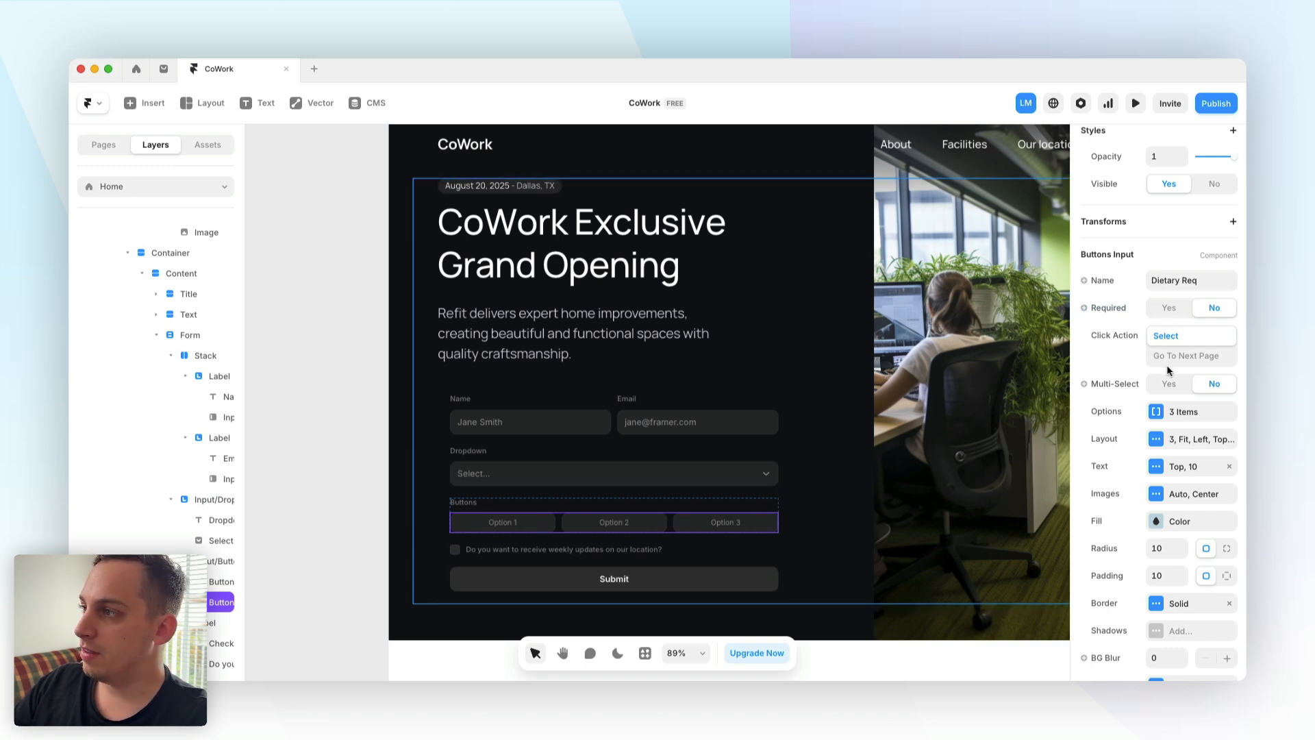
mouse_move(1162, 392)
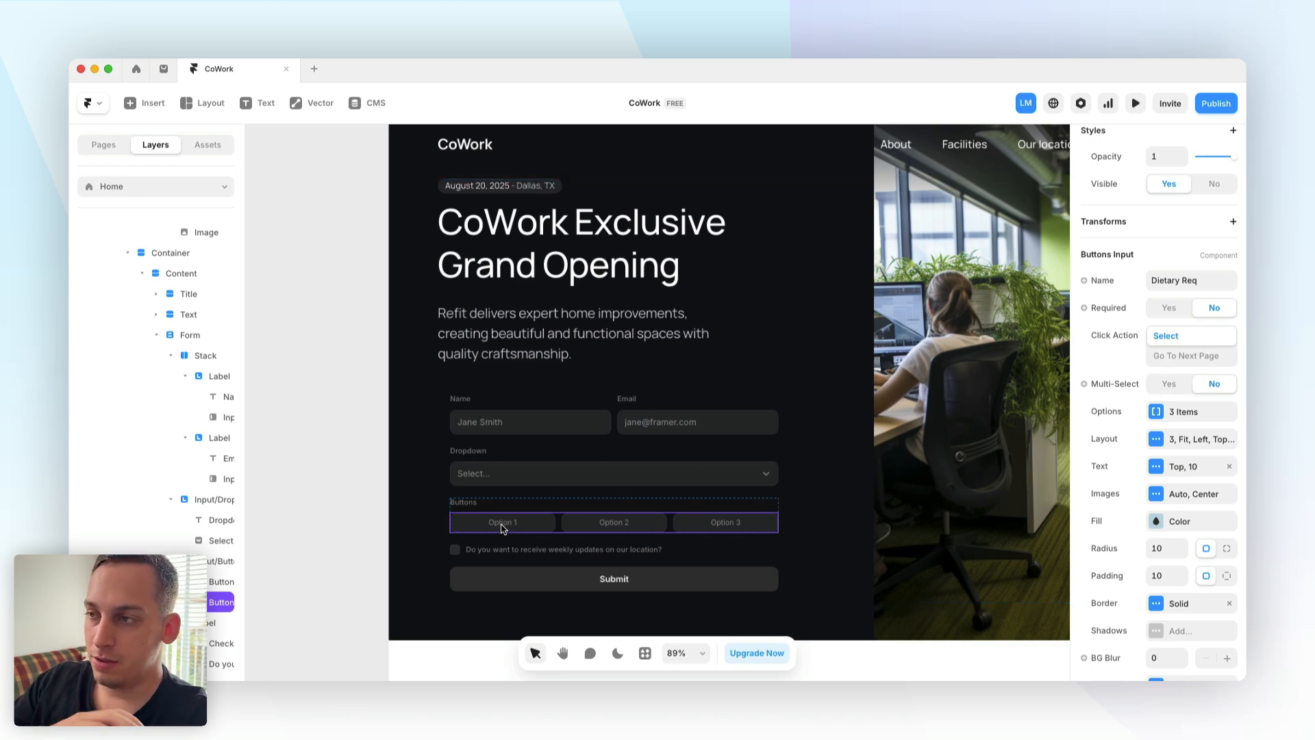
mouse_move(510, 504)
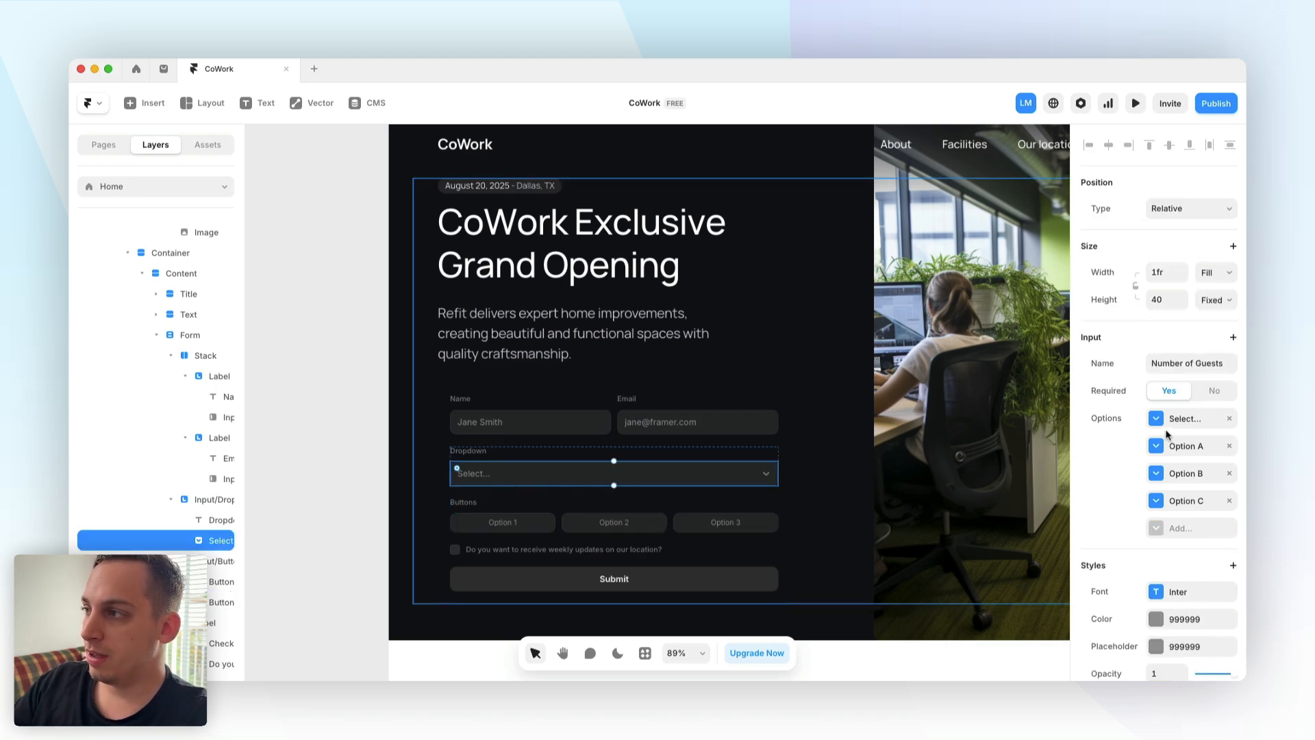
Step: Retitle the dropdown's first choice as 1-2 Guests and the second as 2-5 Guests
scroll("down", 3)
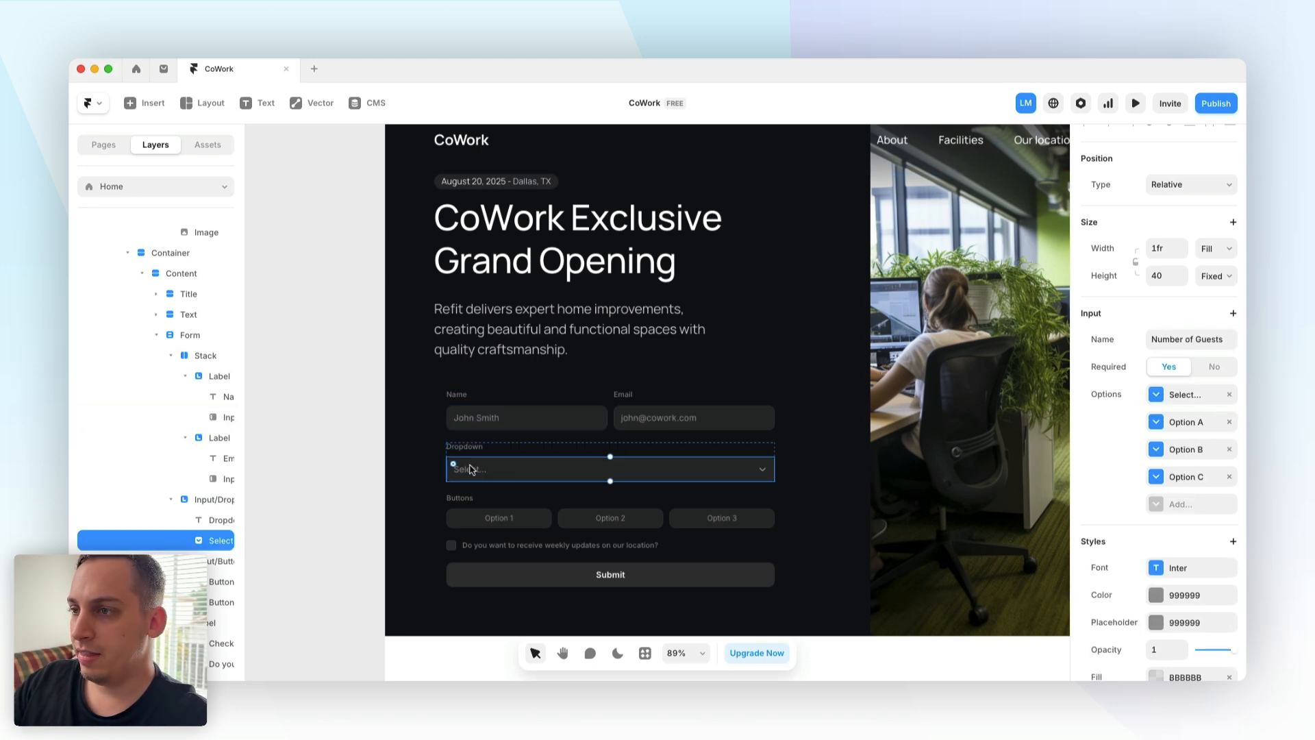
mouse_move(586, 474)
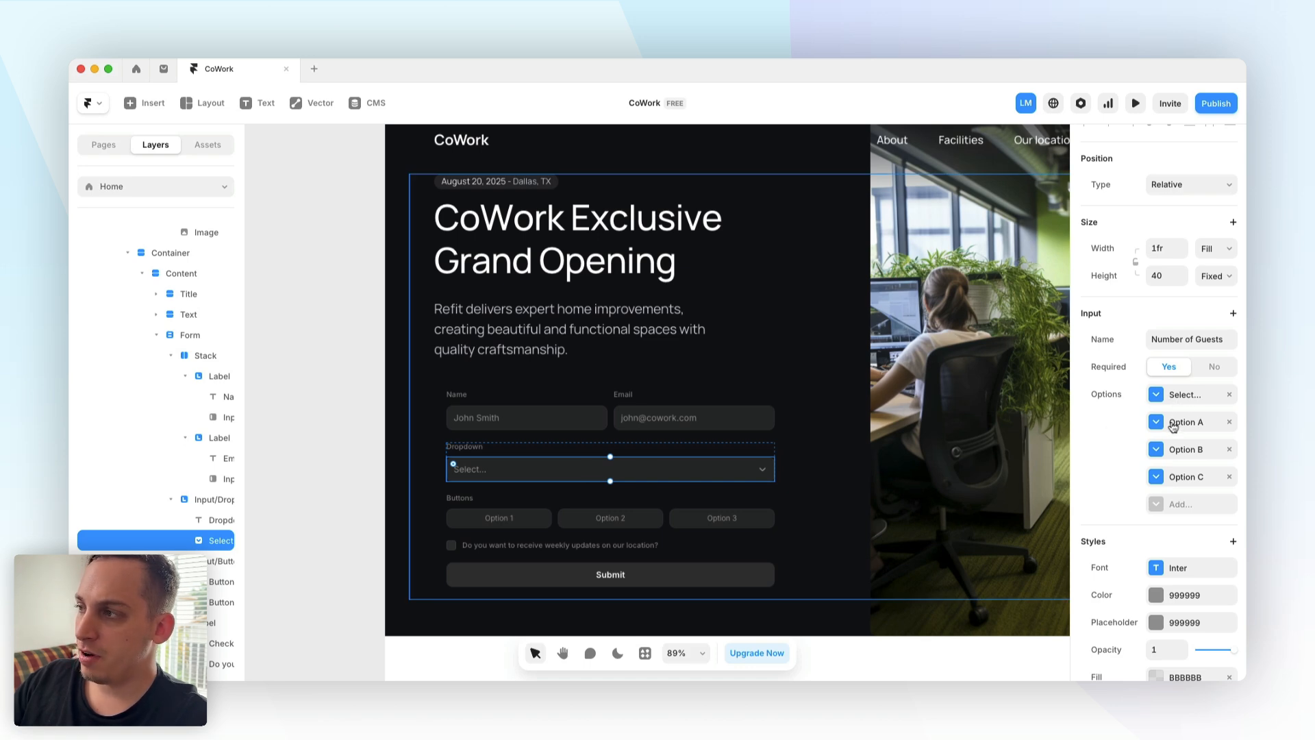
left_click(1157, 423)
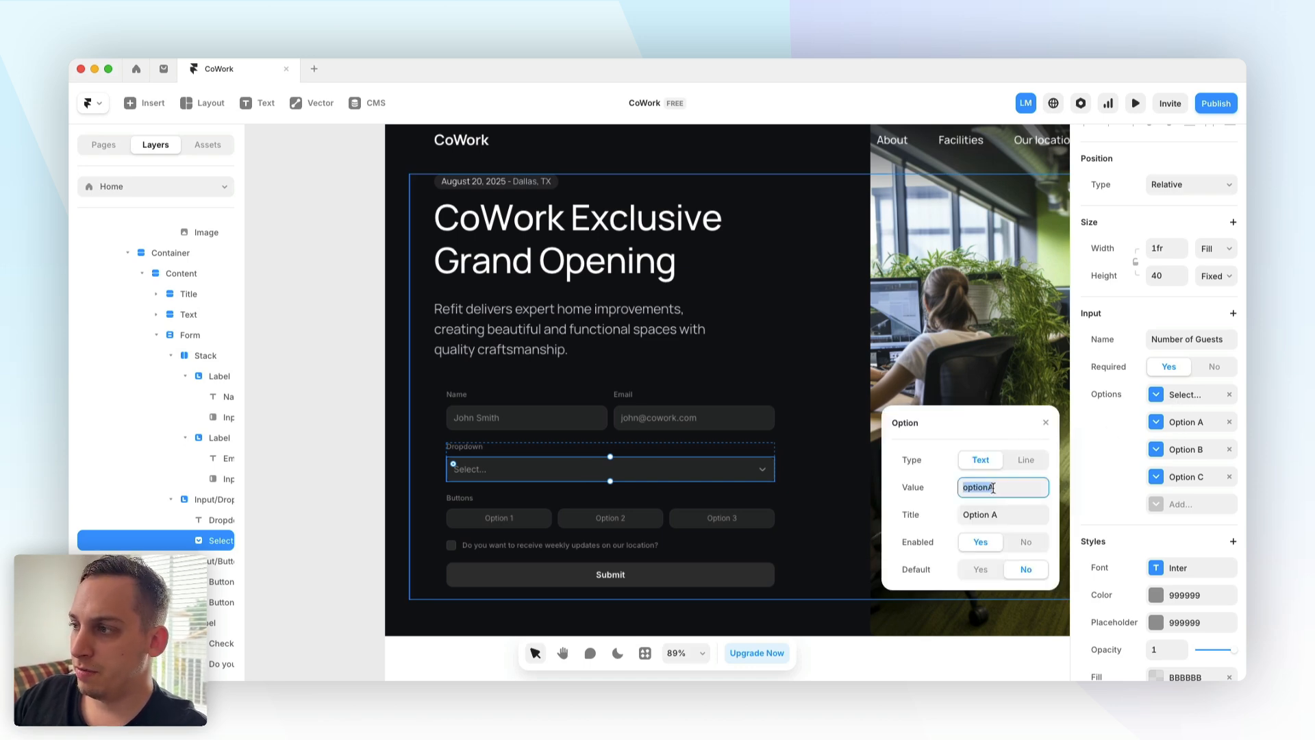
left_click(1003, 513)
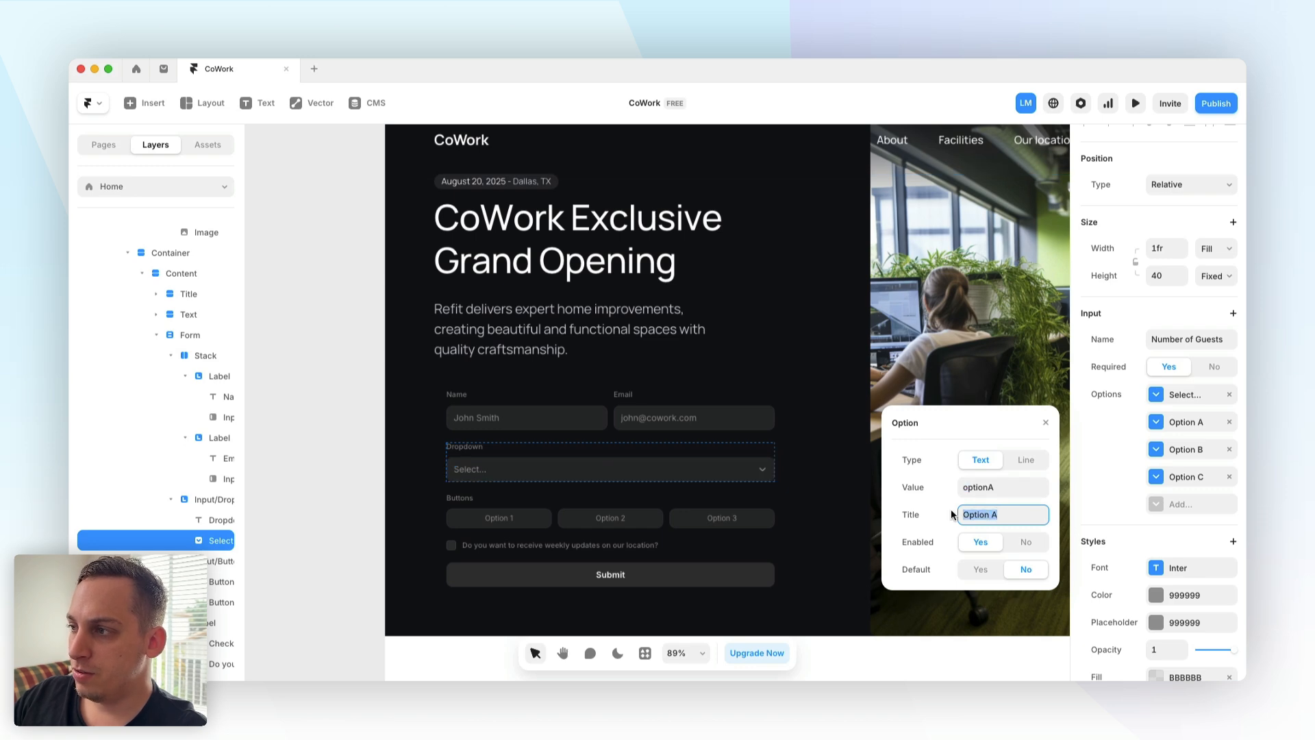
left_click(1003, 488)
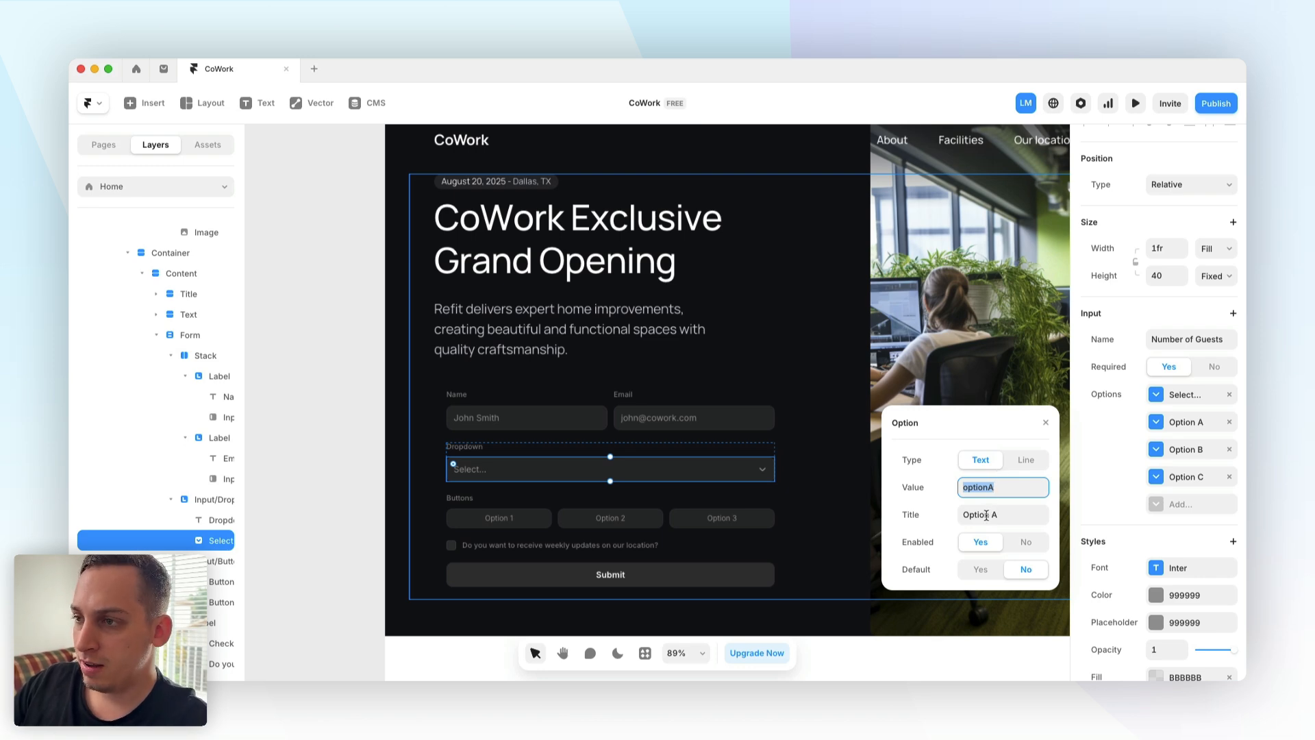
left_click(1003, 513)
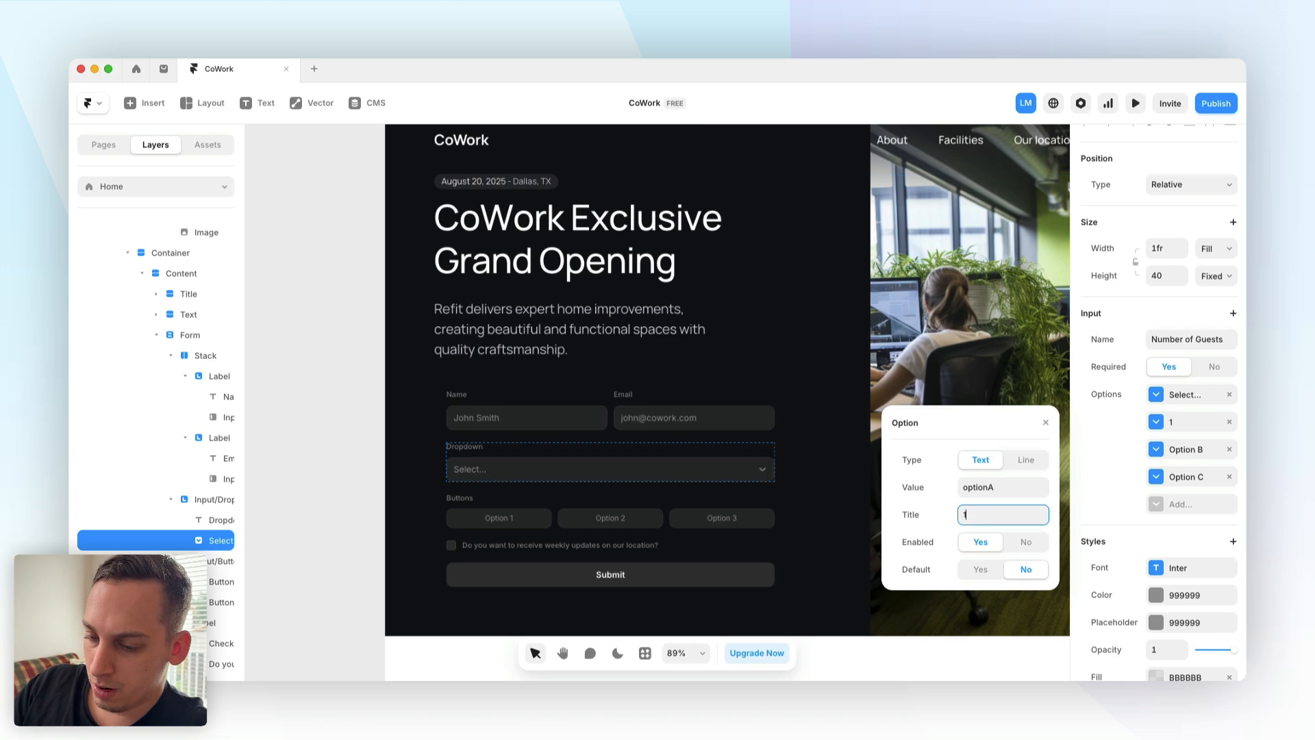
type("1-2 Guests")
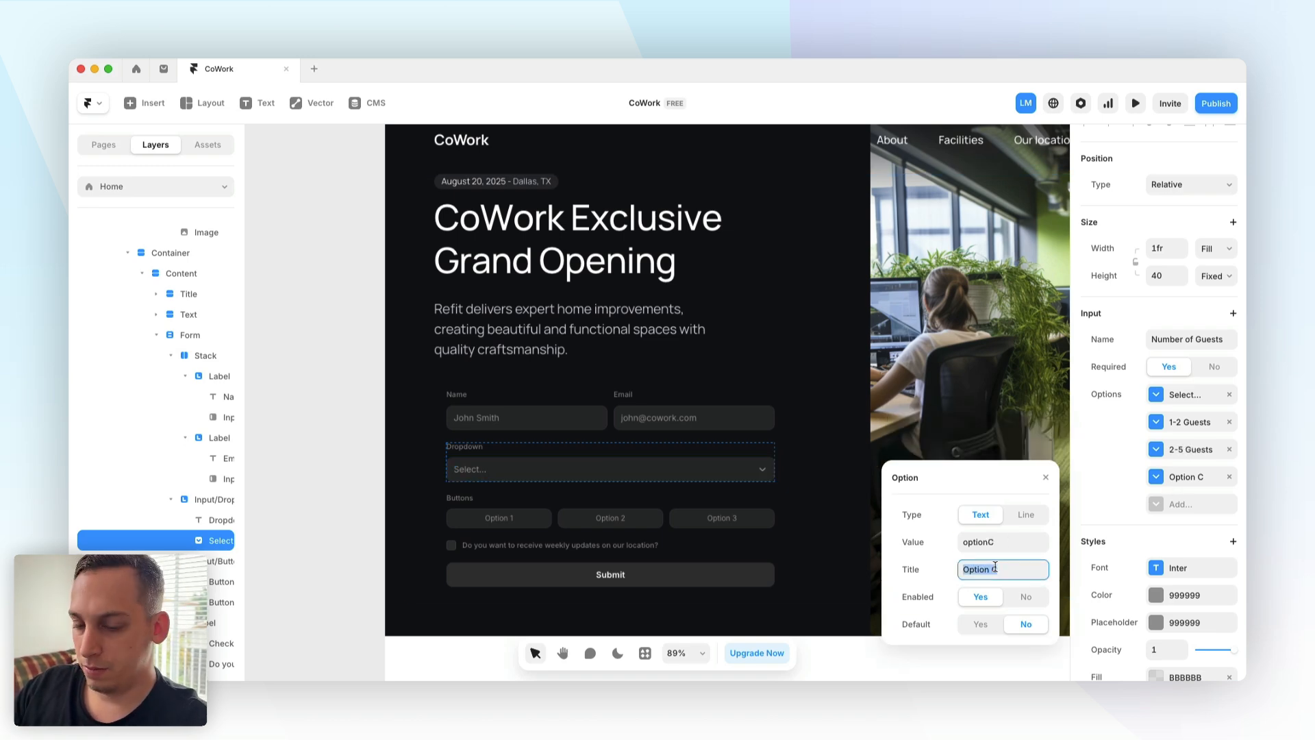
left_click(712, 519)
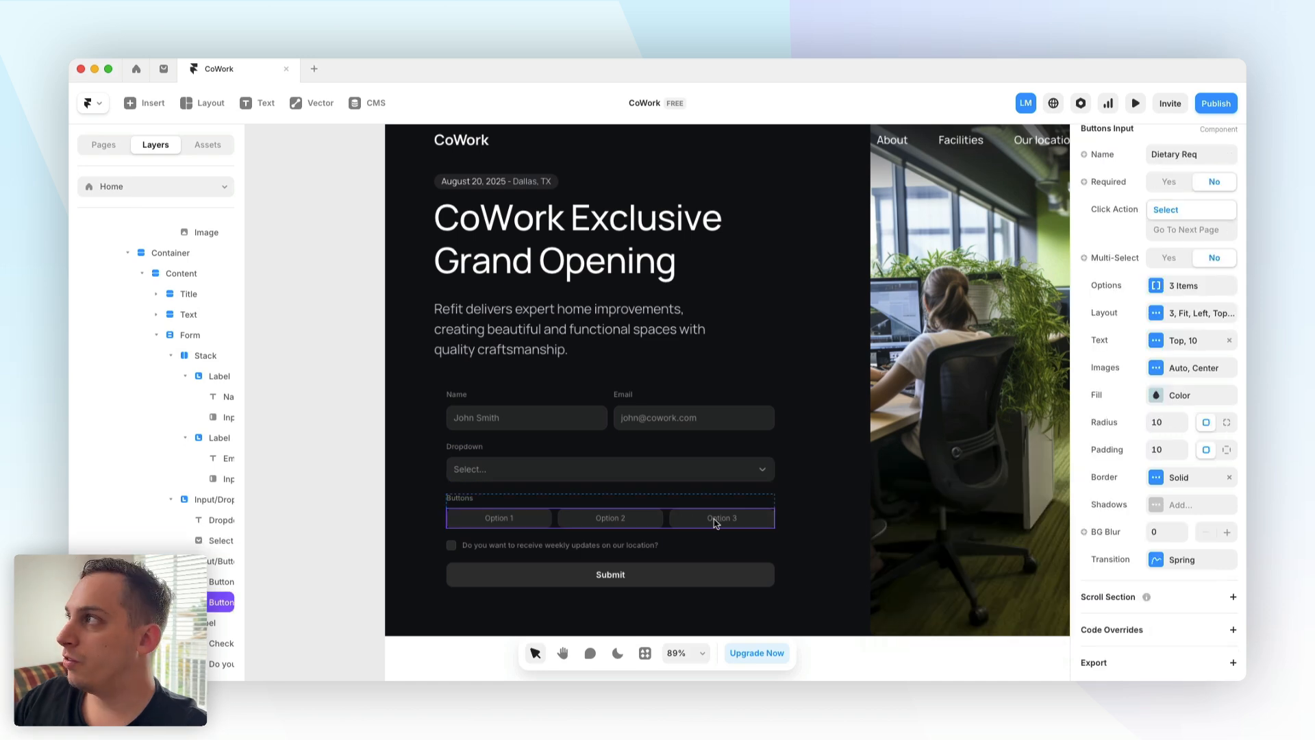
mouse_move(516, 514)
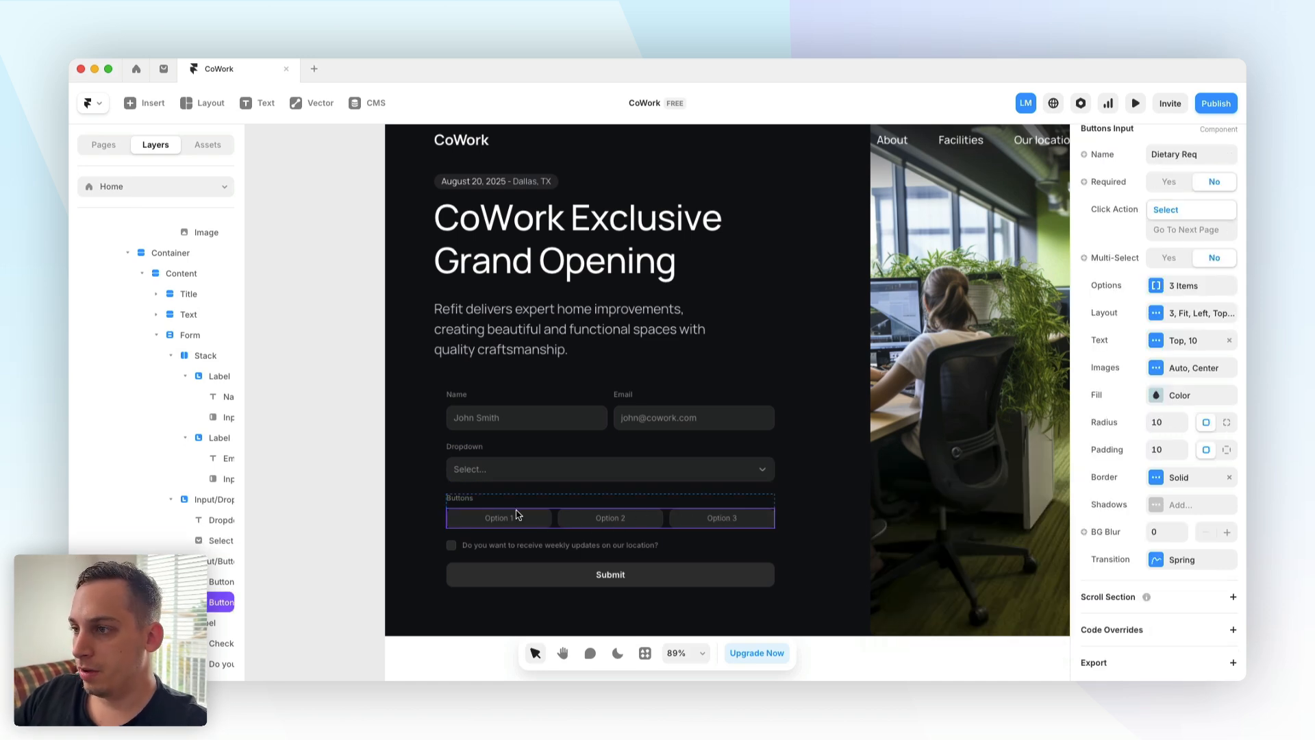
mouse_move(488, 514)
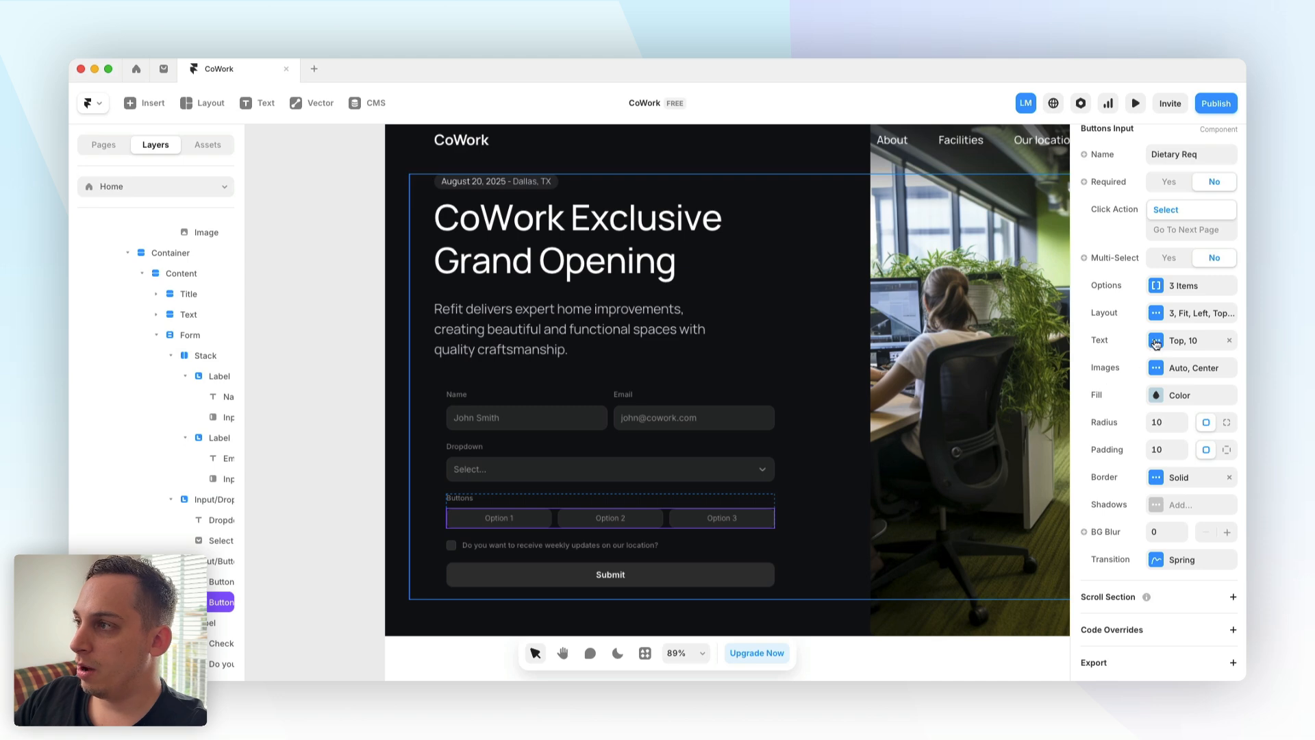
Step: Set the options to Vegan, Vegetarian, Halal, Kosher and lay them out in 2 columns
left_click(1184, 285)
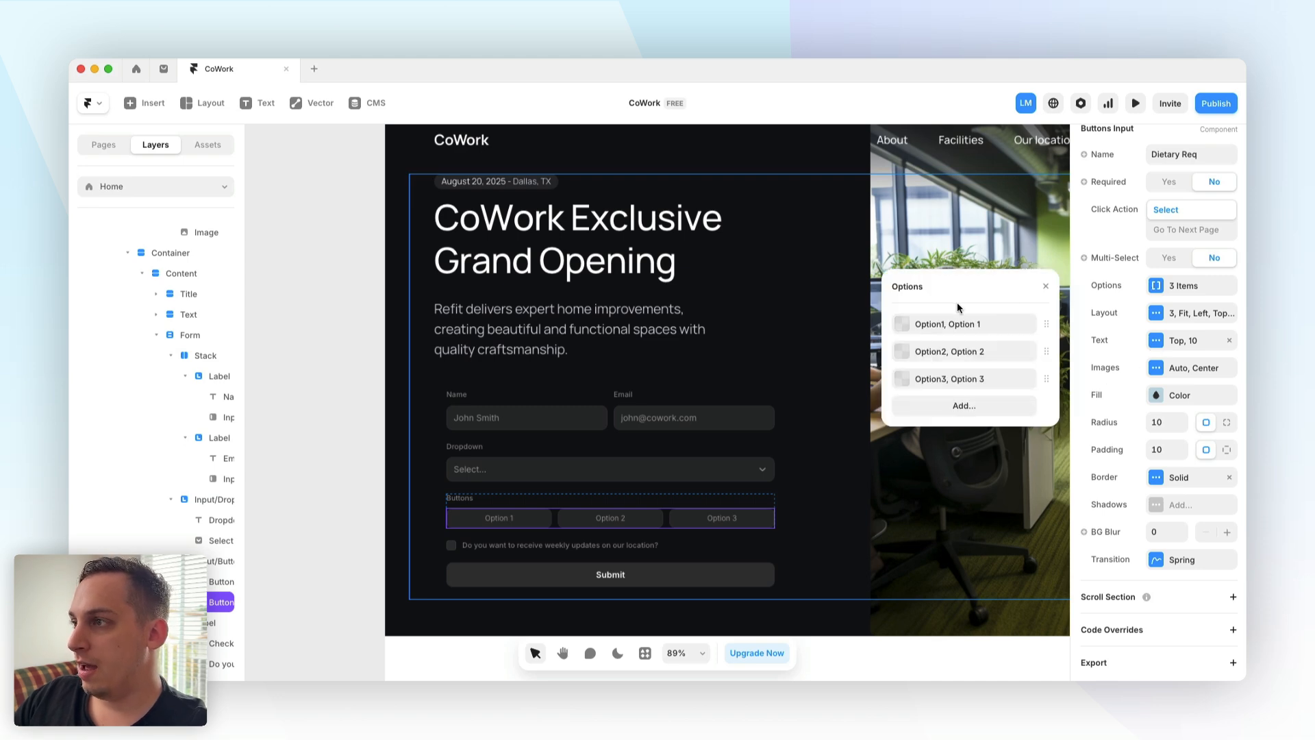
left_click(965, 323)
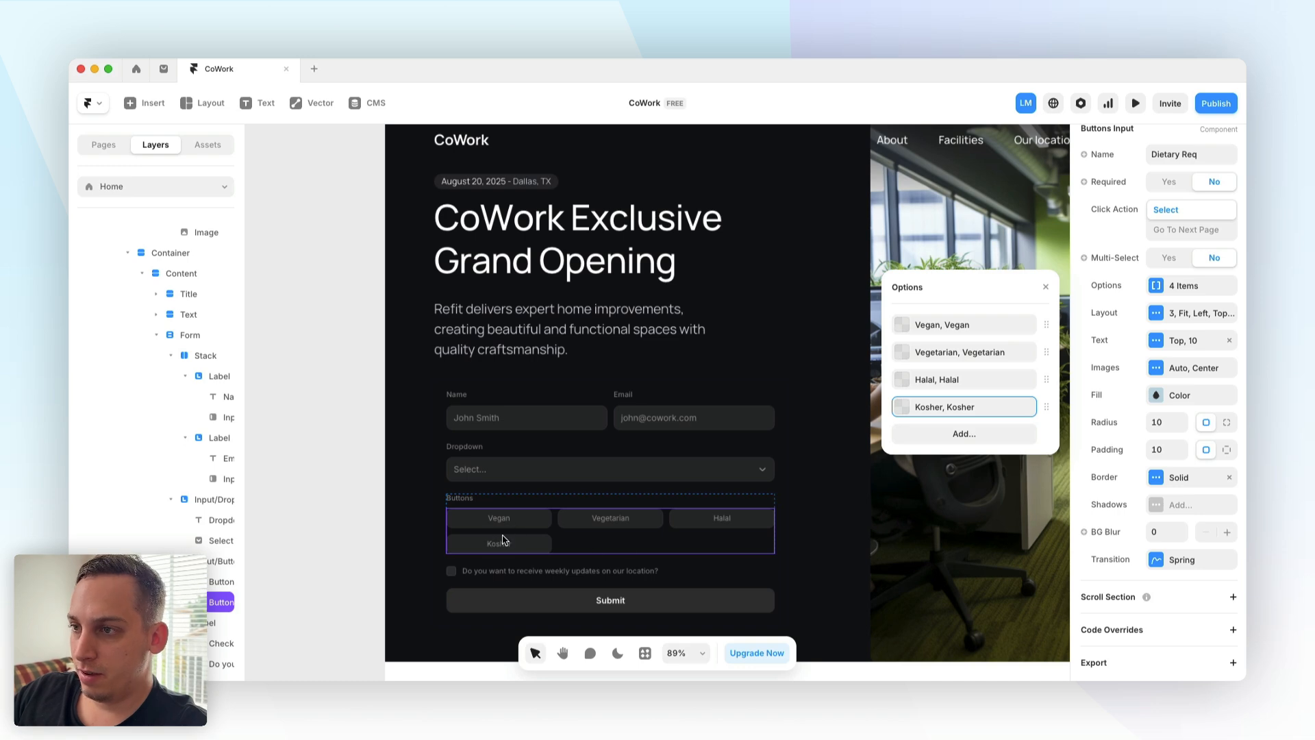
mouse_move(569, 542)
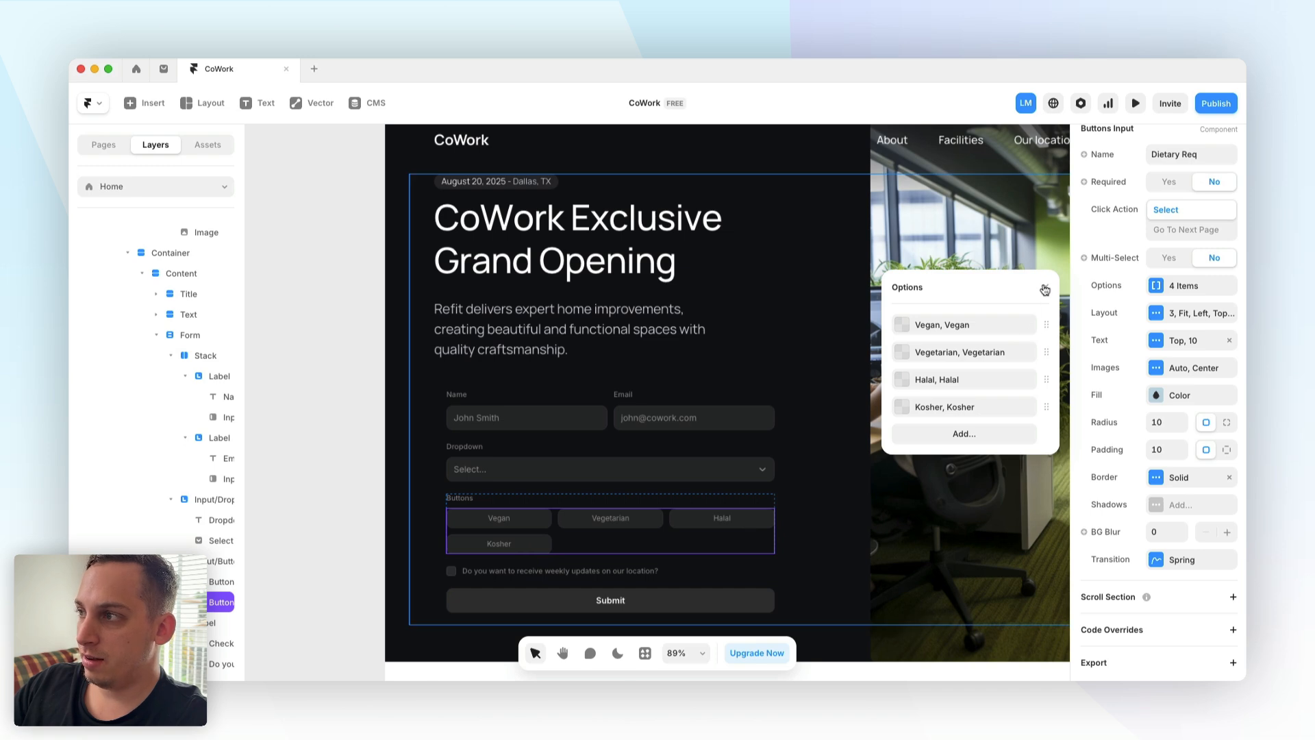
left_click(1155, 312)
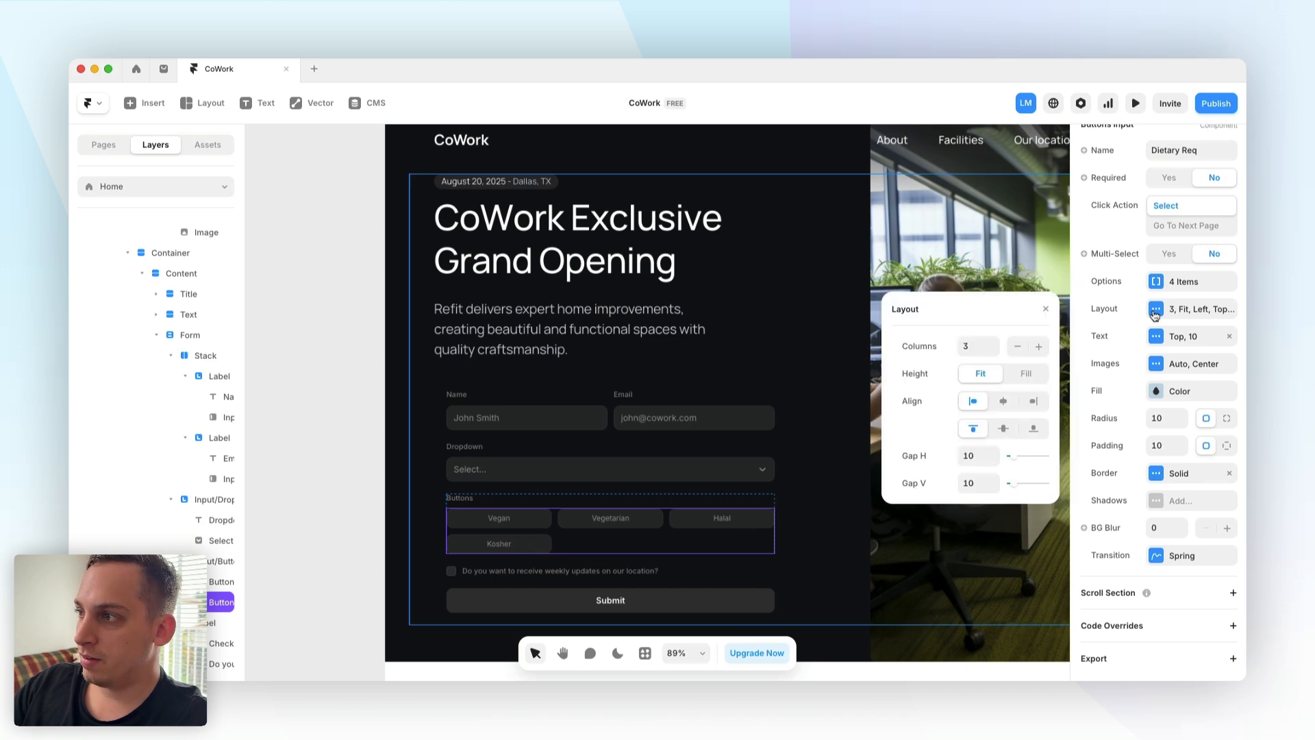
left_click(1016, 345)
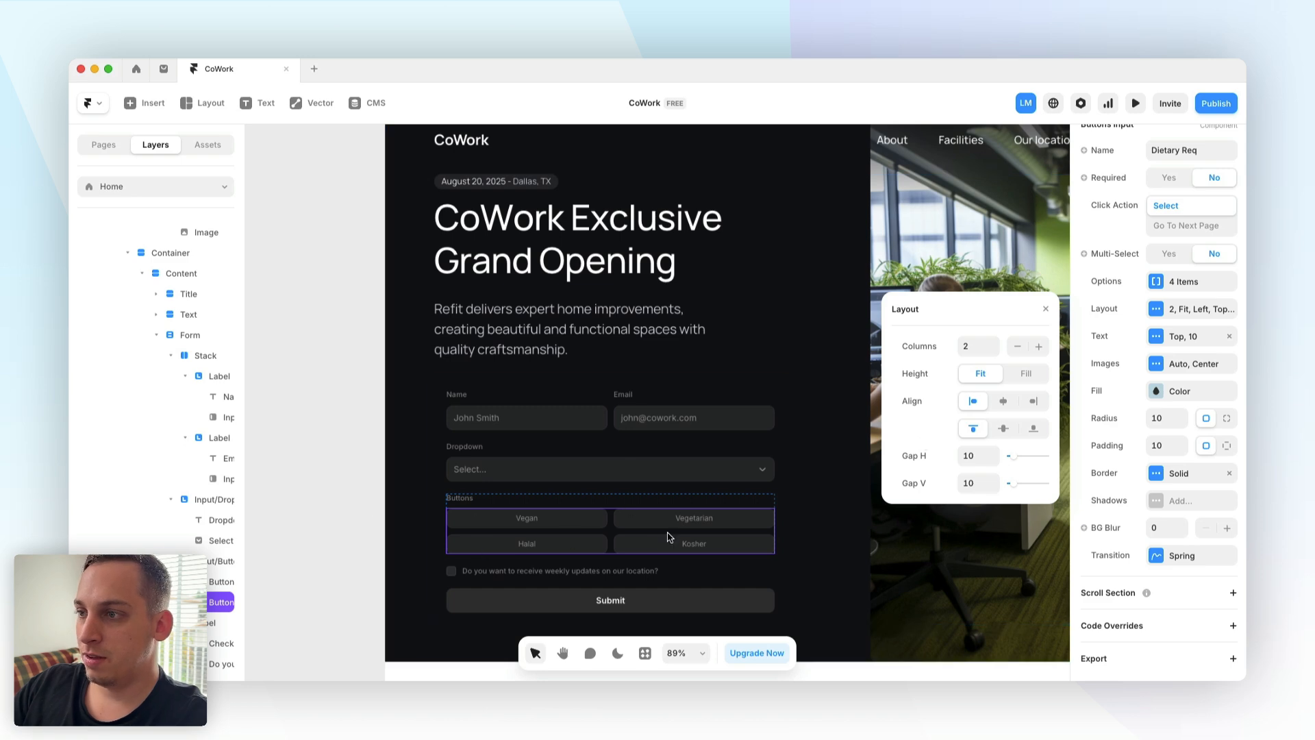
mouse_move(677, 518)
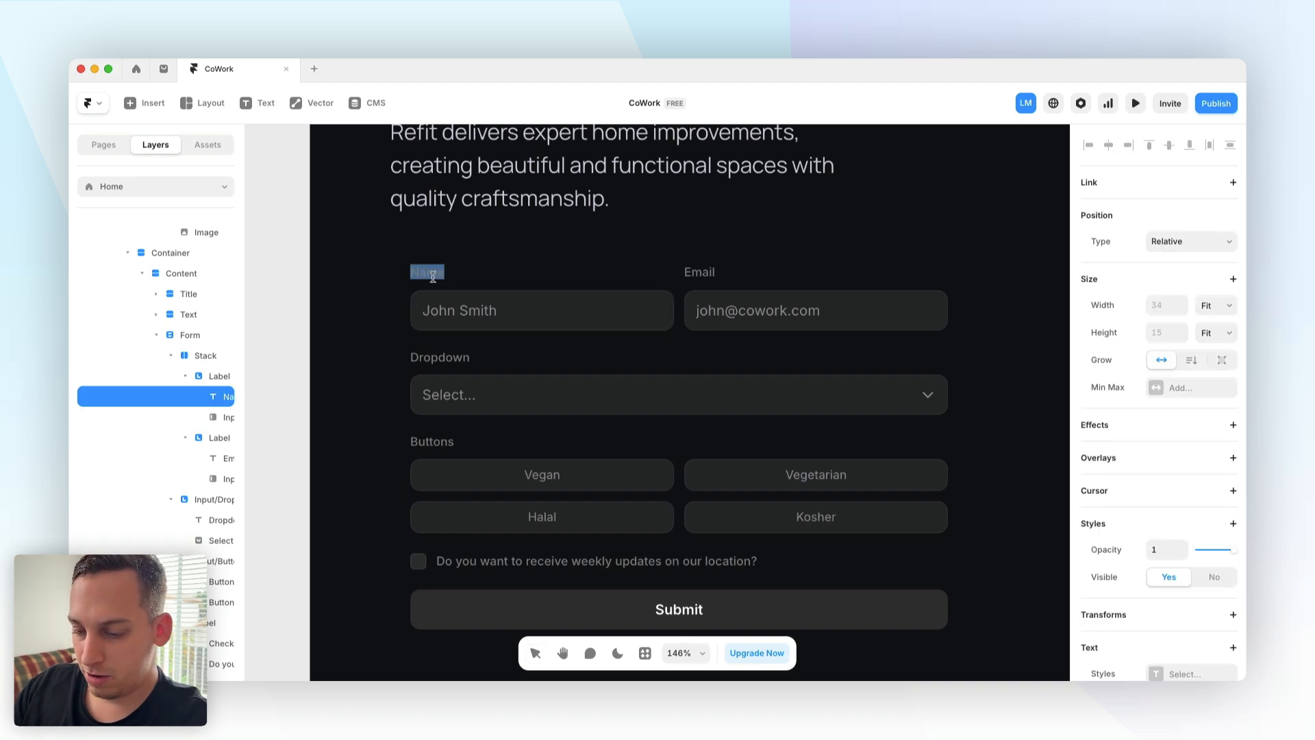
Step: Relabel the first field as Full Name
type("Full Name")
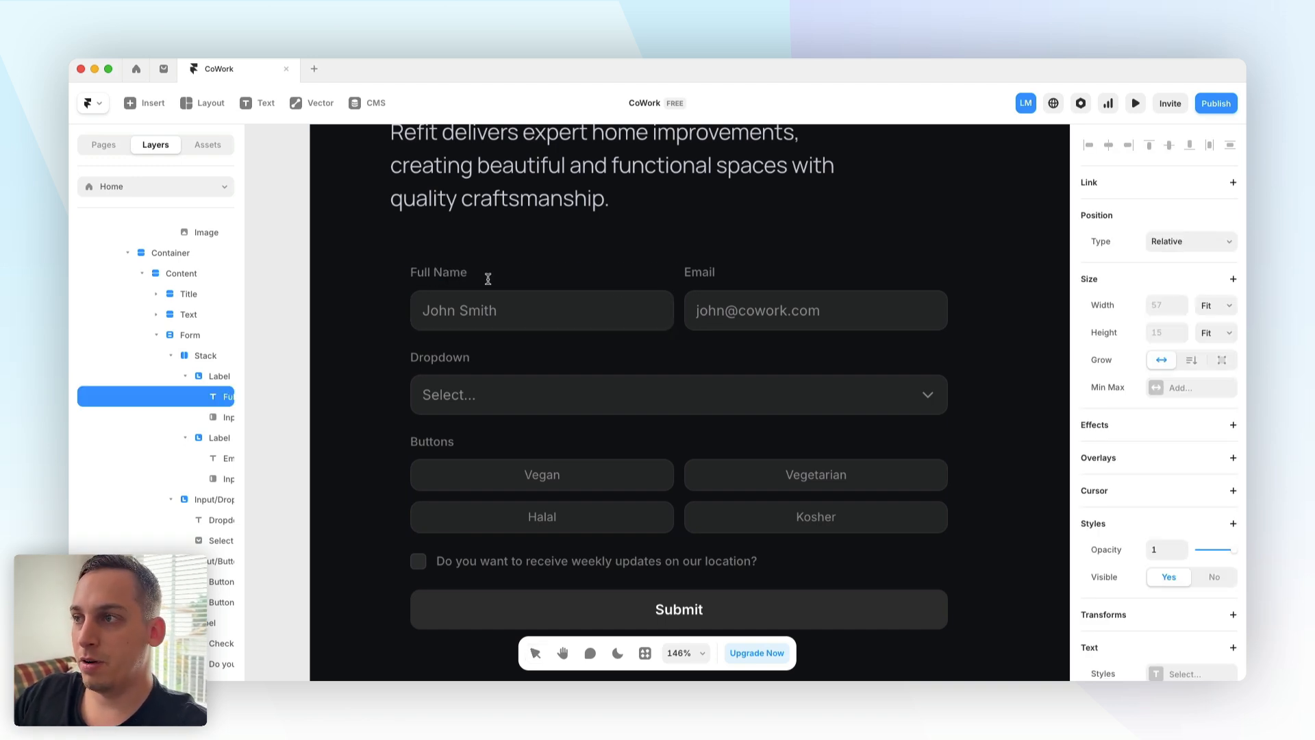
mouse_move(453, 362)
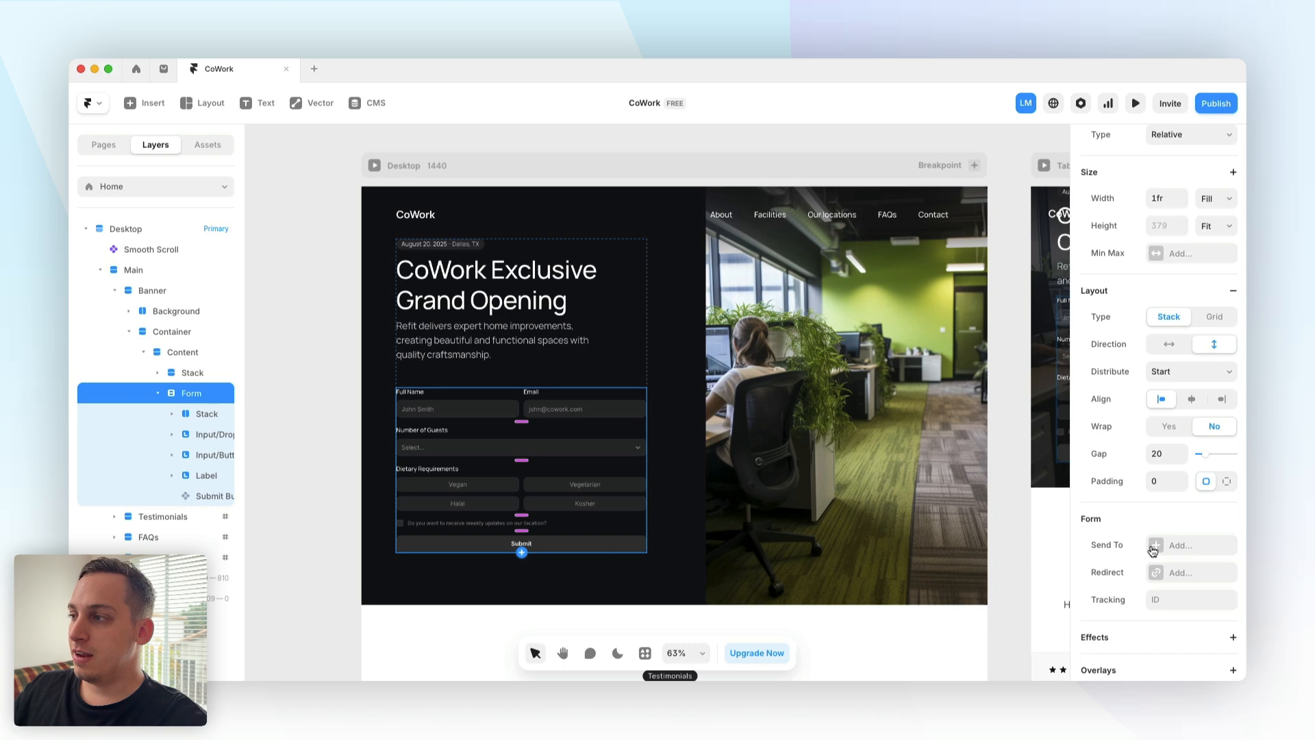
Step: Send form submissions to a new Google Sheet named Event Submissions
left_click(1187, 546)
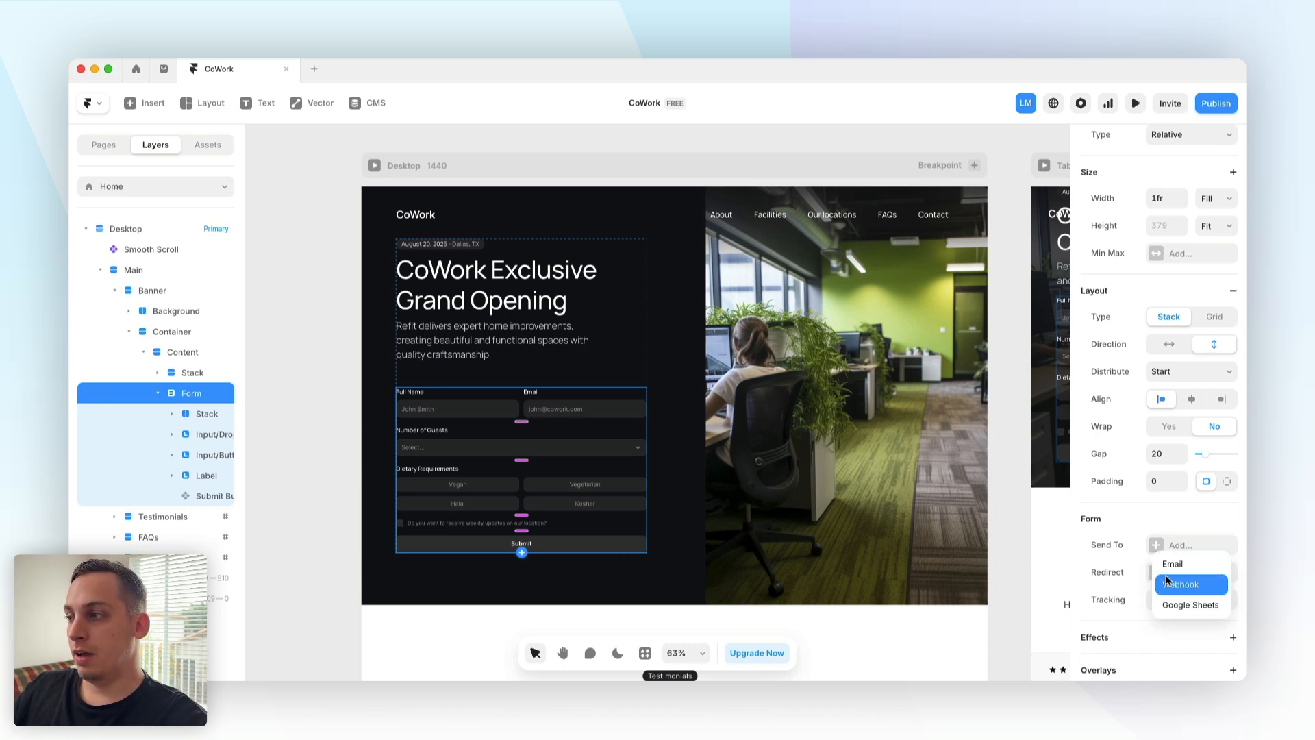
mouse_move(1190, 606)
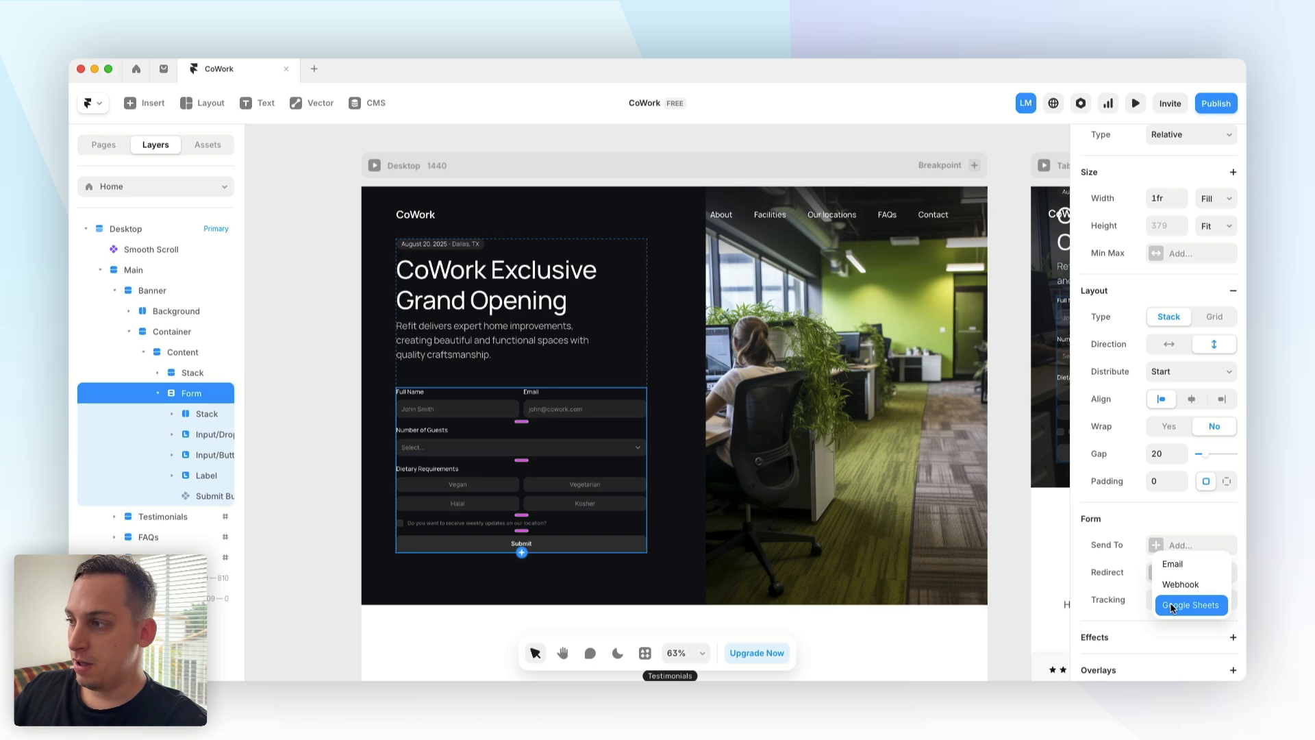
left_click(1191, 606)
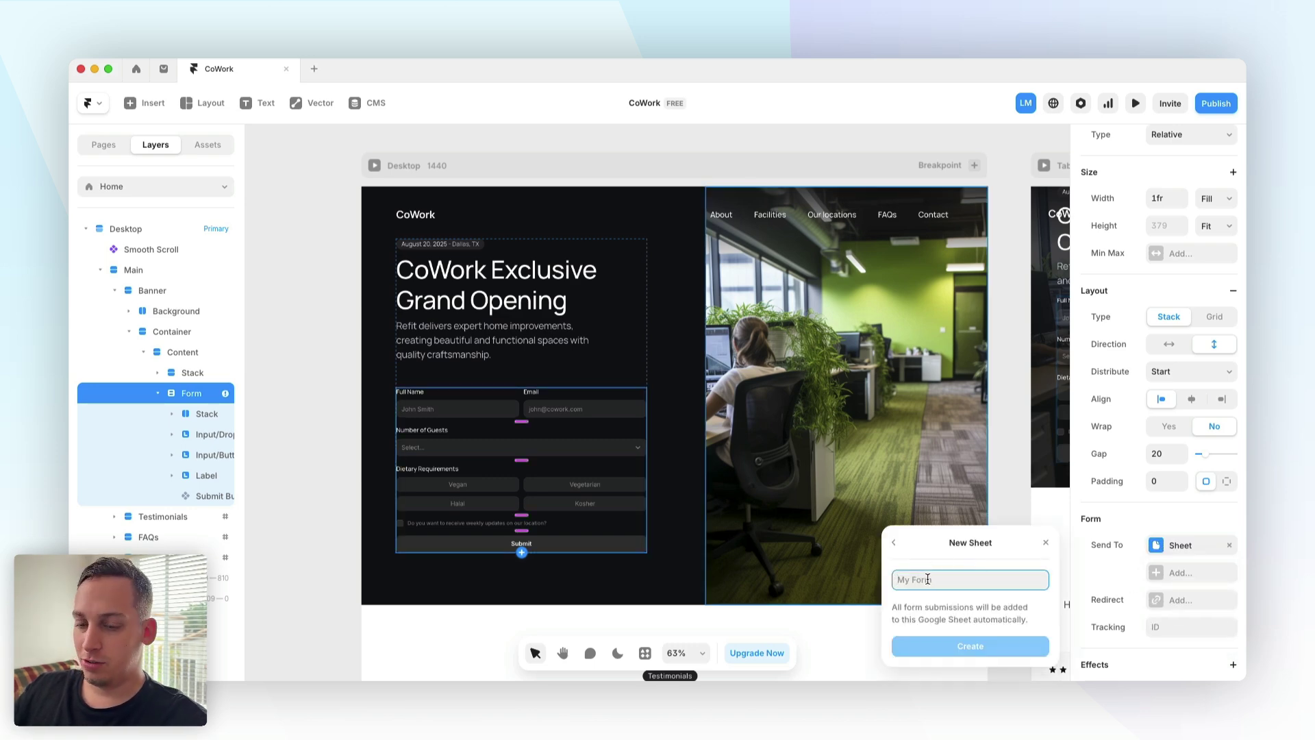
type("E")
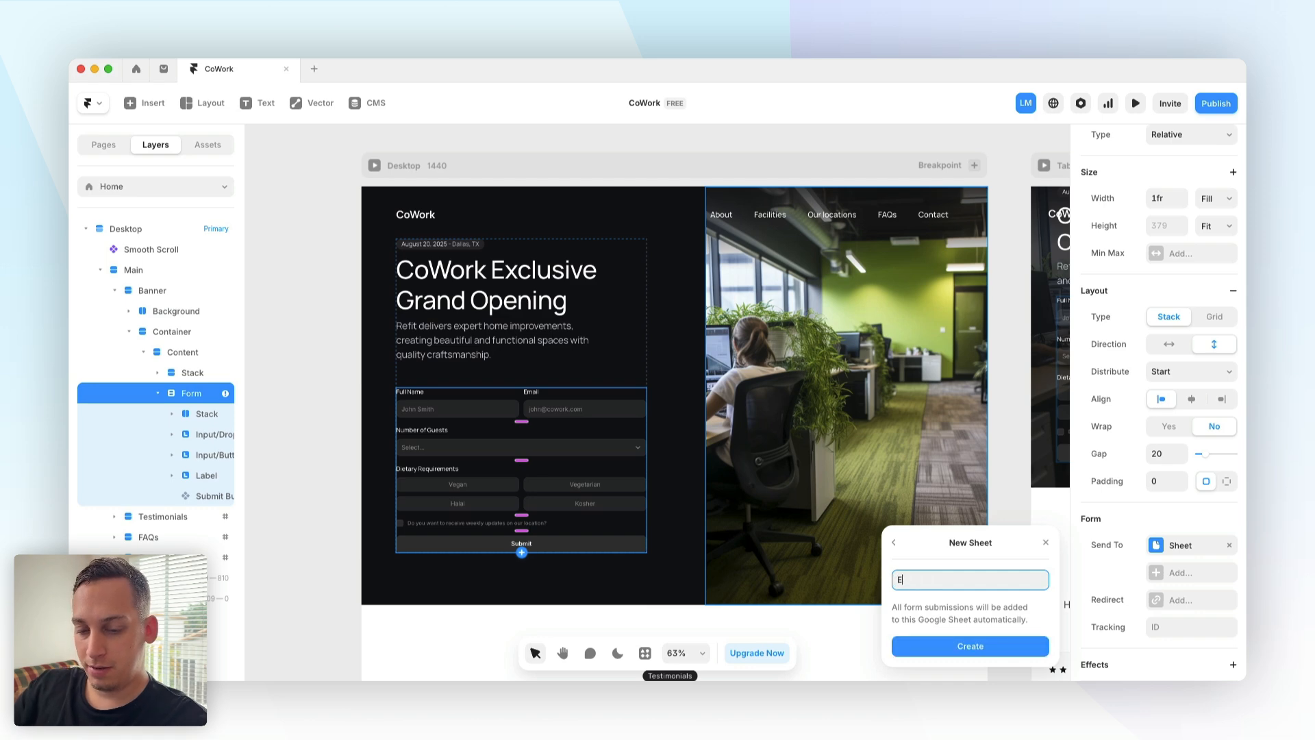
type("Event Submi")
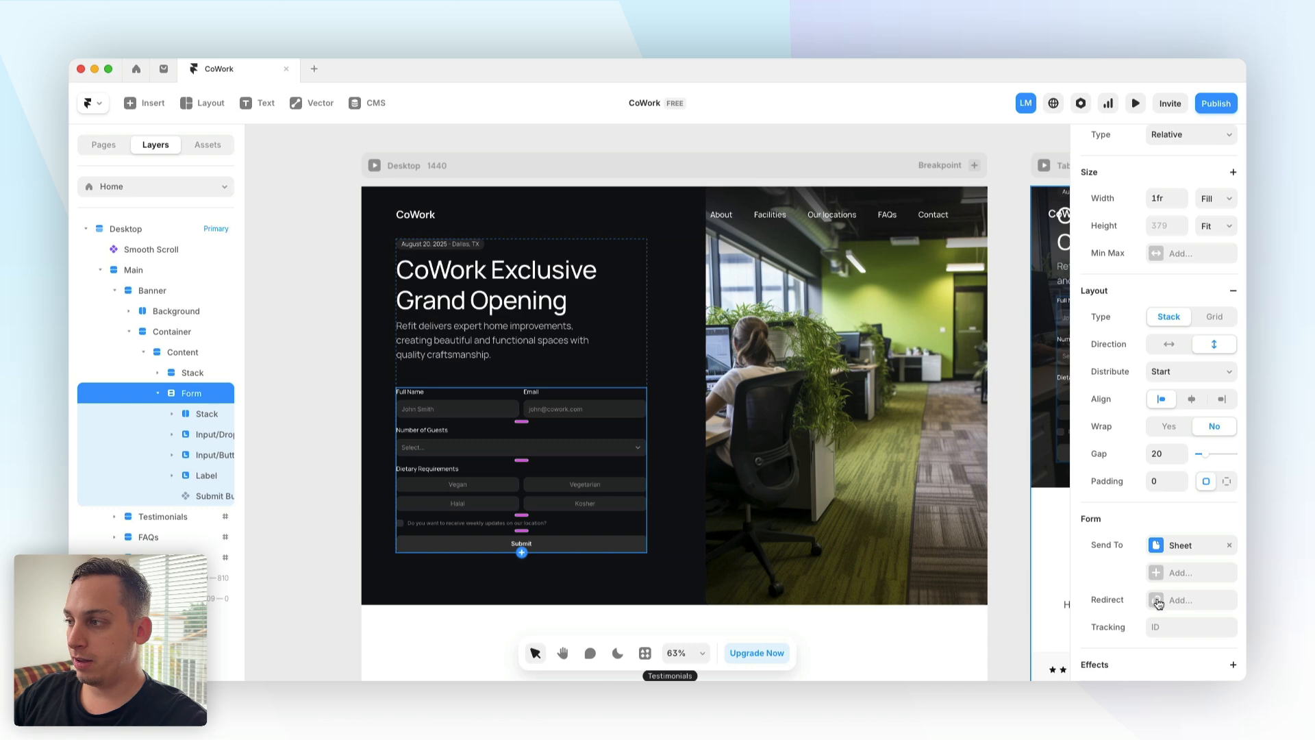
Step: Redirect submissions to the /thank-you page and review its Thanks for signing up! heading
left_click(1157, 600)
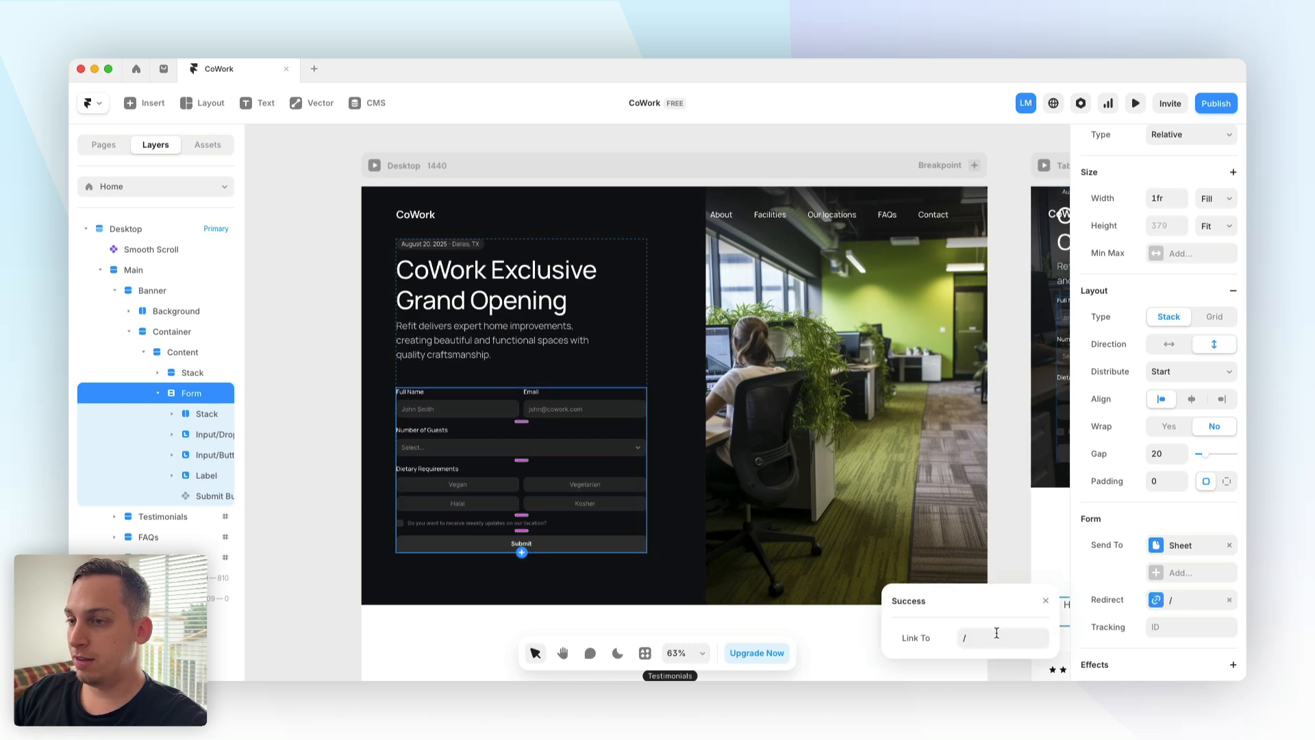
left_click(1003, 637)
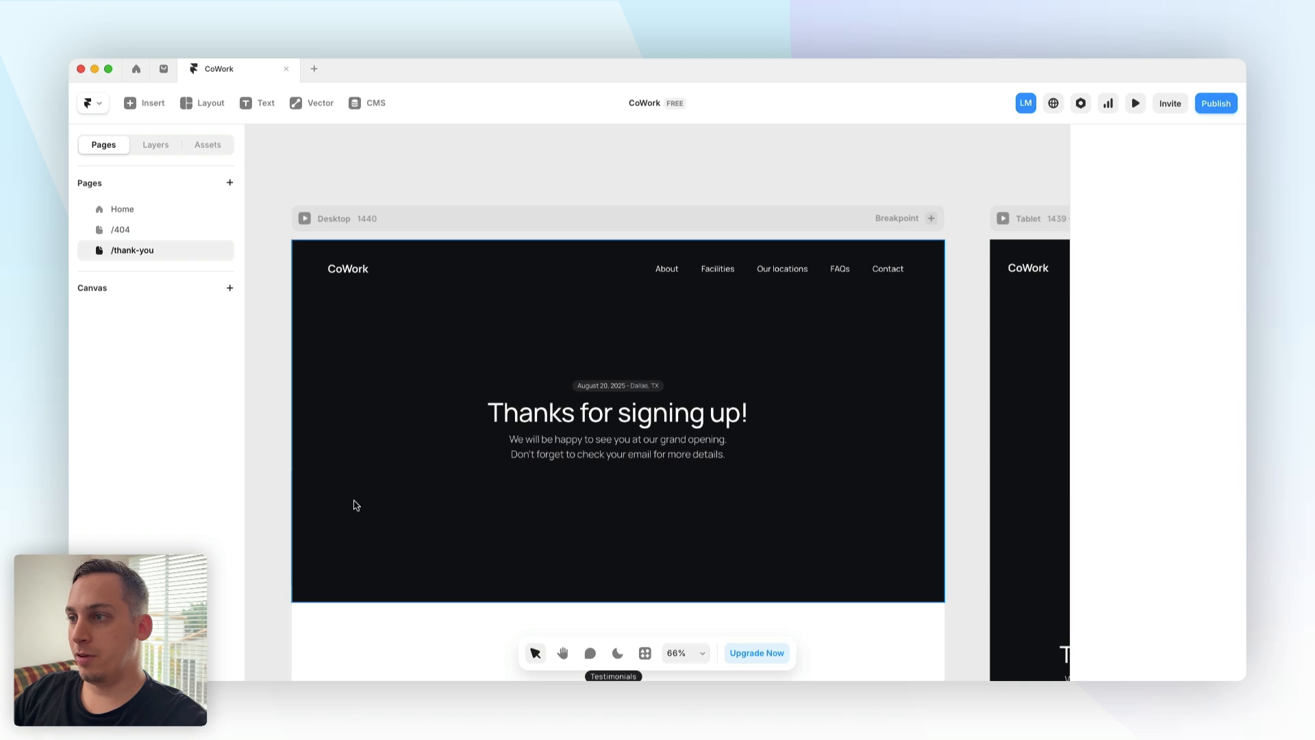
left_click(617, 413)
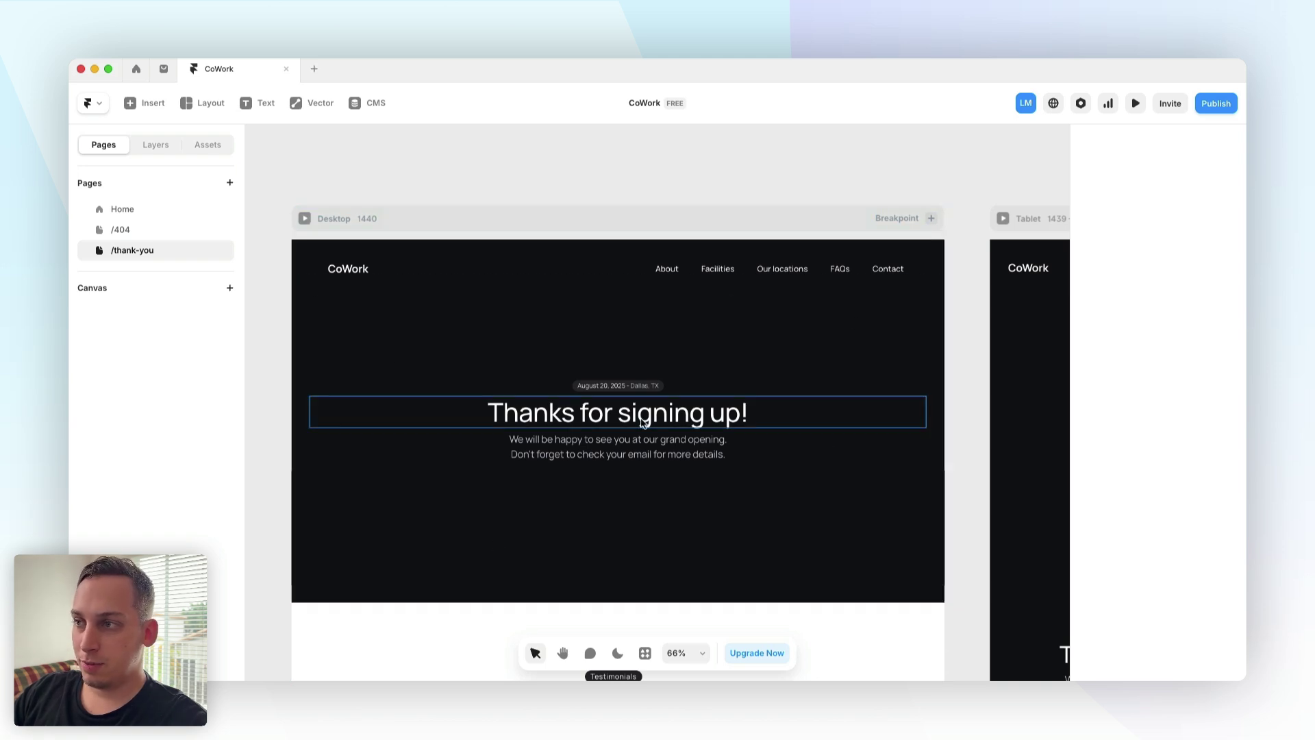
left_click(510, 341)
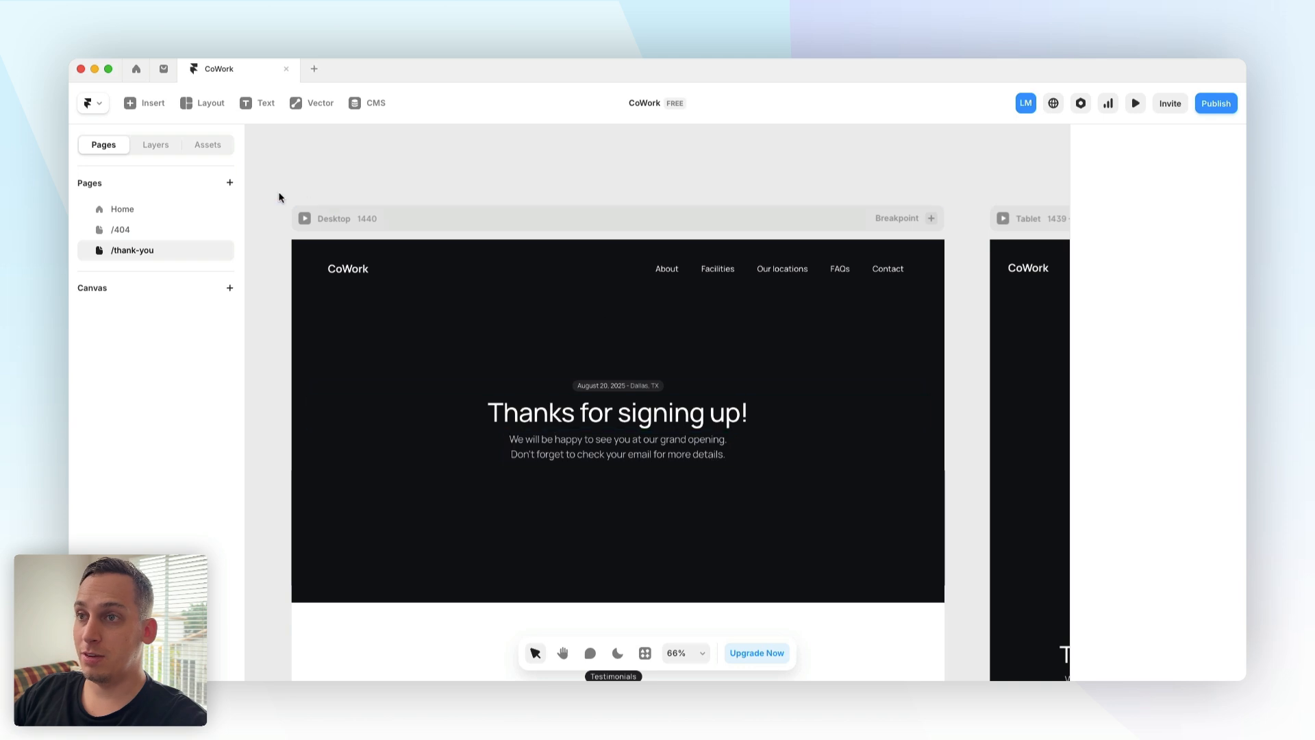
left_click(122, 208)
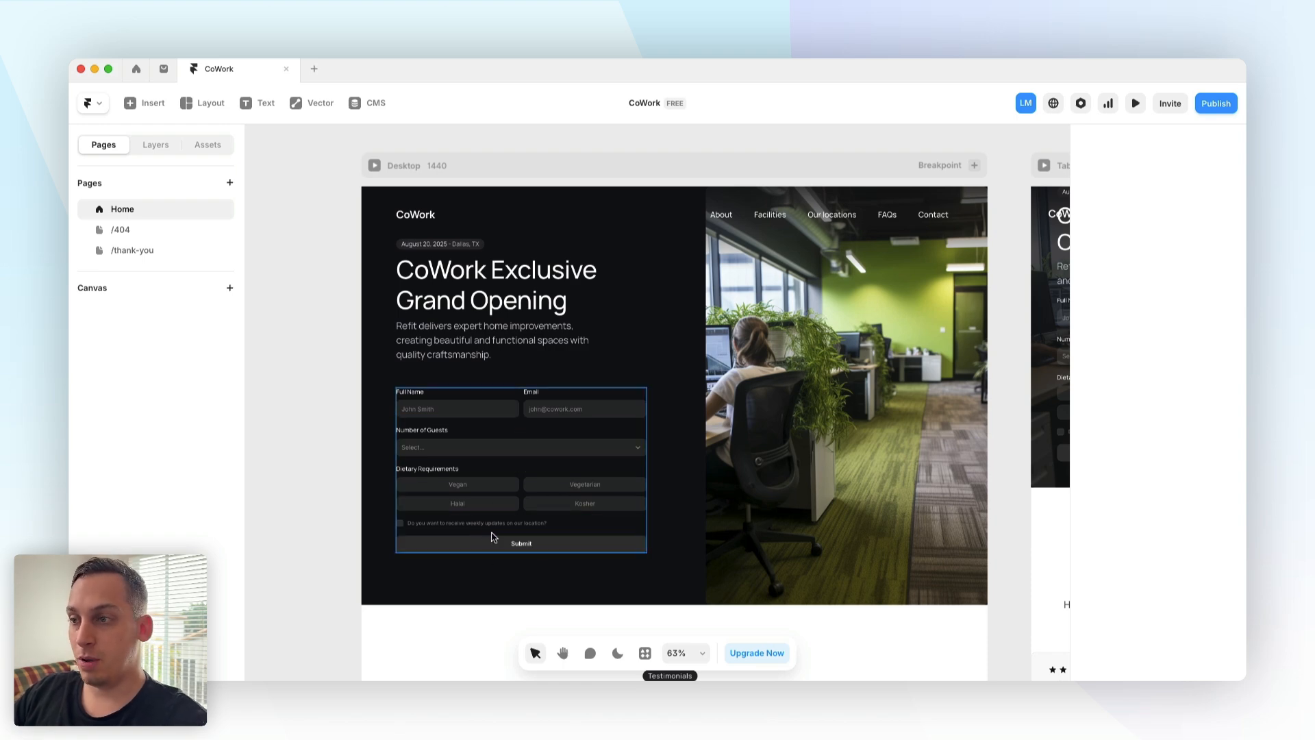
Step: Reselect the whole RSVP form on the Home page
left_click(458, 485)
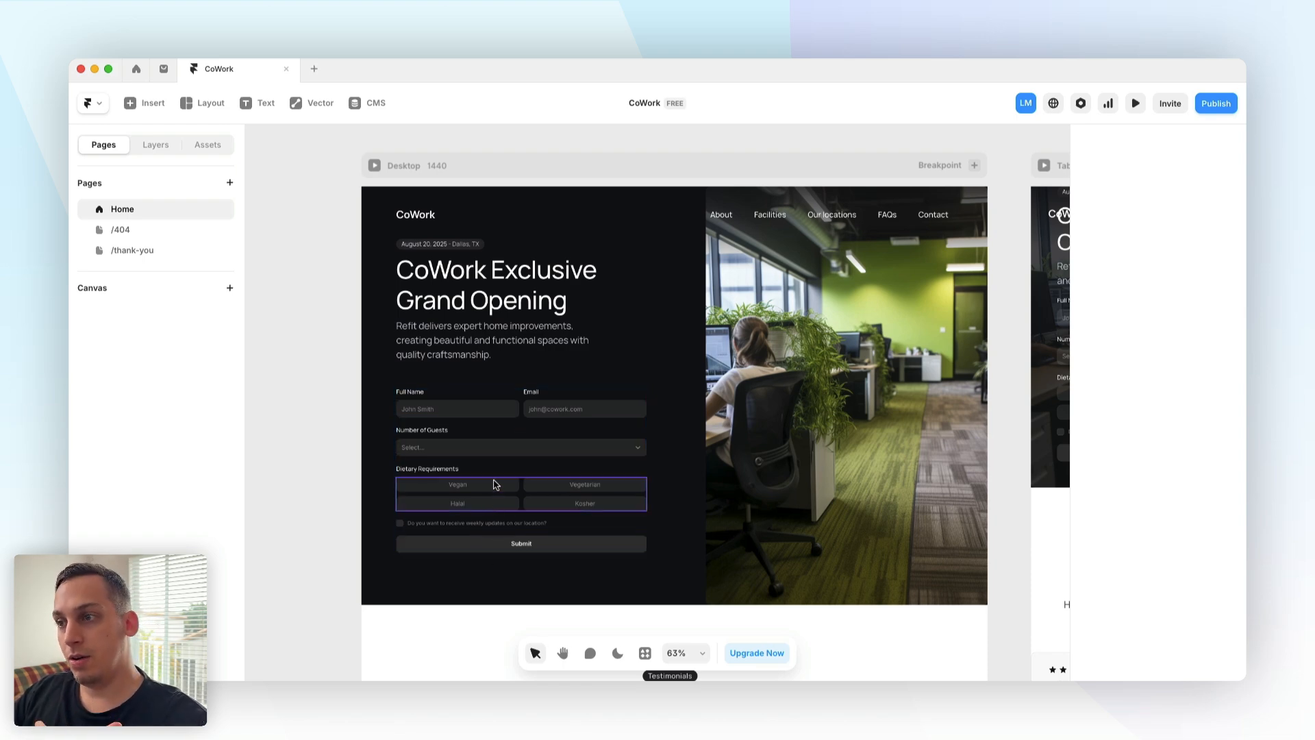
left_click(458, 409)
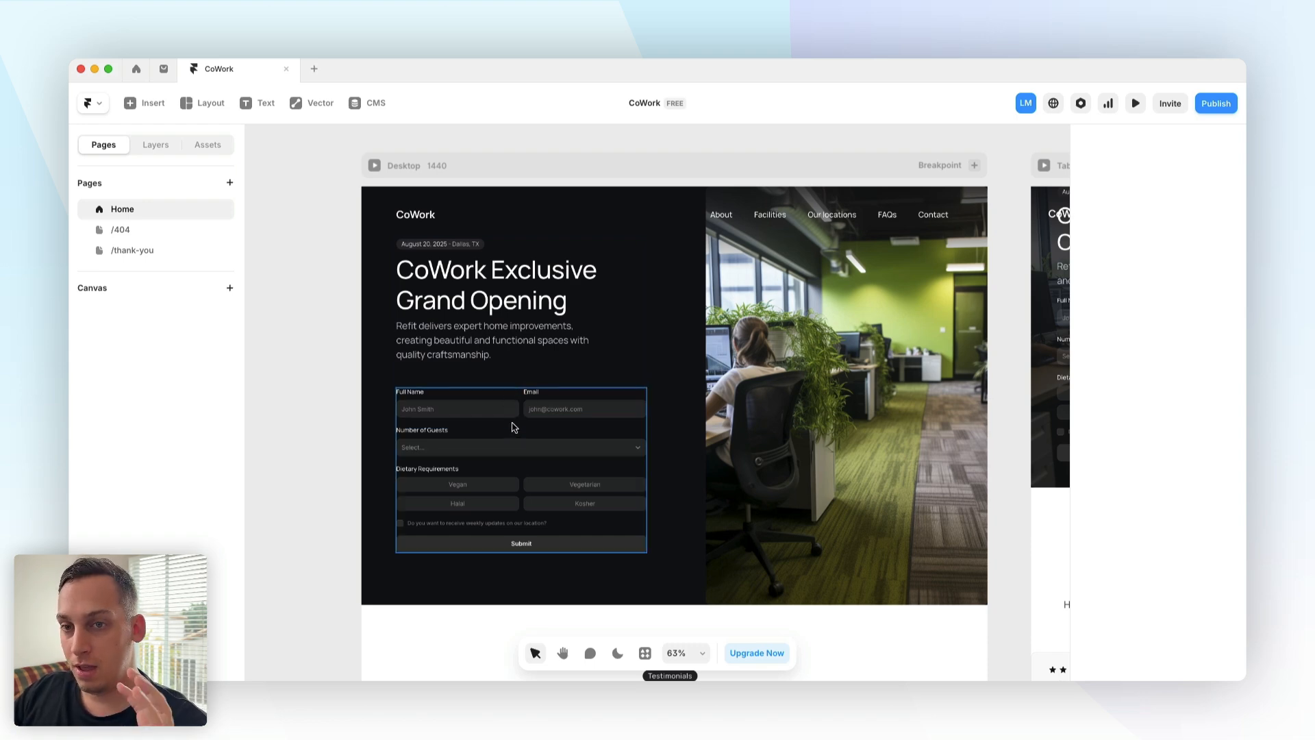
left_click(458, 408)
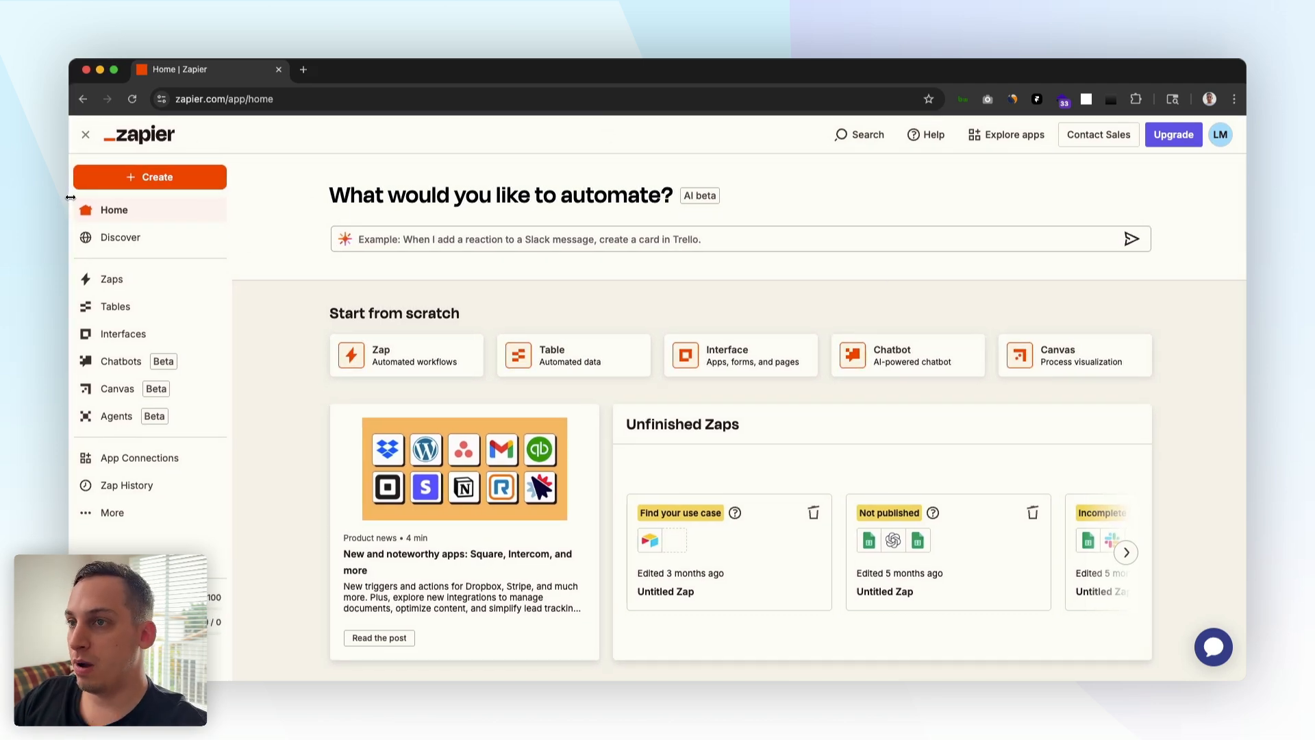
mouse_move(144, 185)
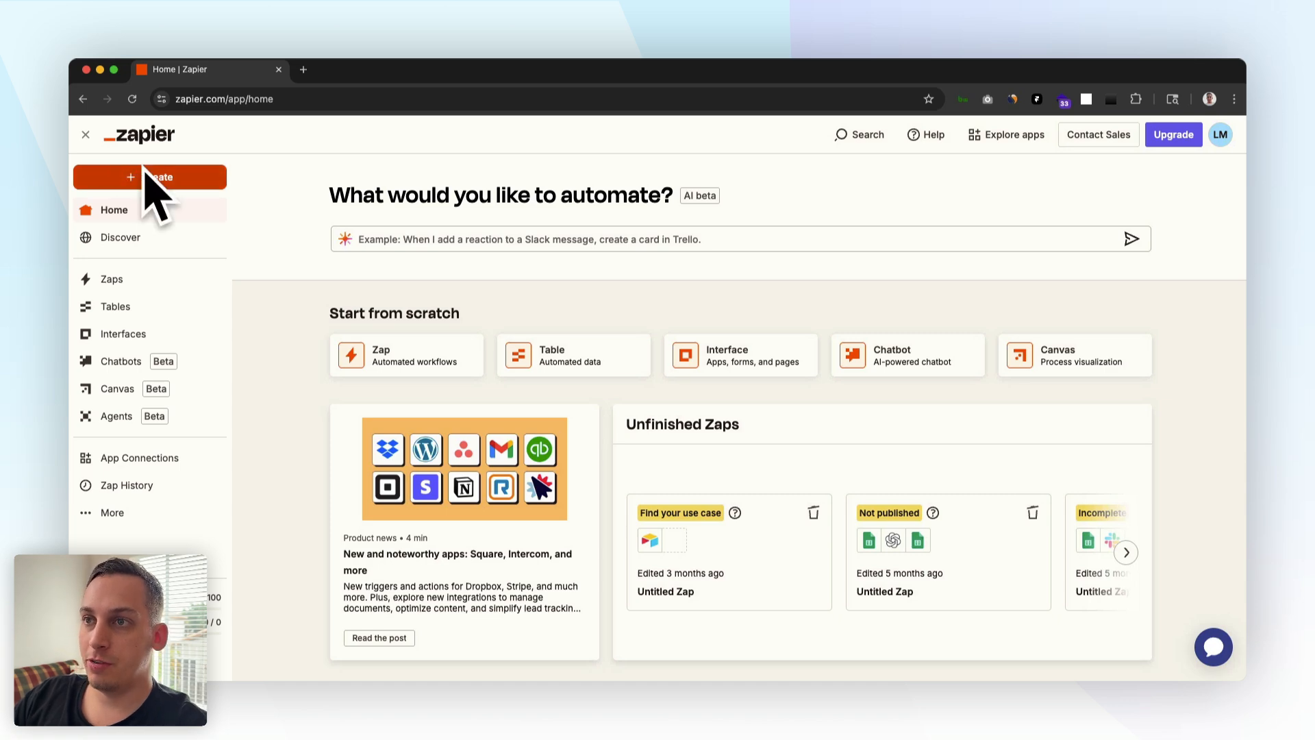
Step: Start a new untitled Zap from Zapier's Create menu
left_click(151, 177)
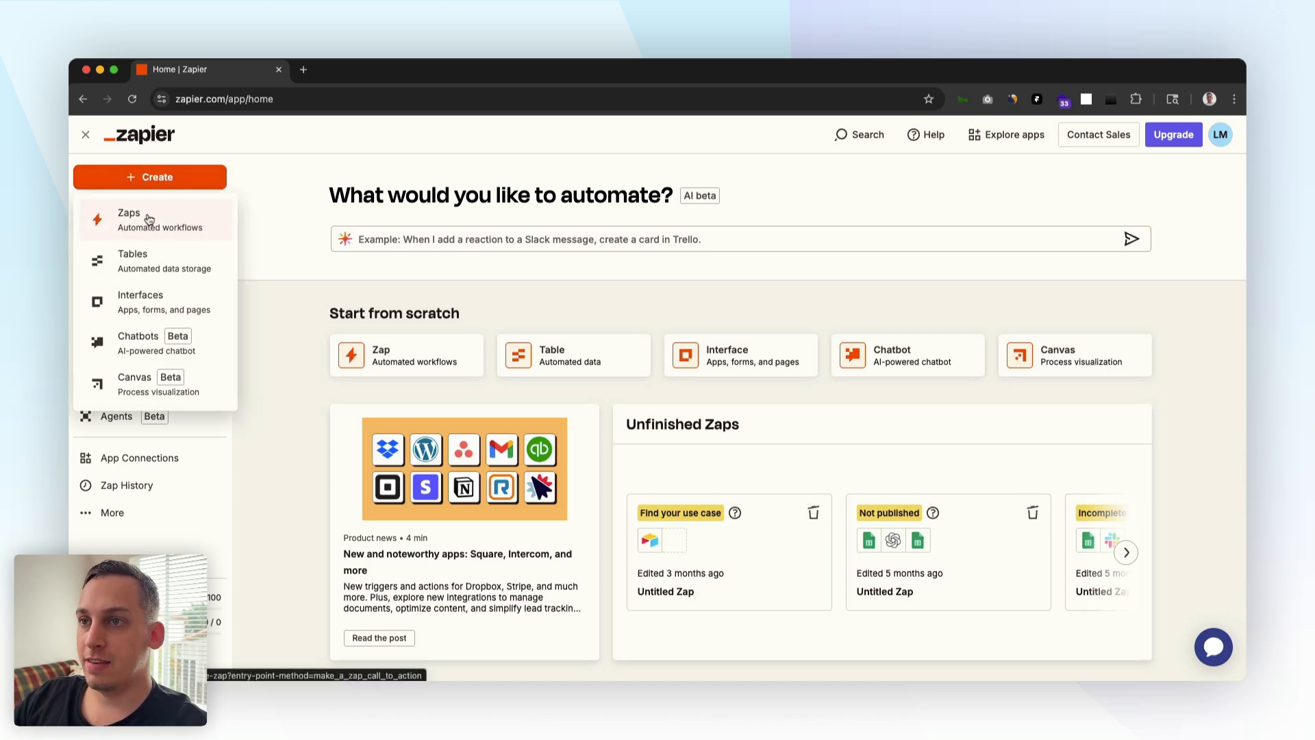
left_click(140, 219)
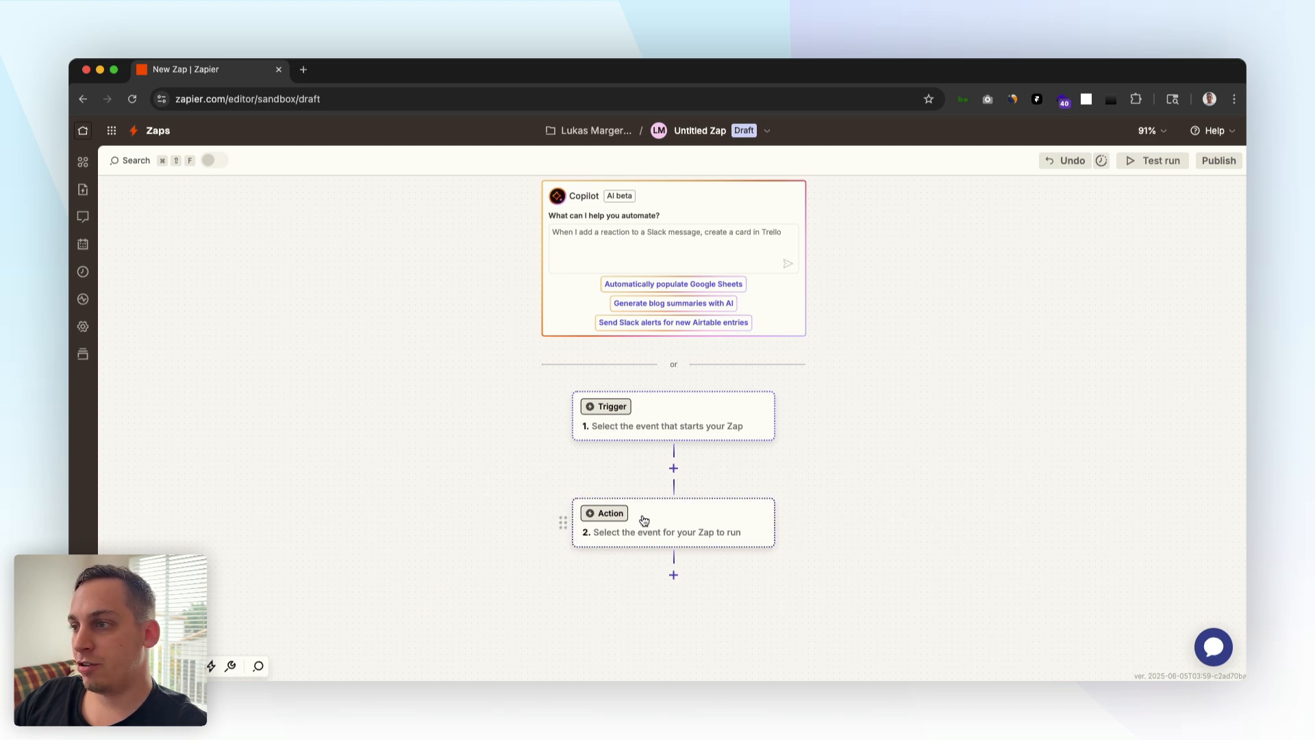
mouse_move(626, 532)
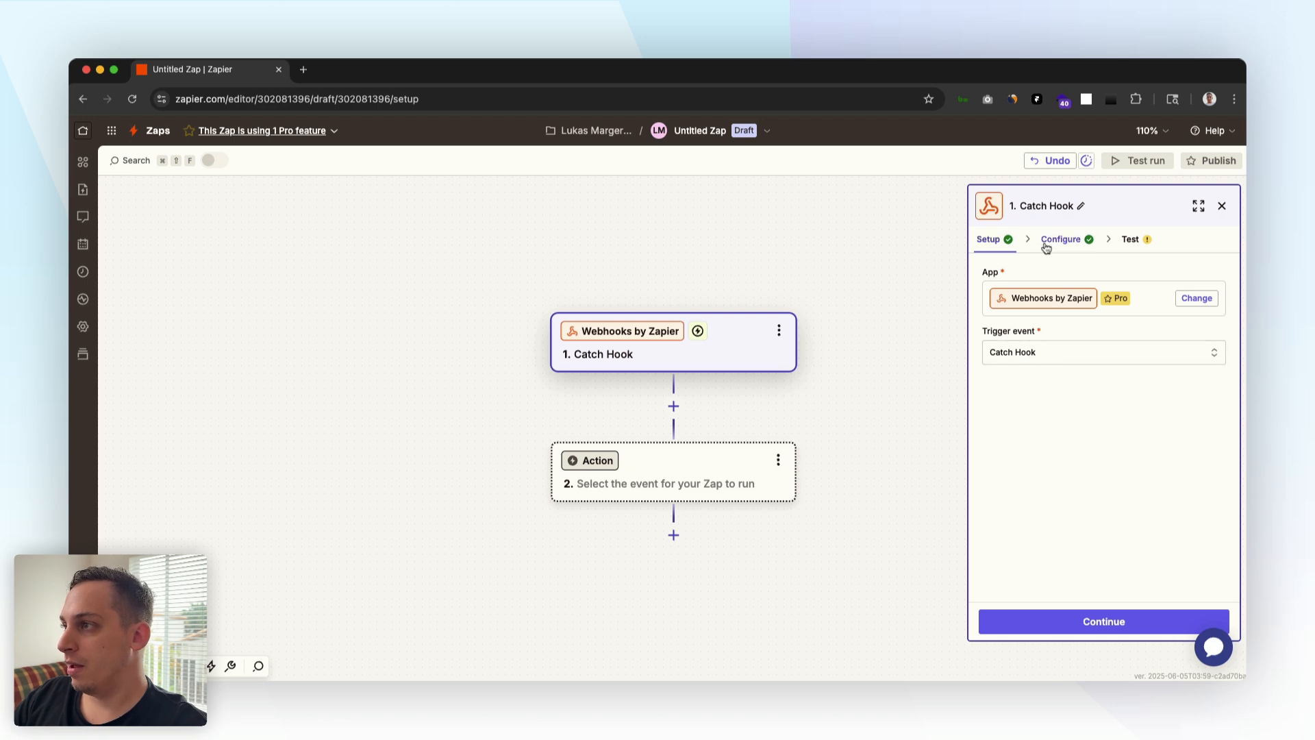
Step: Copy the Catch Hook's generated webhook URL from its Test section
left_click(1129, 238)
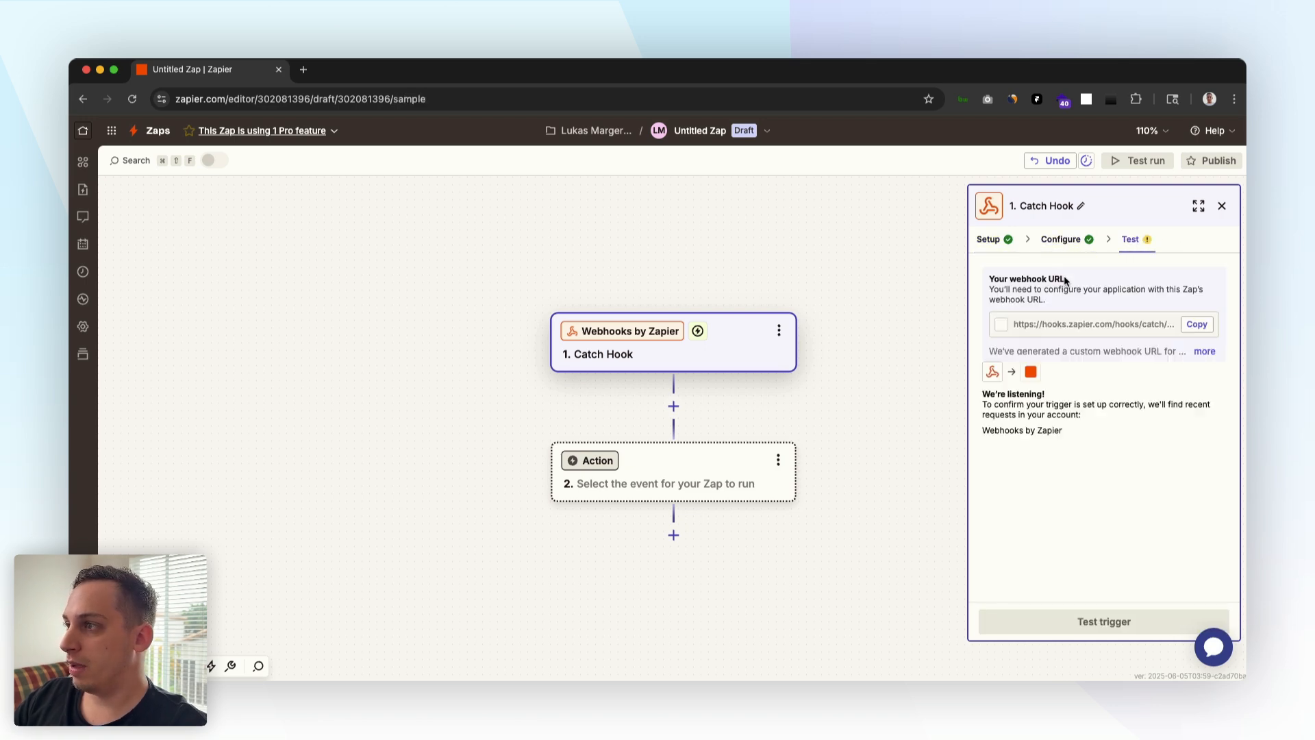
left_click(1198, 324)
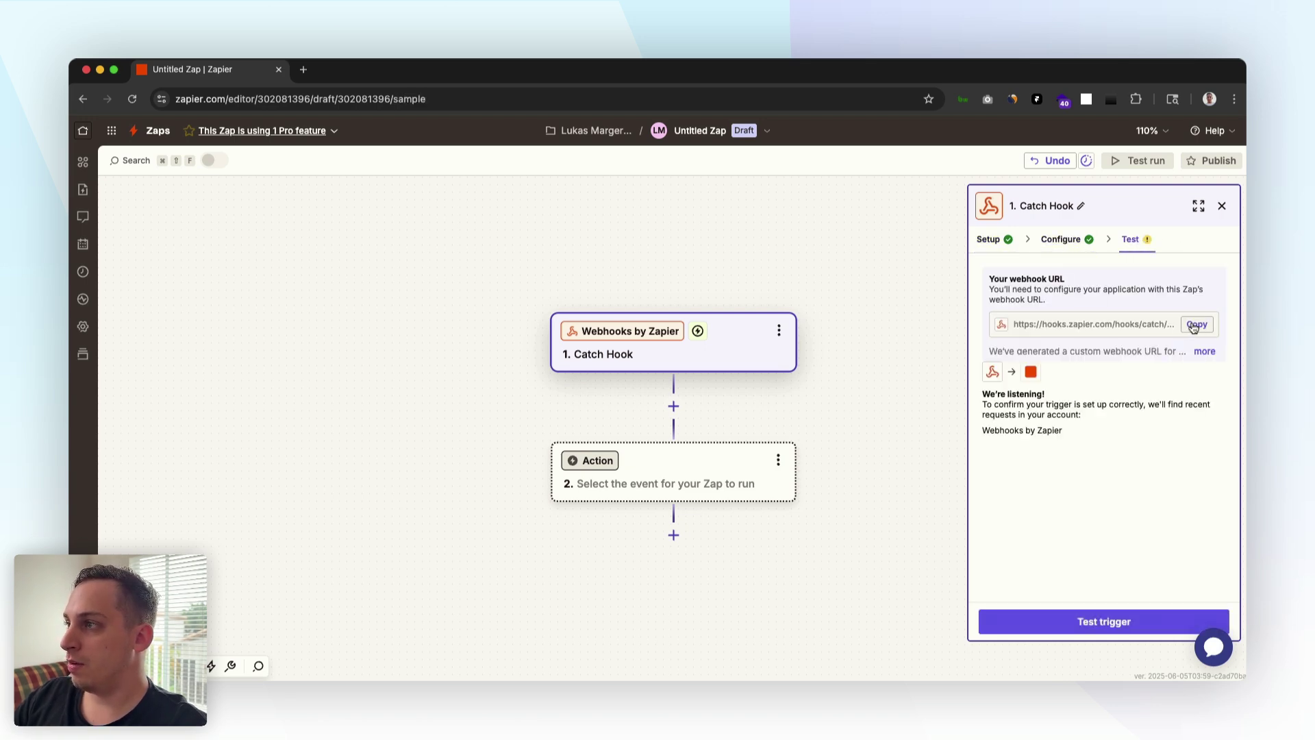
left_click(1198, 323)
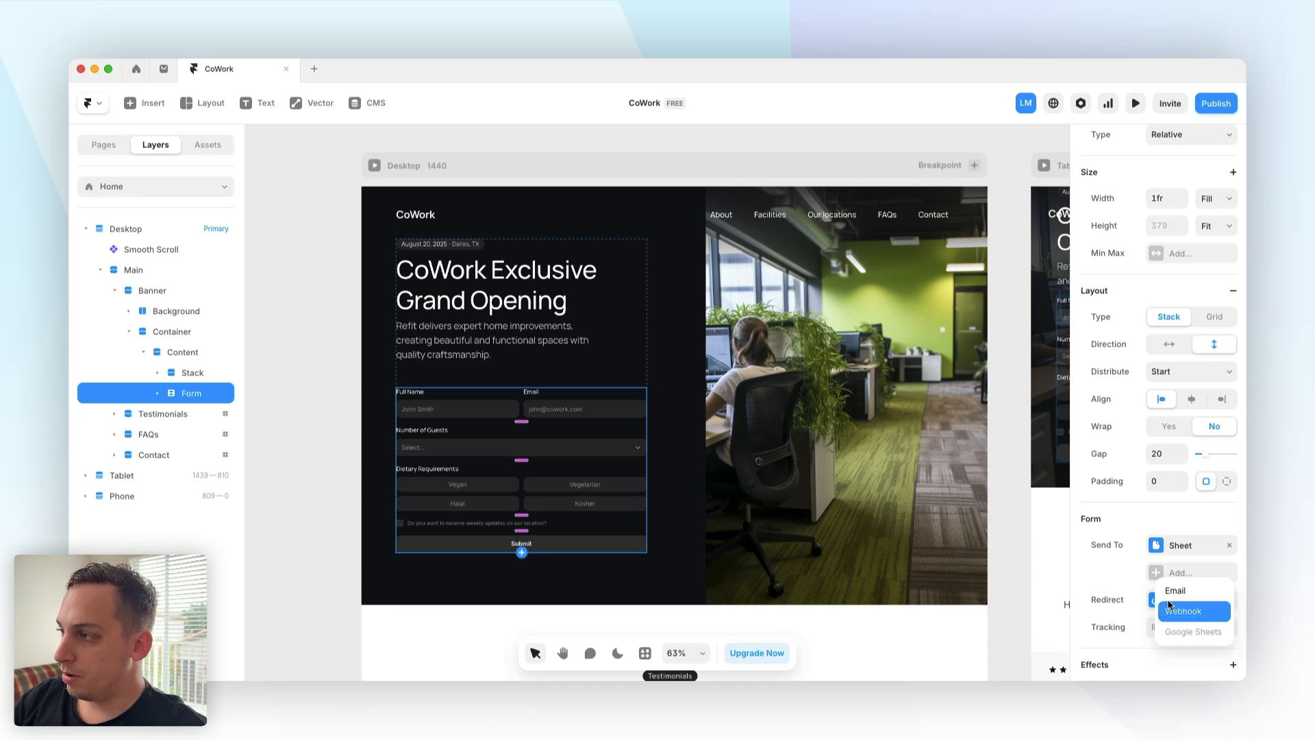
left_click(1184, 611)
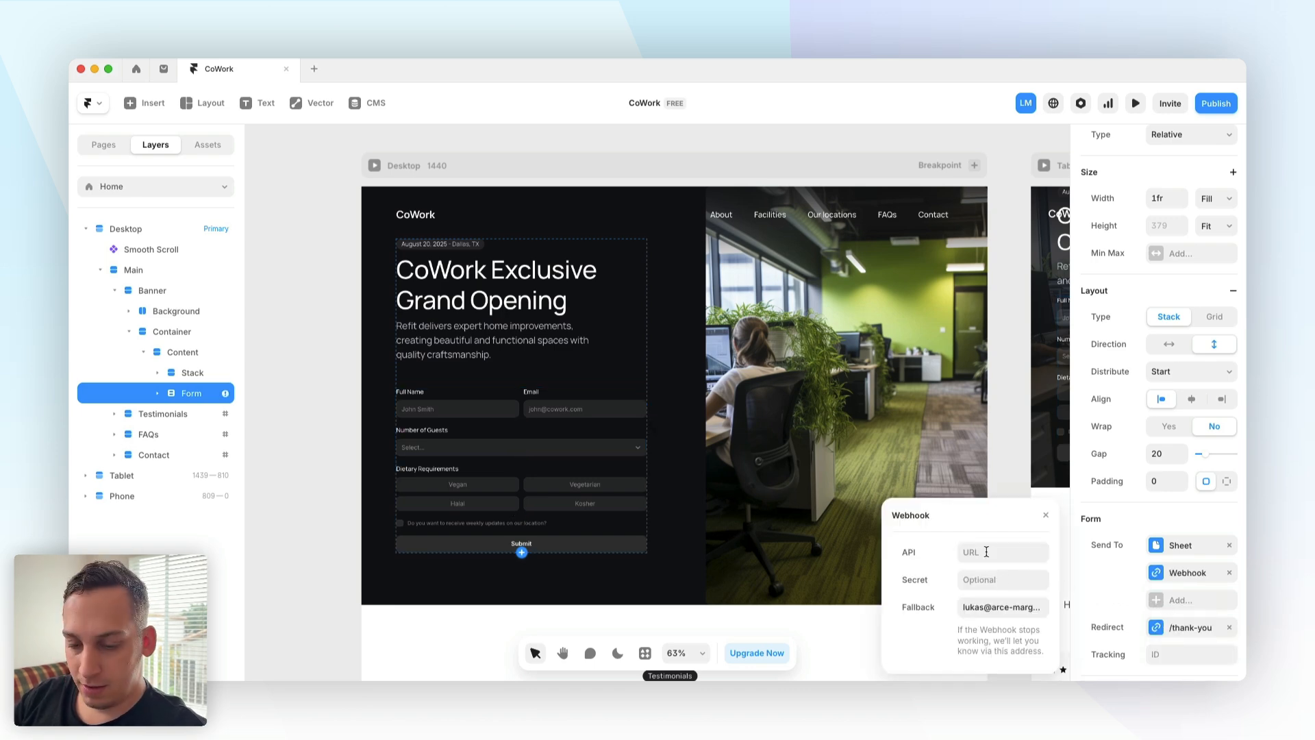
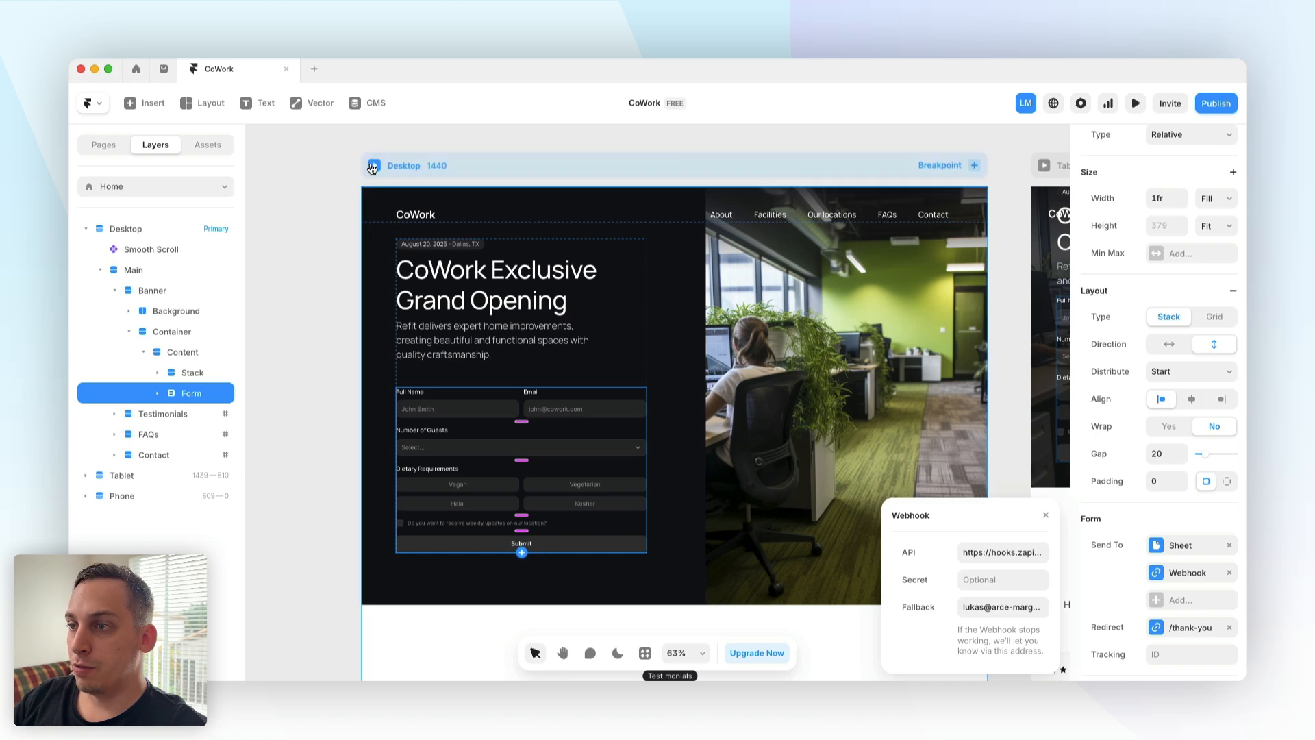
Step: Preview the site and submit a test RSVP for John with Vegan dietary choice
left_click(1135, 104)
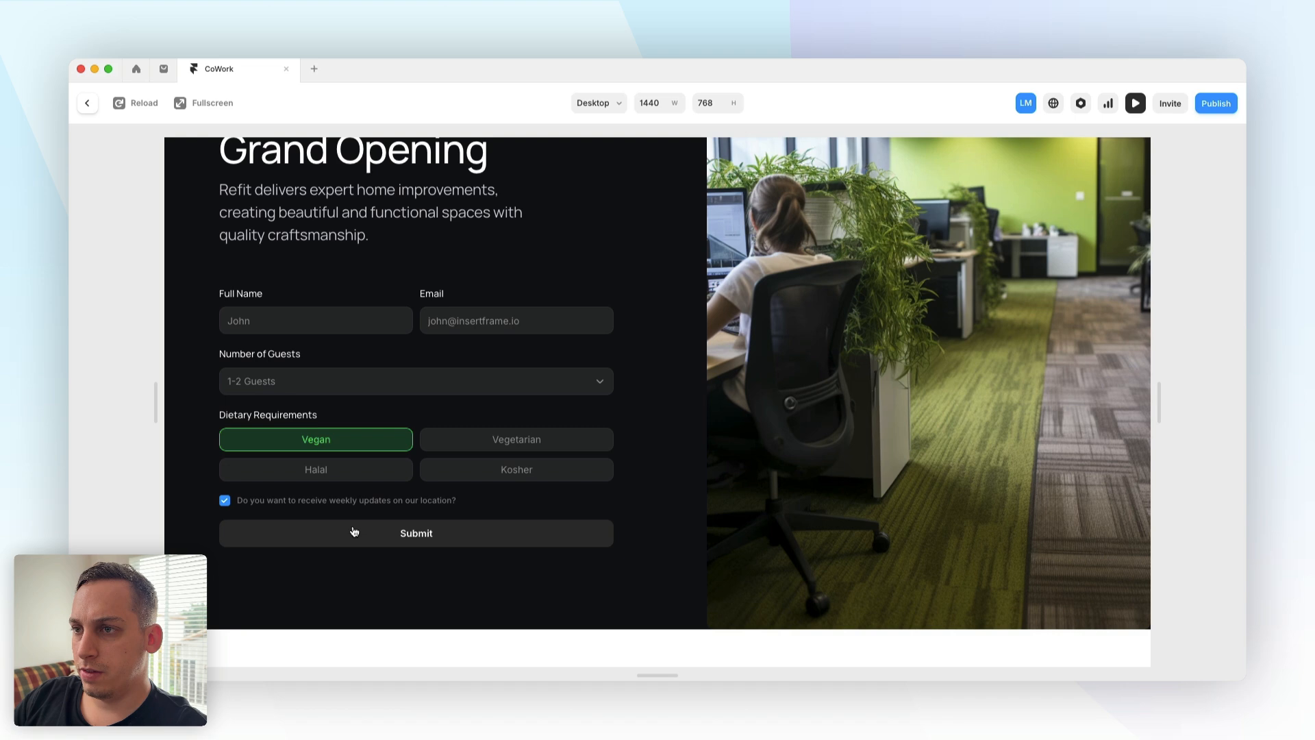
left_click(415, 533)
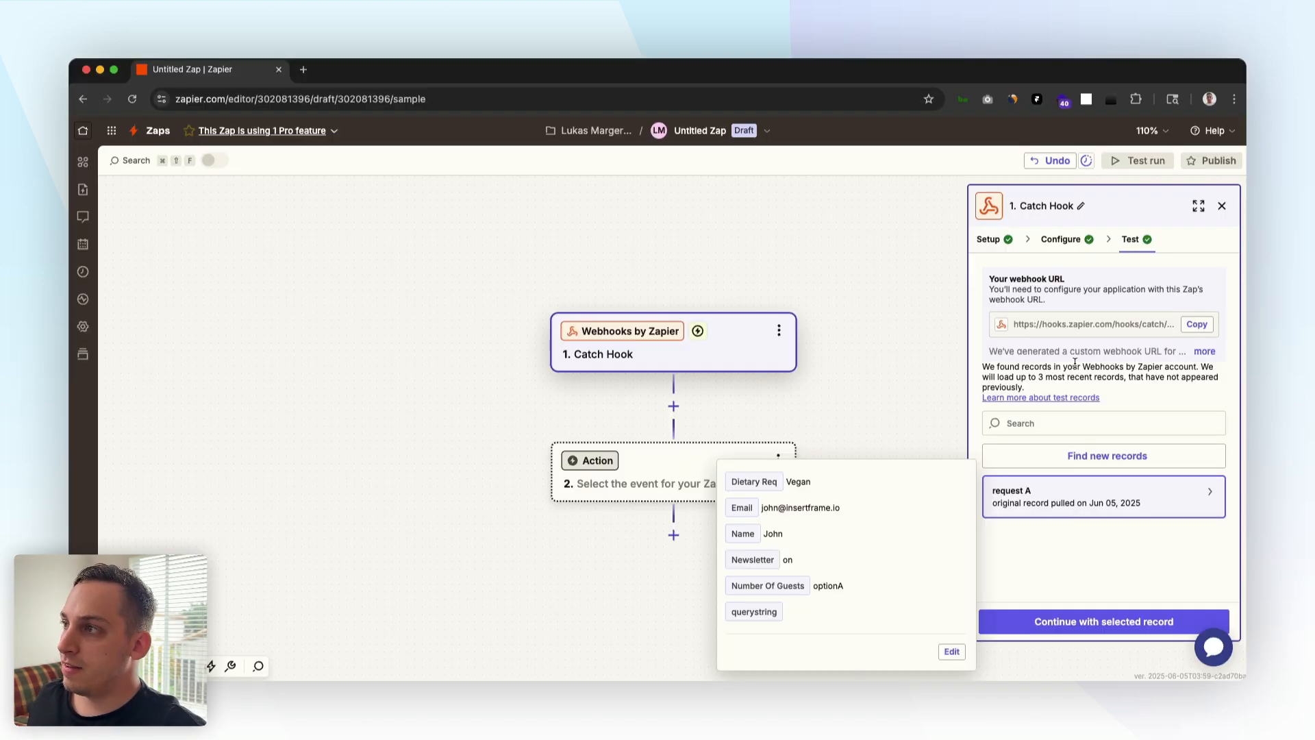
mouse_move(1030, 422)
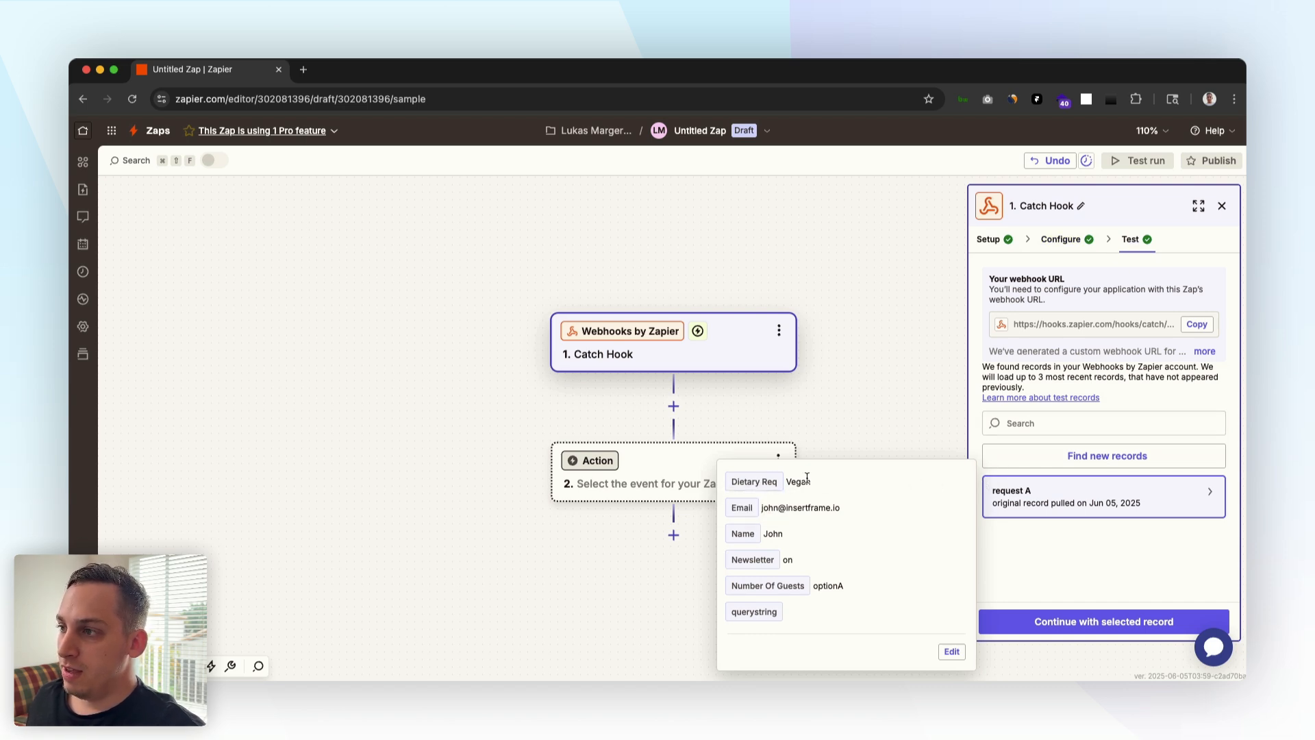
mouse_move(784, 568)
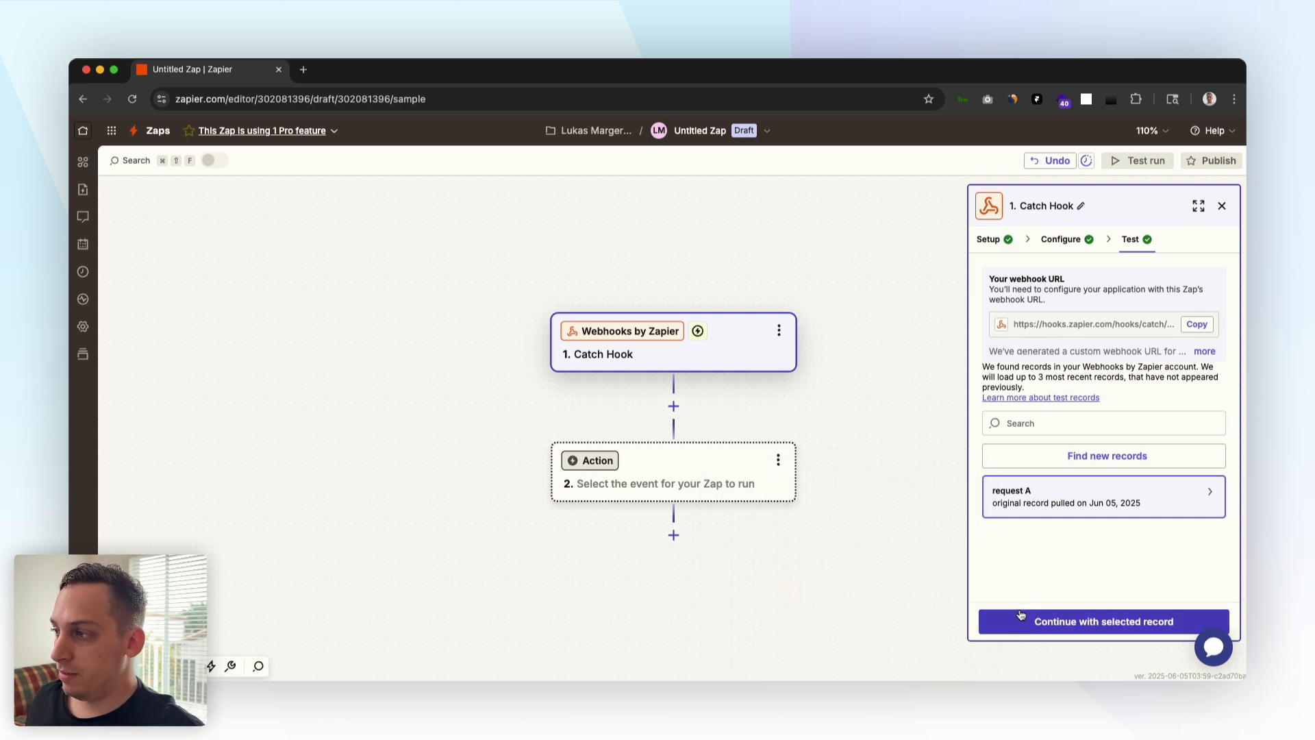
Step: Continue with John's captured test record, bringing up the action app picker
left_click(596, 460)
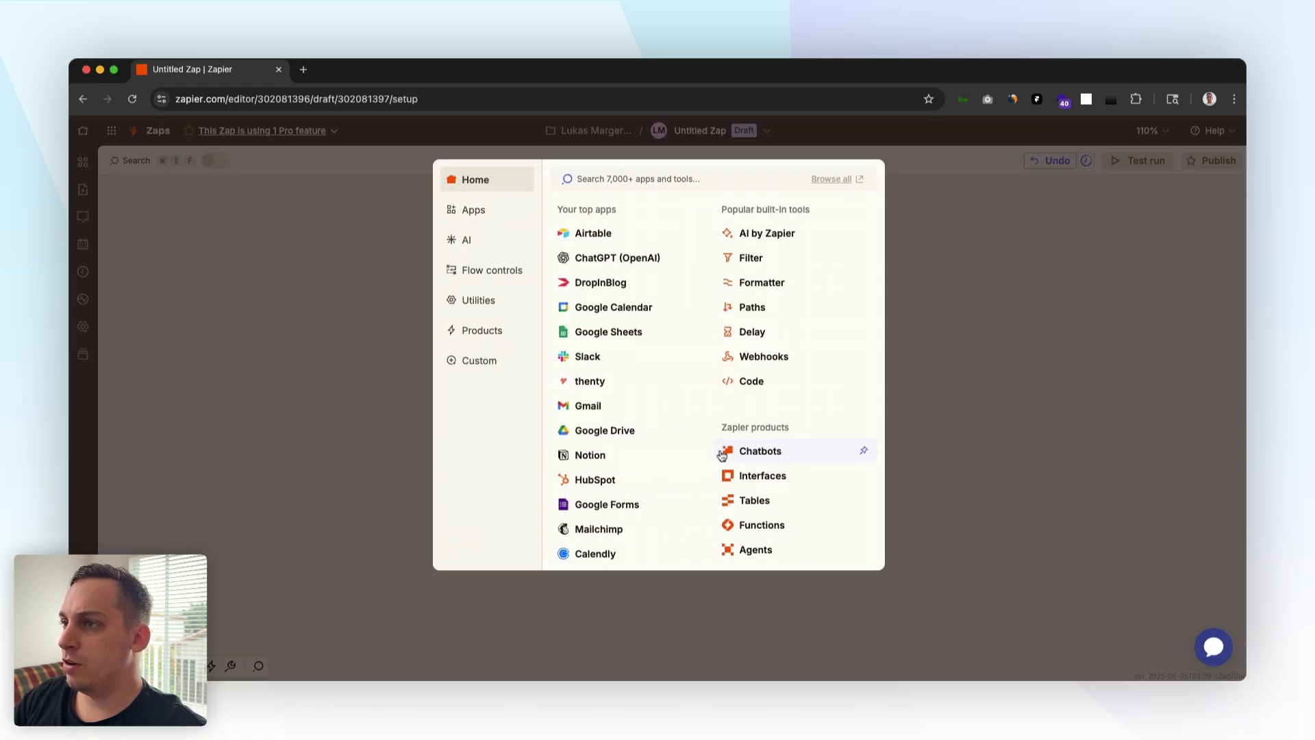
mouse_move(627, 326)
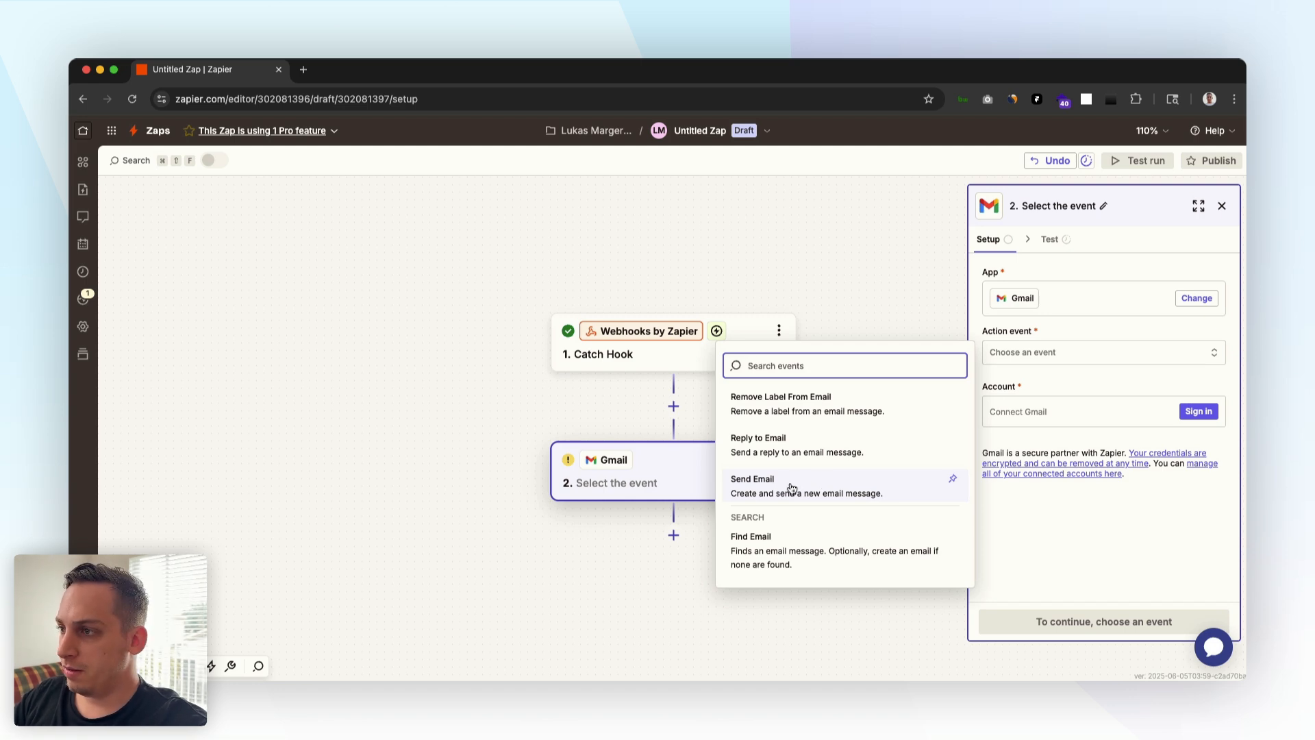
Step: Set the Gmail action event to Send Email
left_click(752, 485)
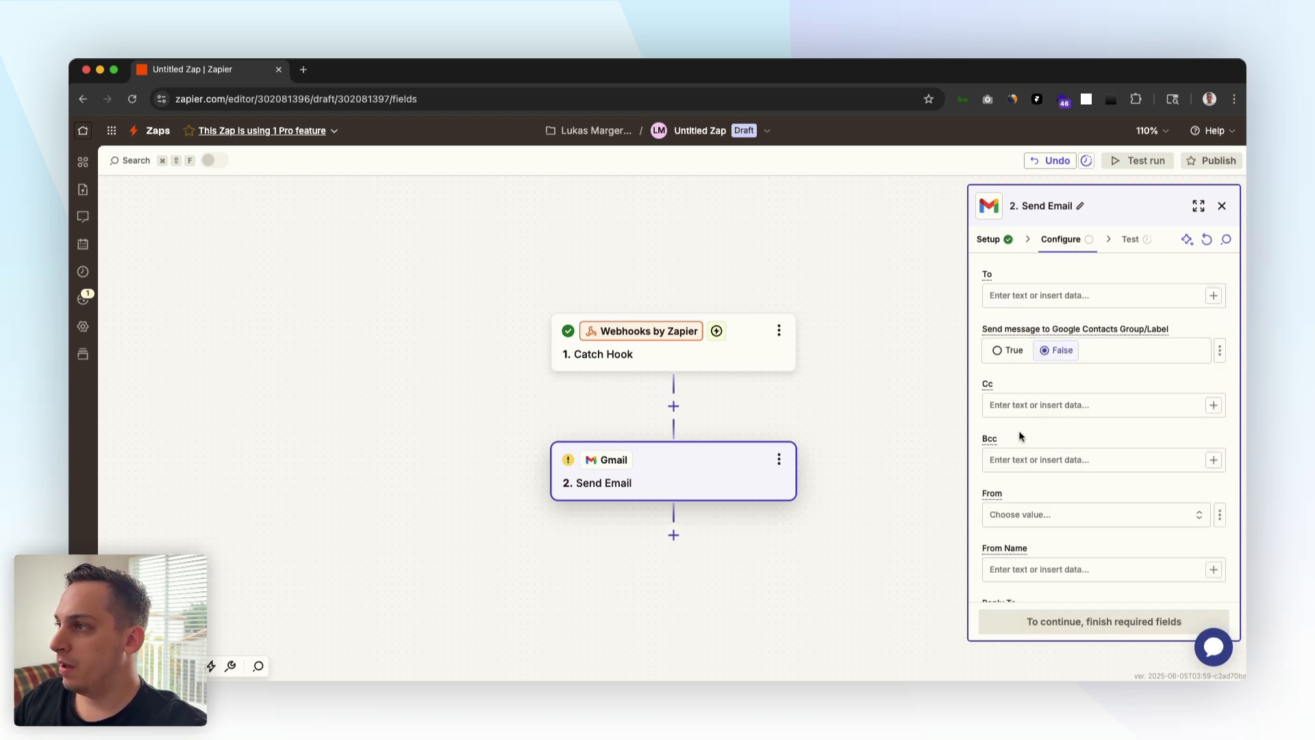
Step: Address the email To the registrant's submitted Email value from the webhook data
left_click(1091, 296)
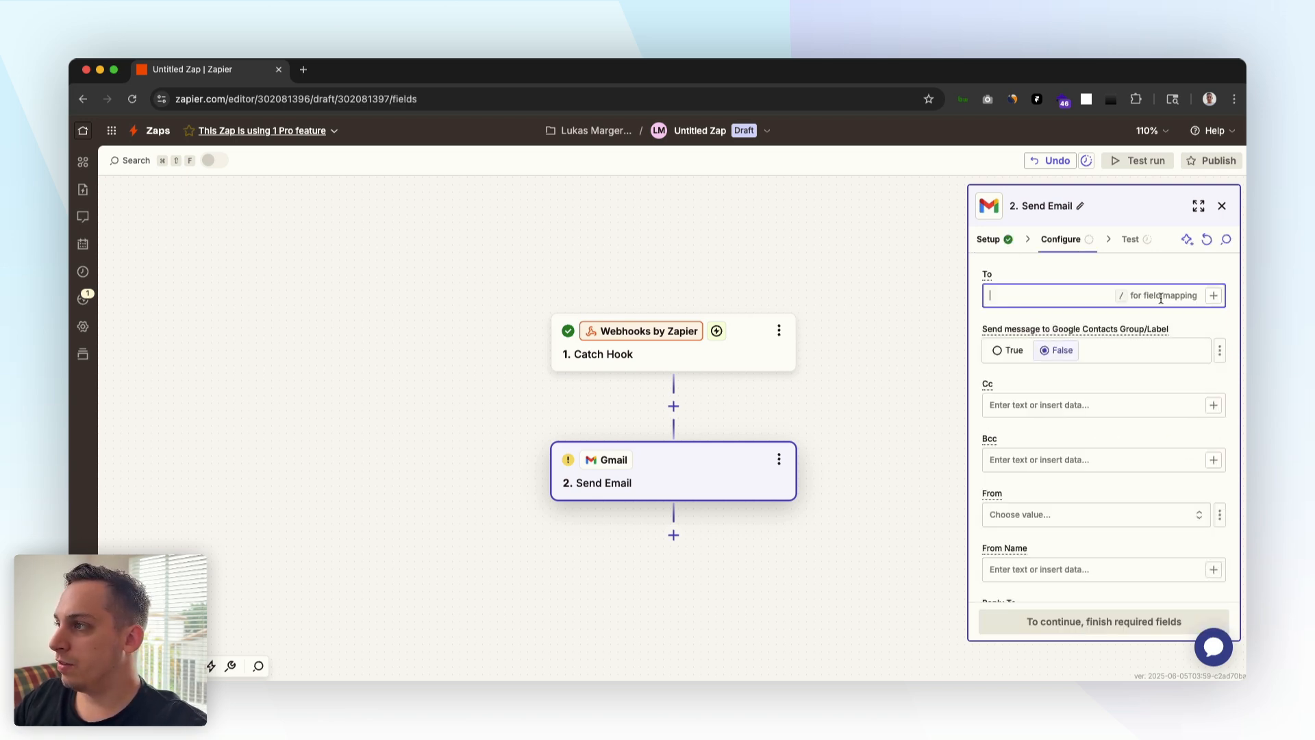
left_click(1061, 295)
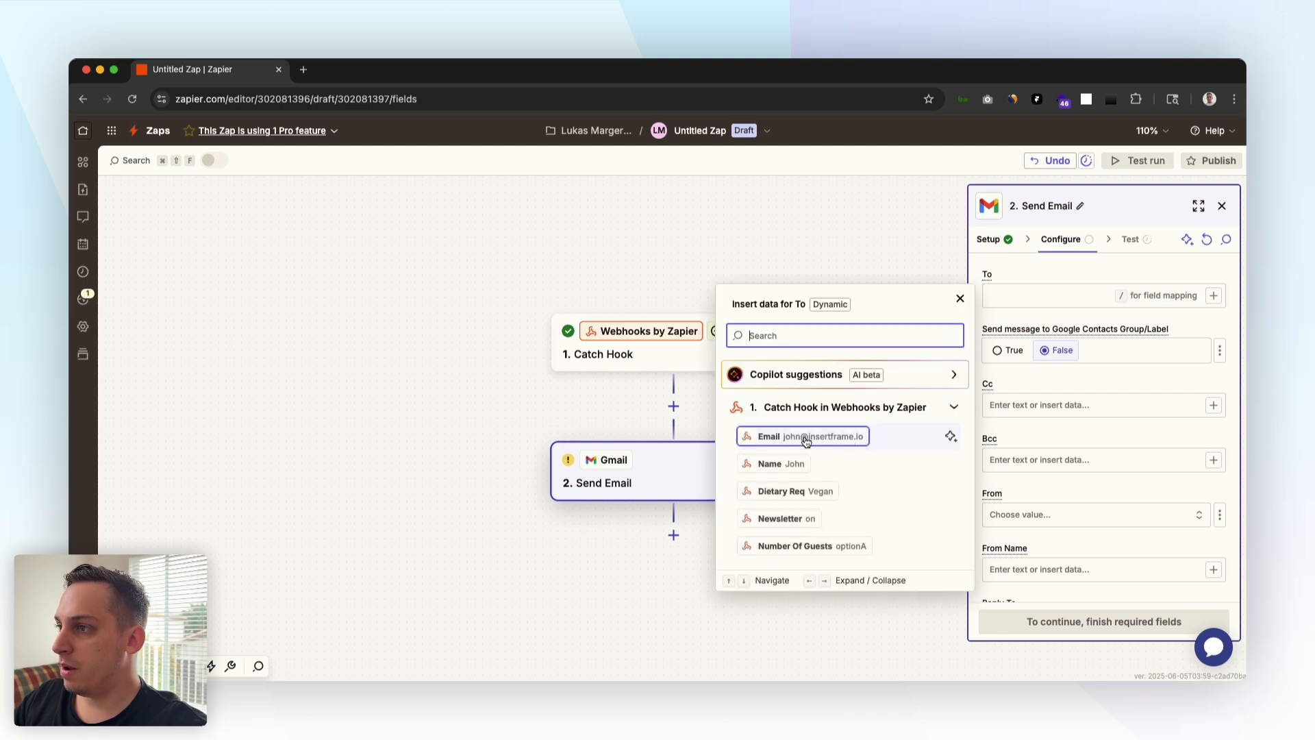
left_click(803, 437)
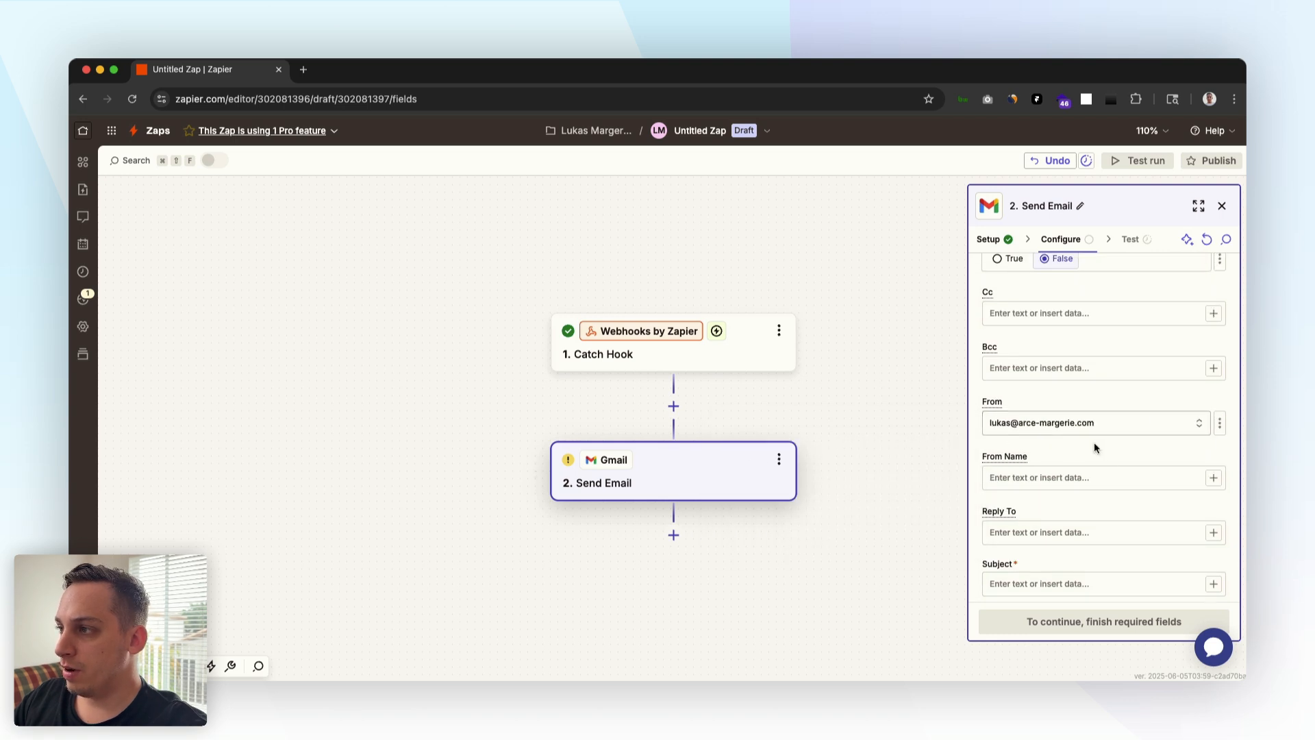
mouse_move(1088, 397)
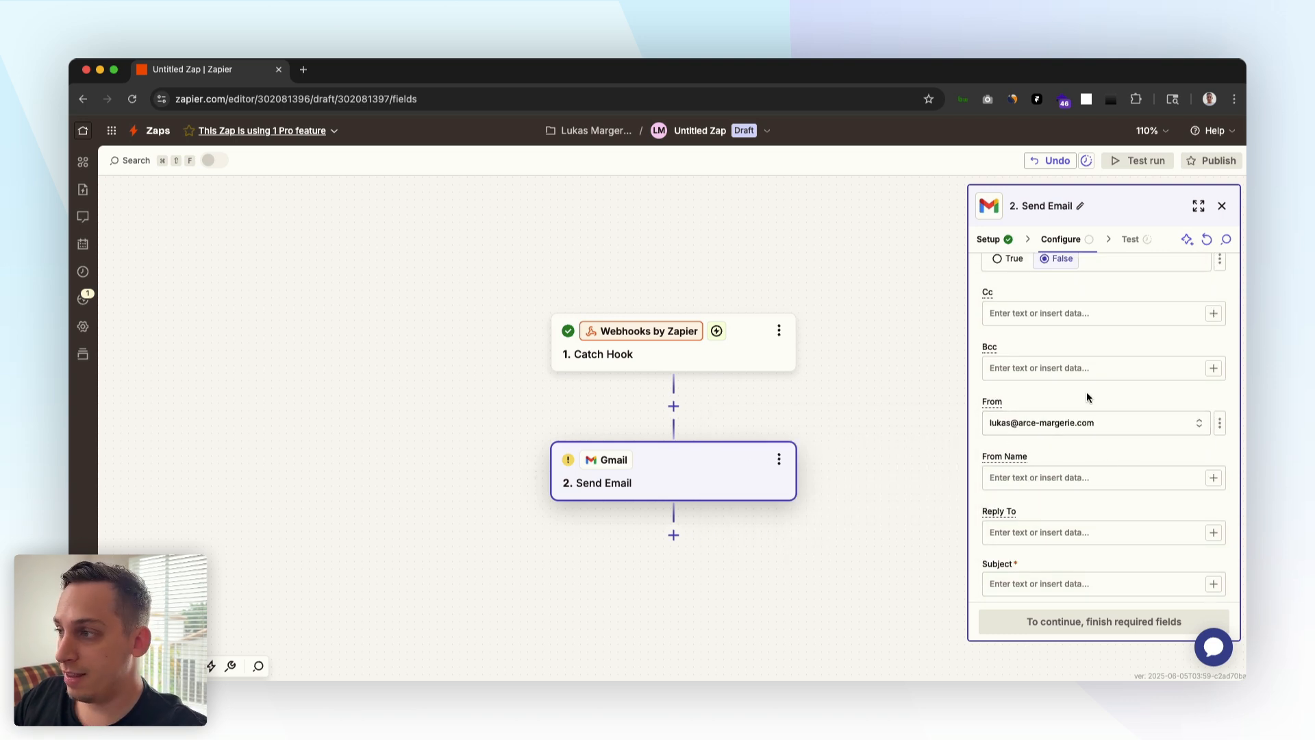
Step: Set the sender name and the subject 'Thanks for the registration!'
scroll("down", 3)
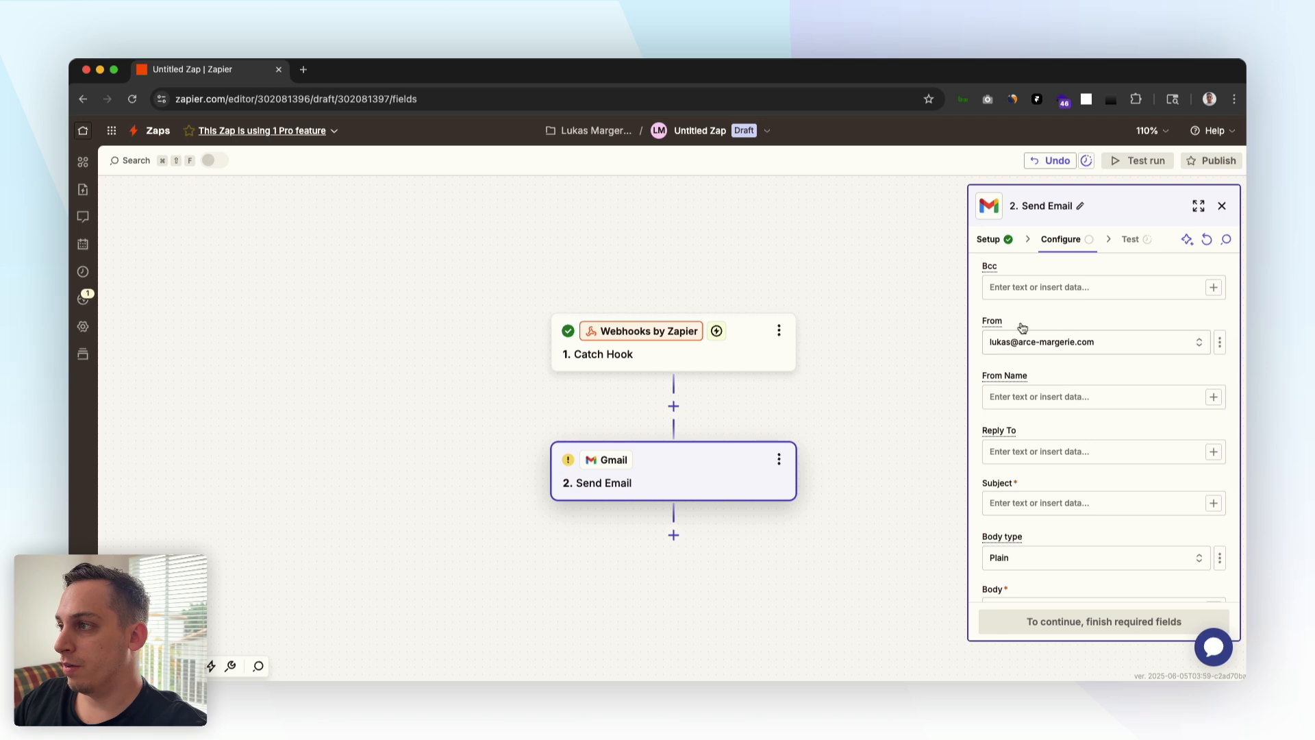
scroll("down", 3)
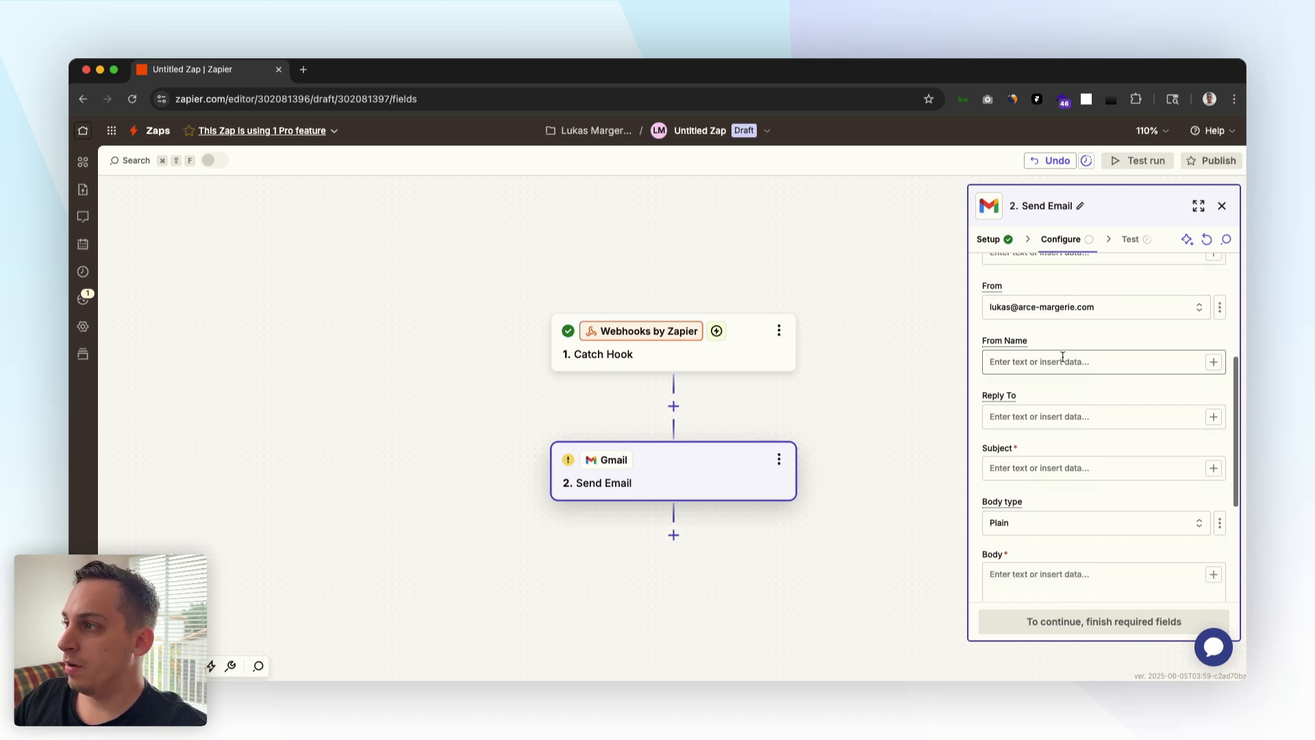
type("L")
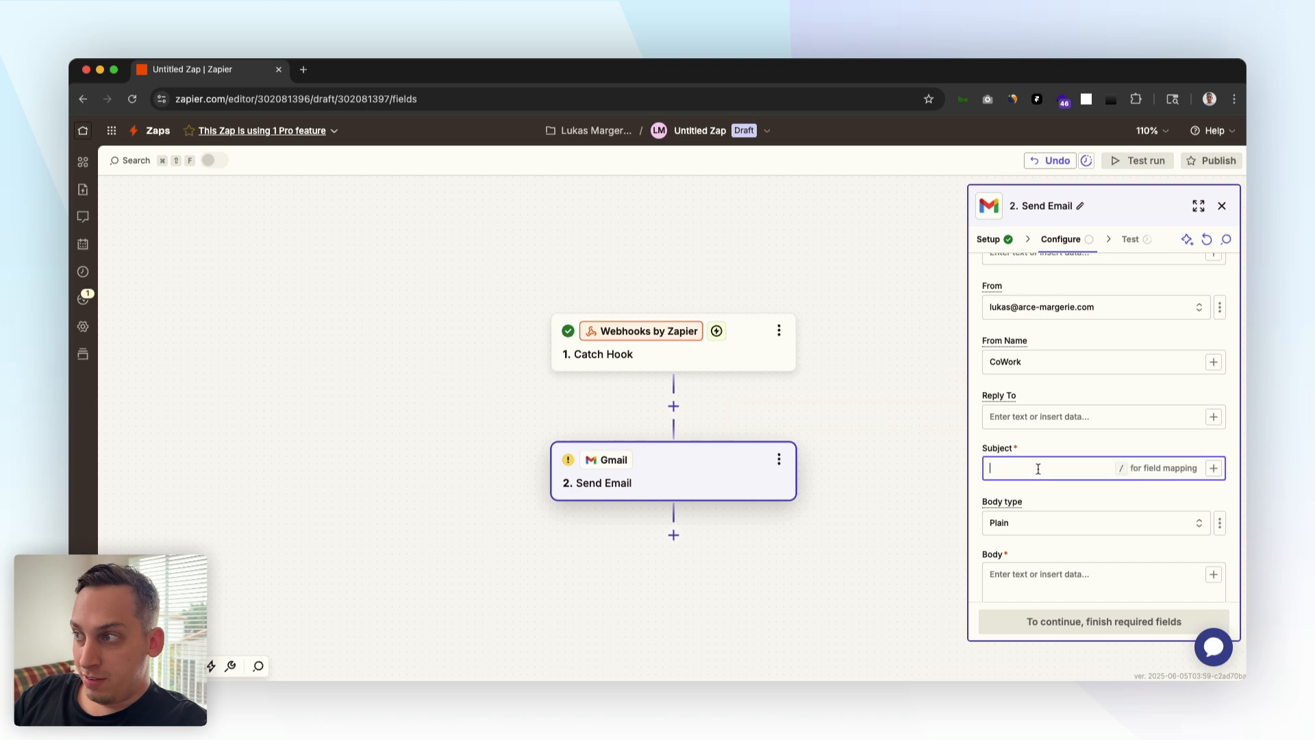
type("T")
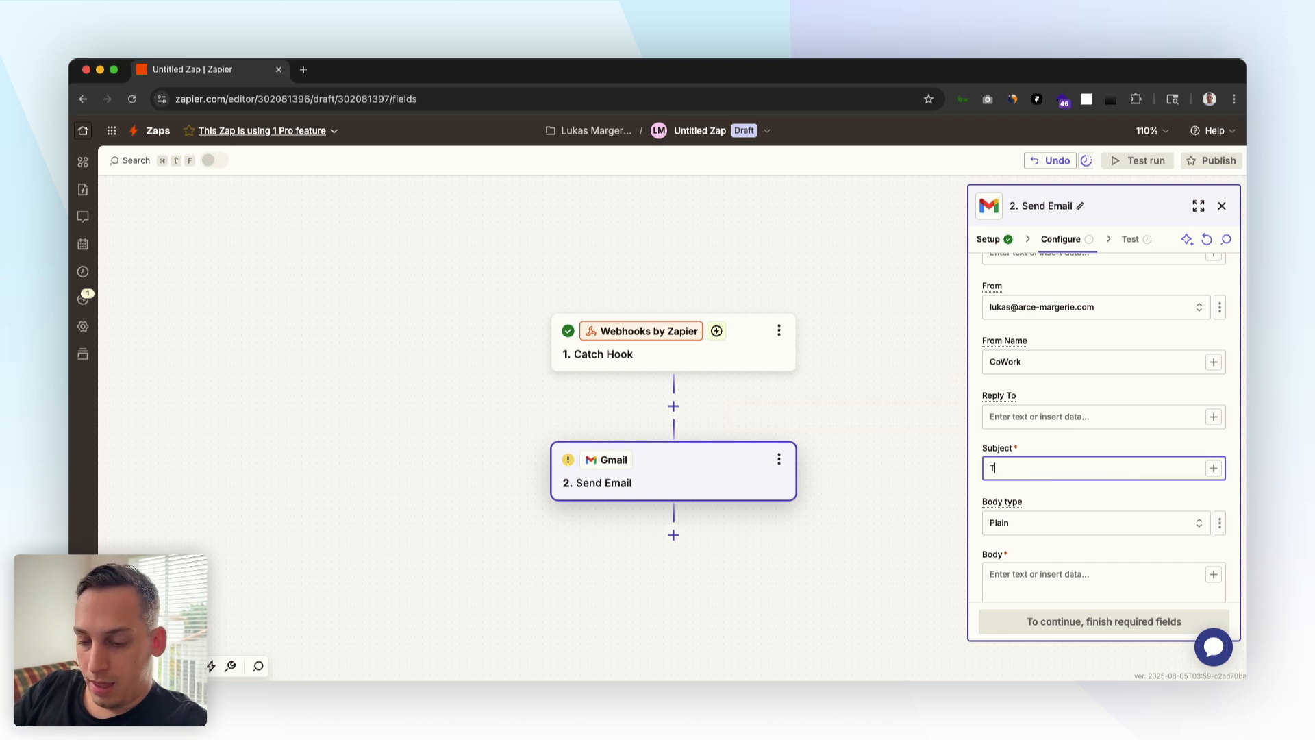
type("hanks for the")
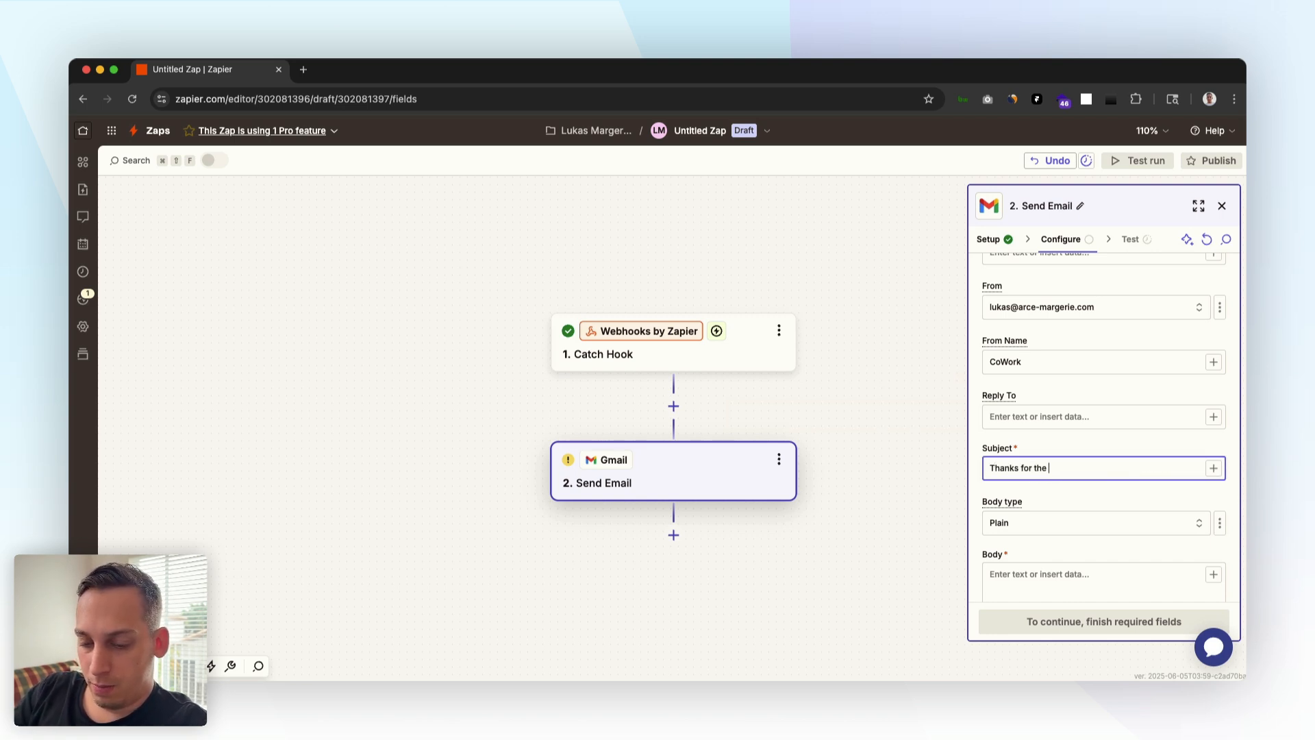
type("registration!")
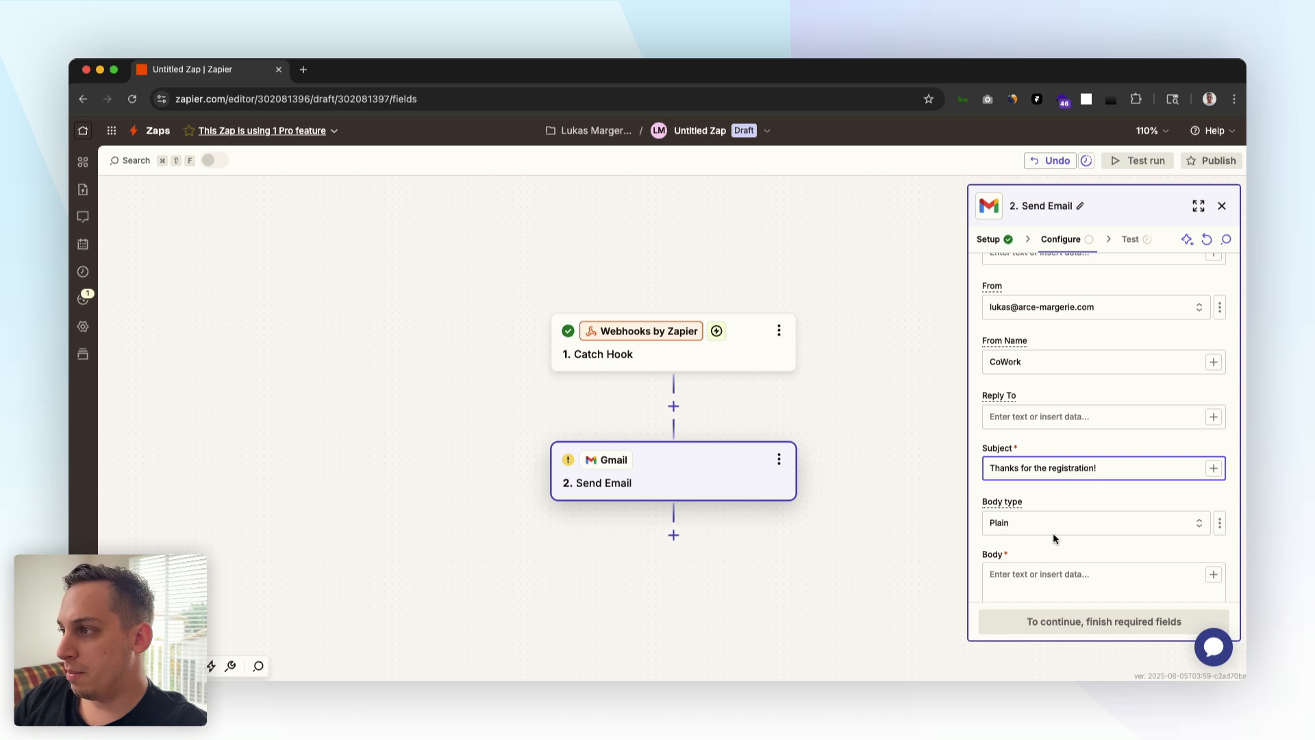
left_click(1095, 524)
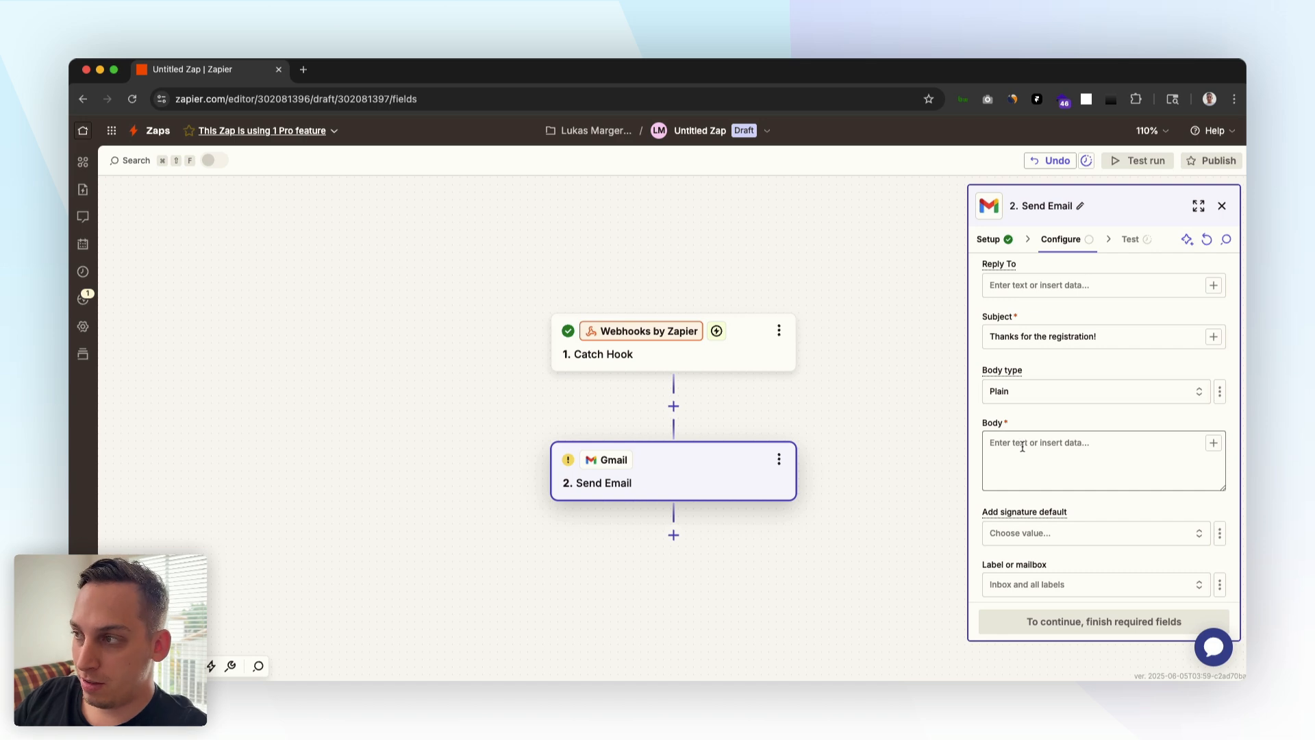
Step: Write the email body greeting the registrant's Name and mentioning their Dietary Req
left_click(1091, 460)
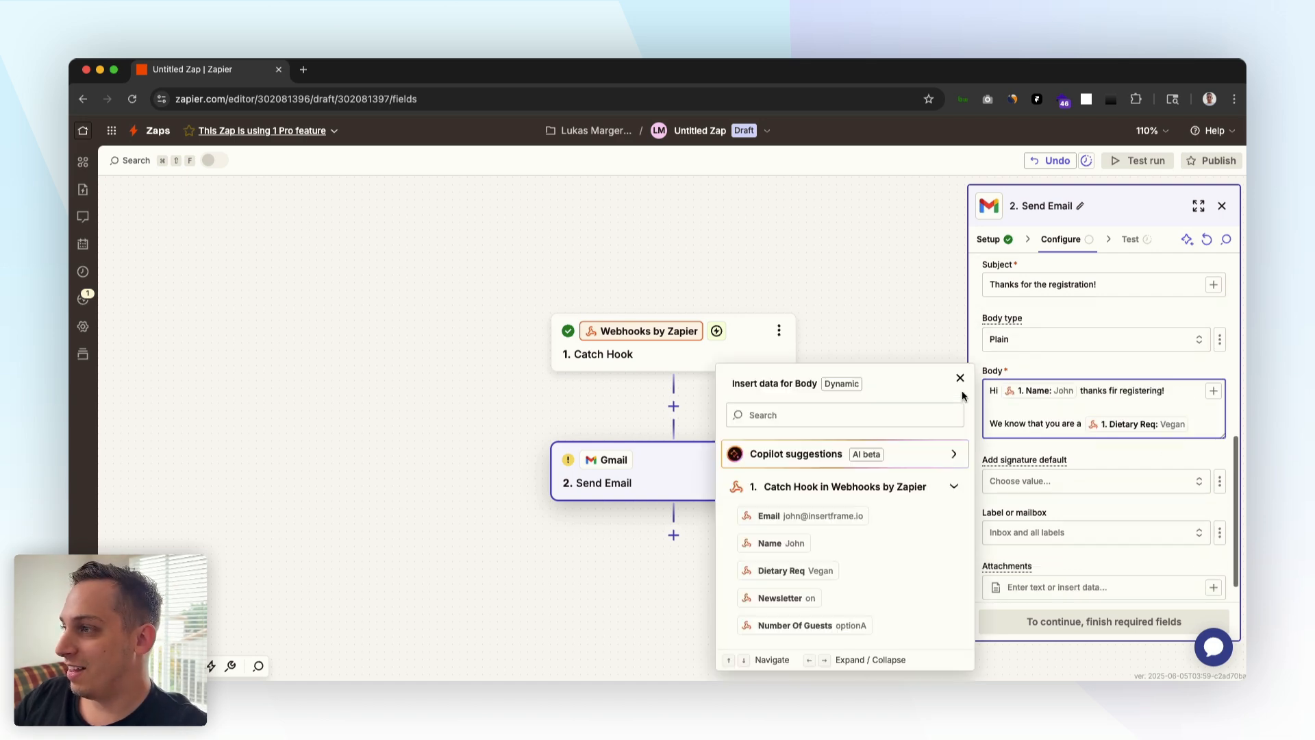
left_click(961, 378)
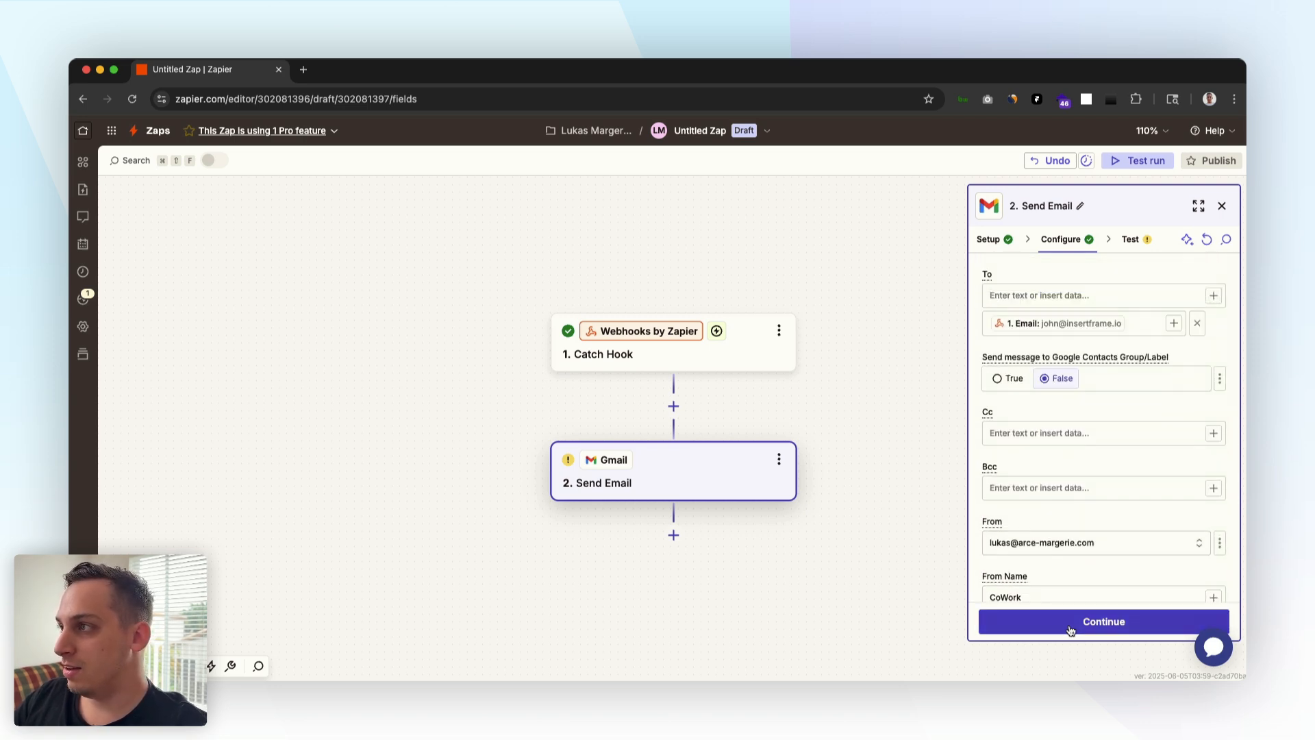
Step: Run the Gmail step test so a real thank-you email goes to the sample registrant
left_click(1103, 622)
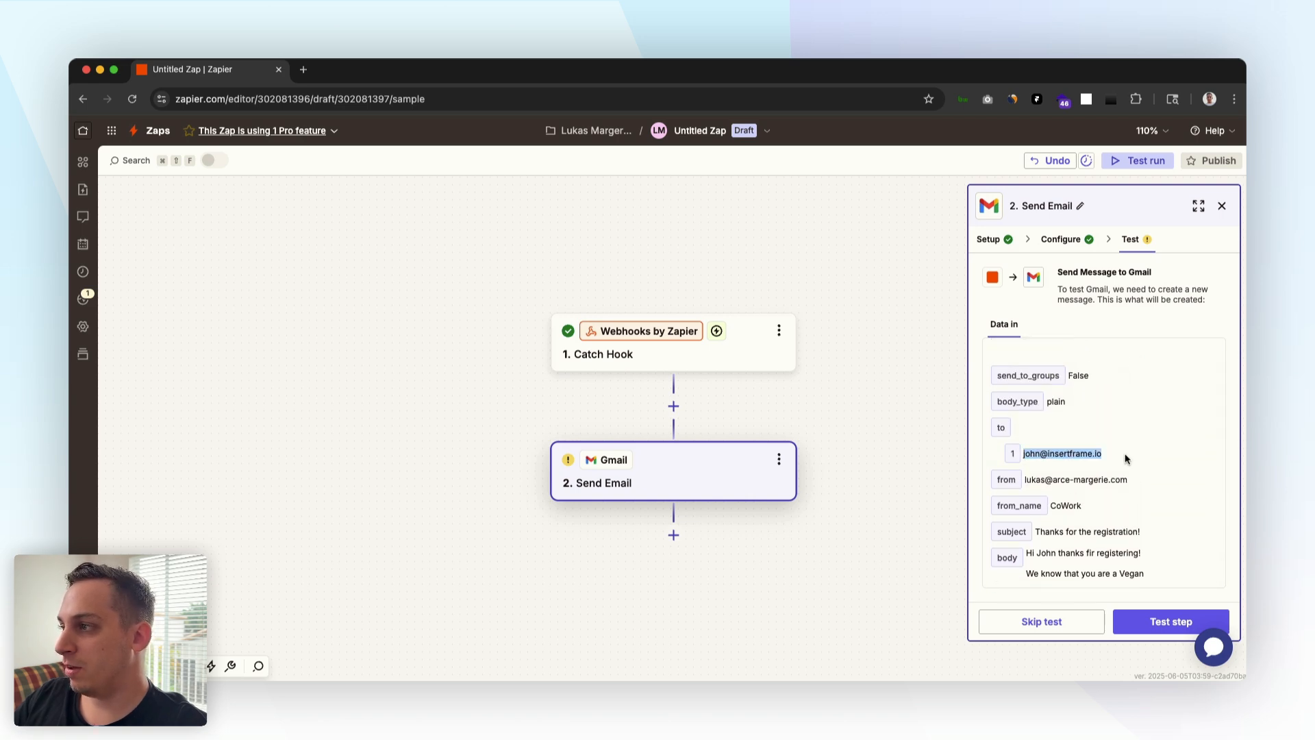
left_click(1170, 622)
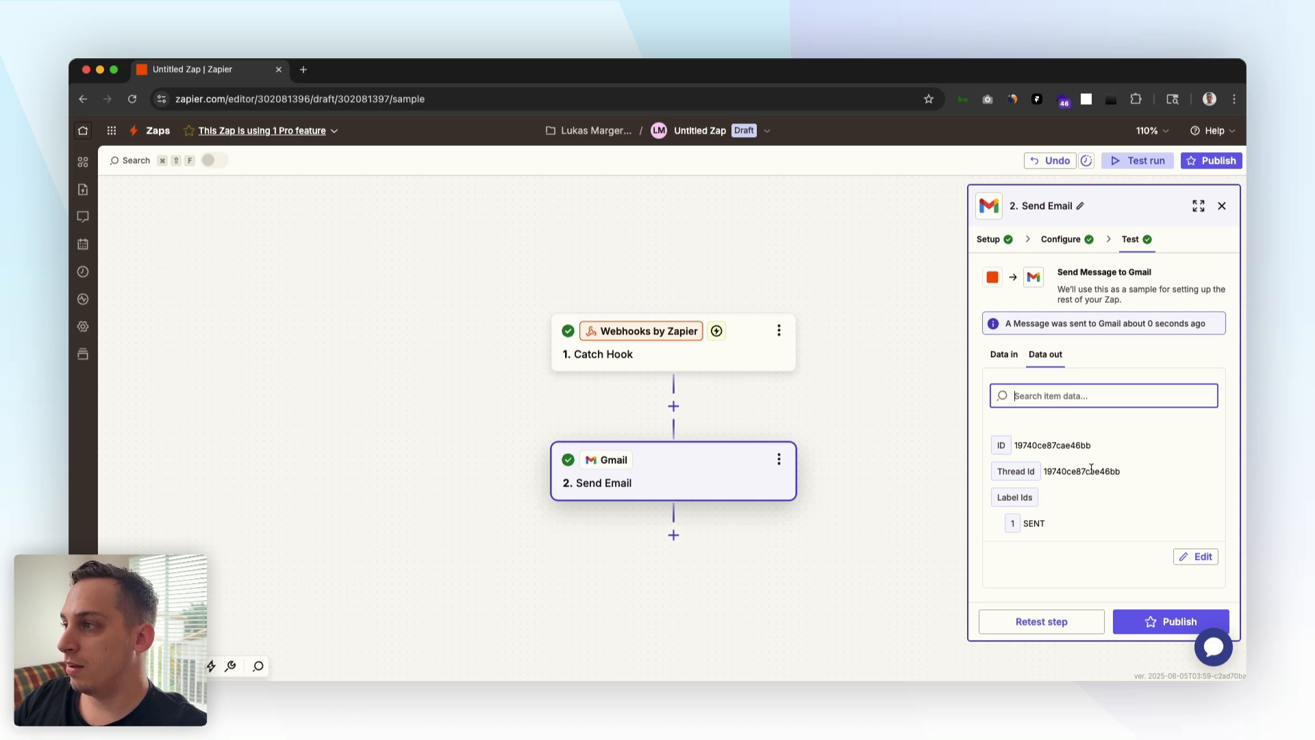
mouse_move(687, 310)
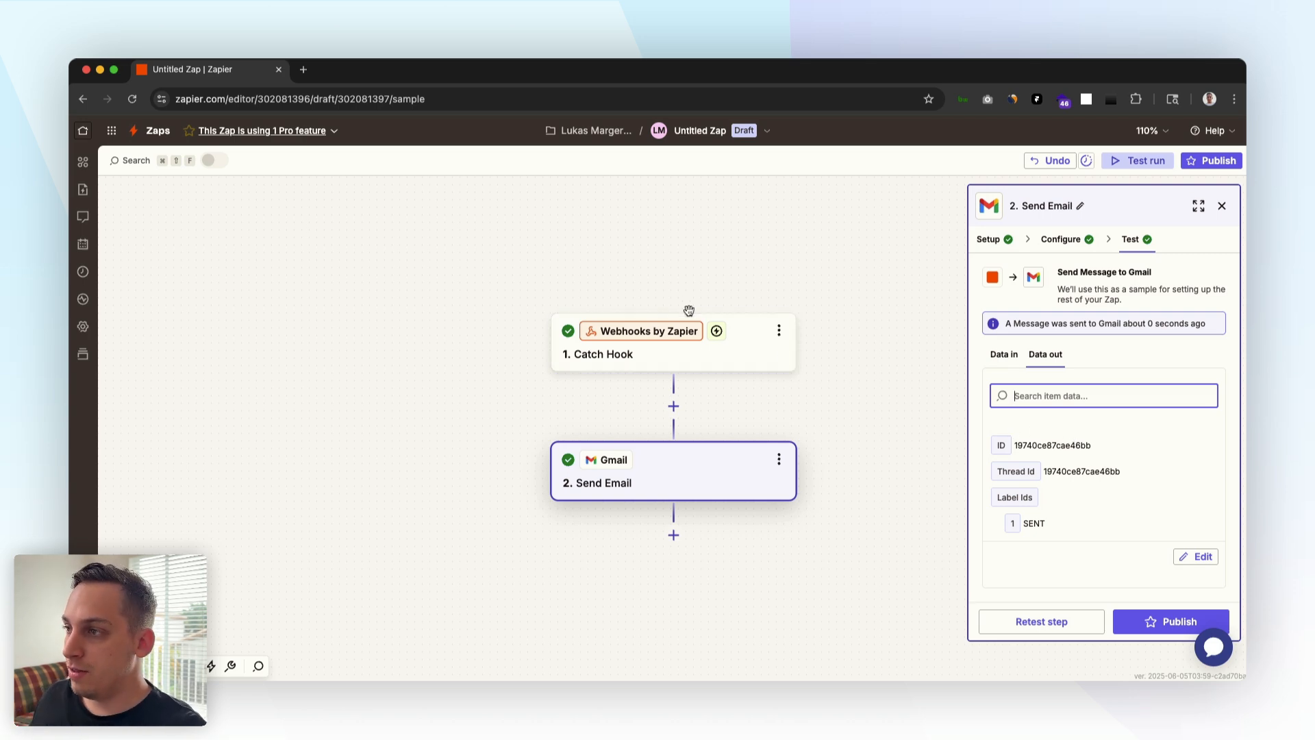
mouse_move(485, 378)
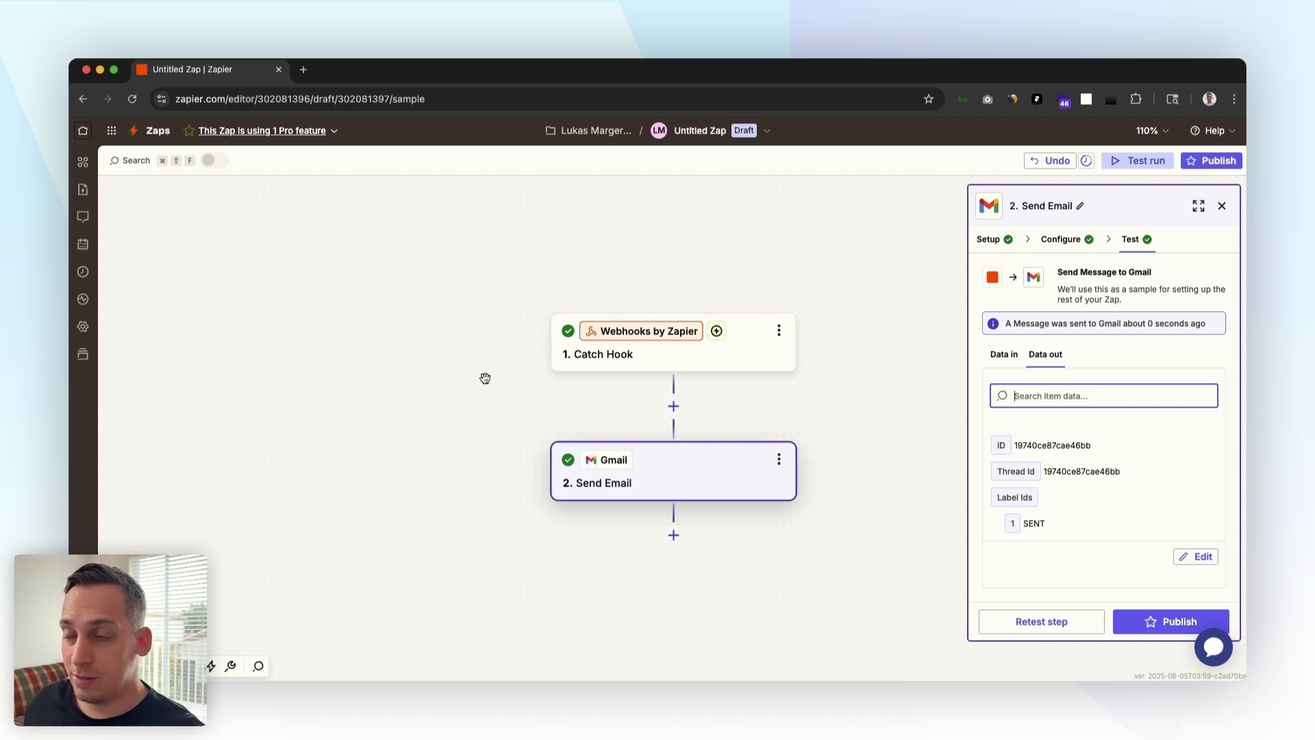
left_click(647, 354)
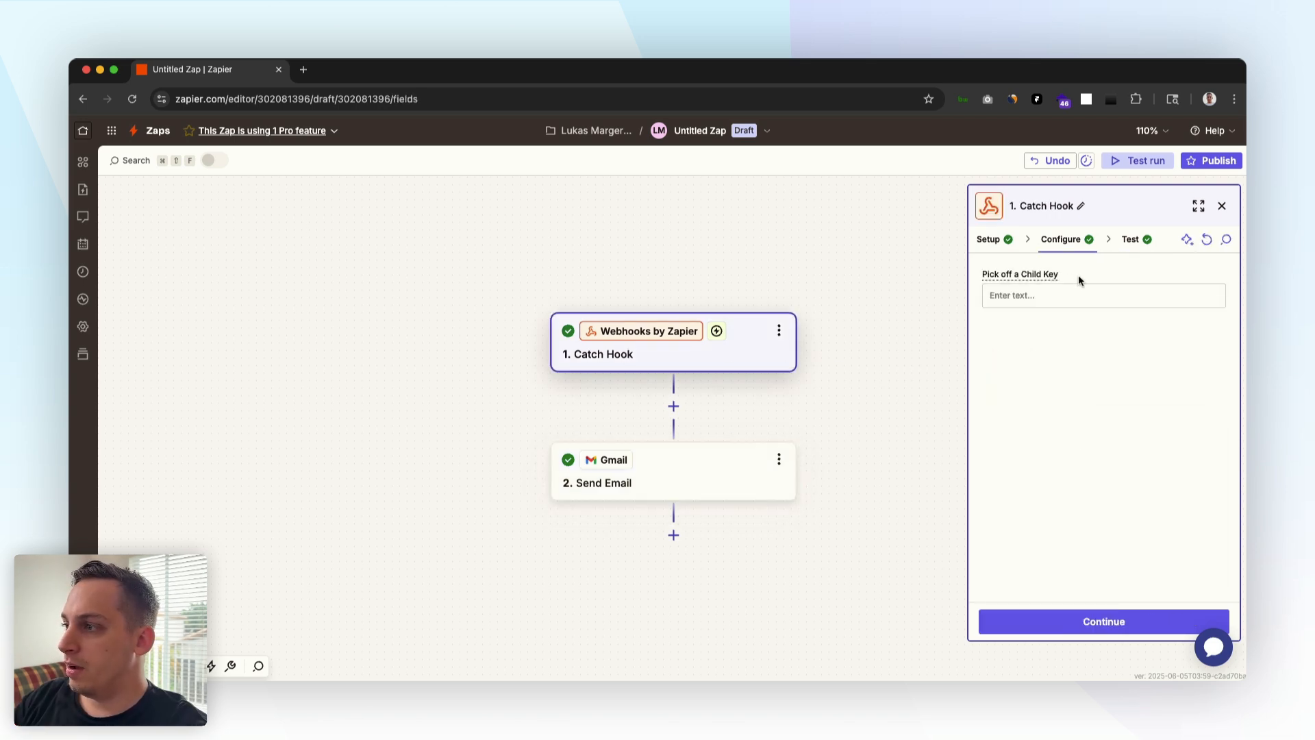
left_click(1103, 622)
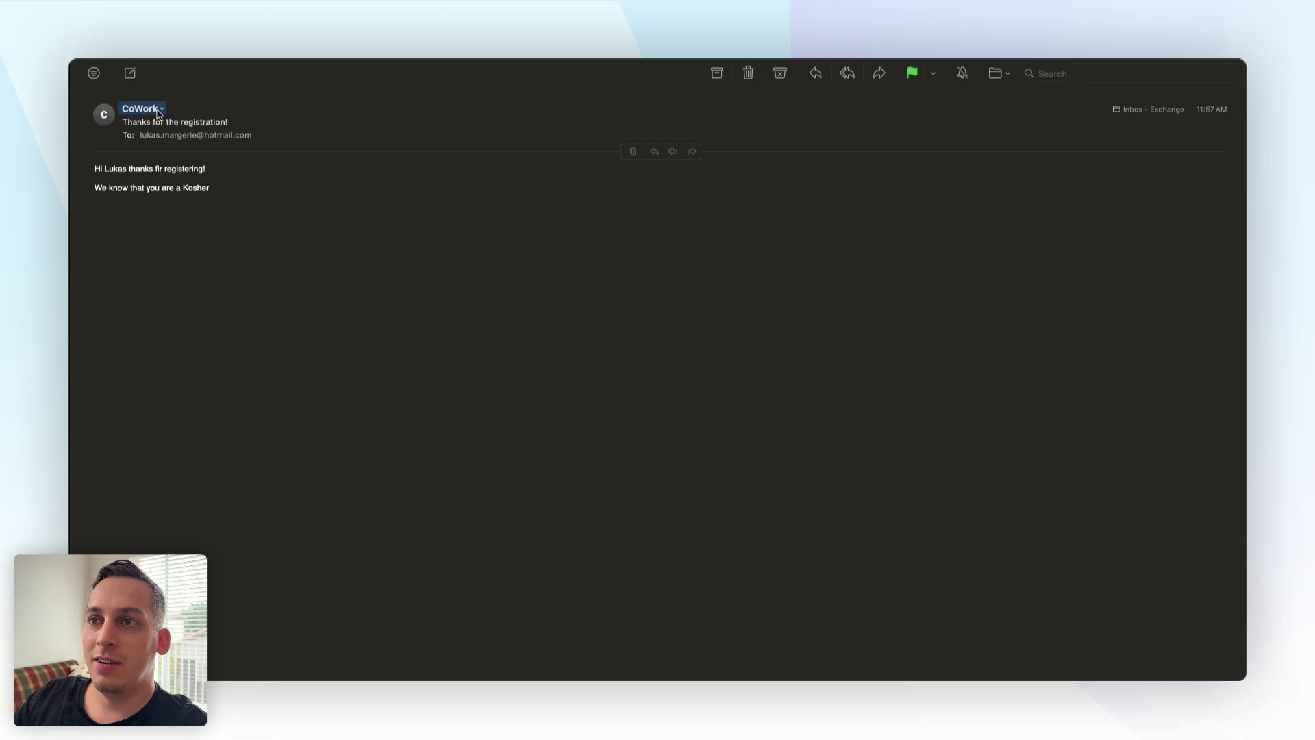
Step: Check the sender name on the received CoWork 'Thanks for the registration!' email
left_click(140, 108)
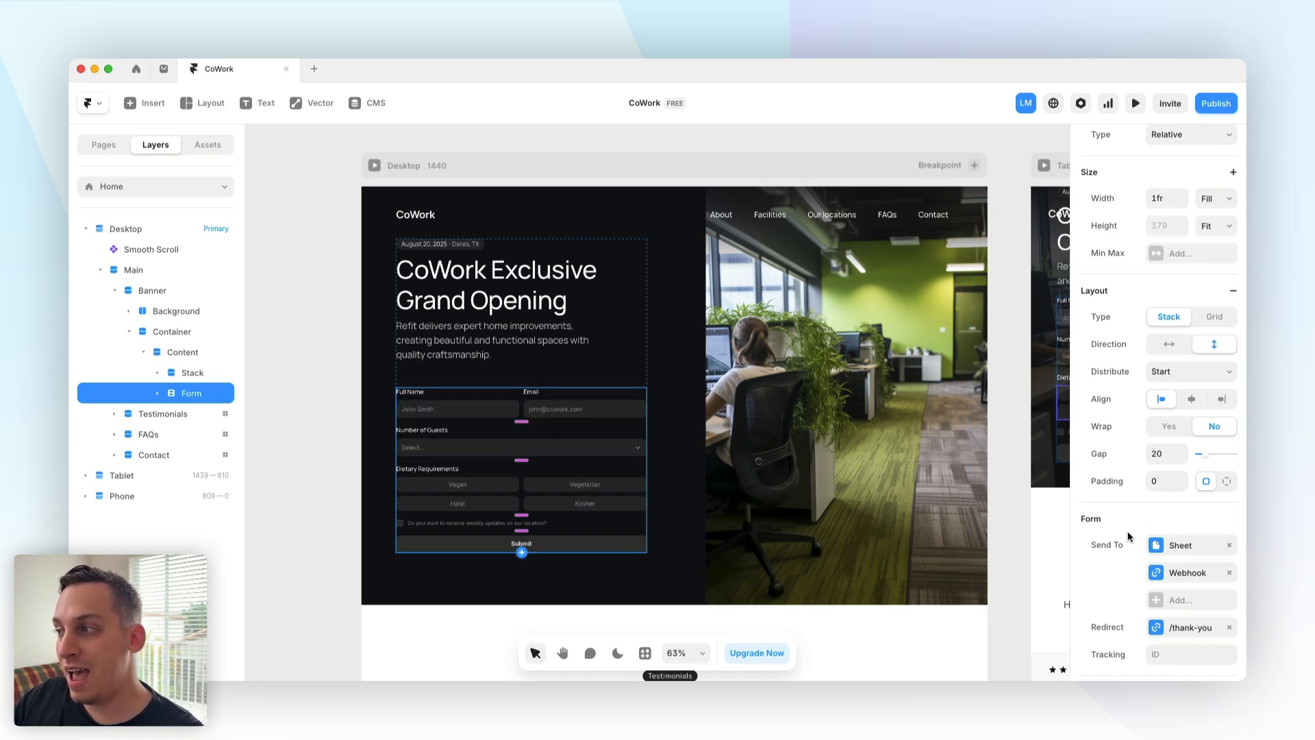
mouse_move(1165, 575)
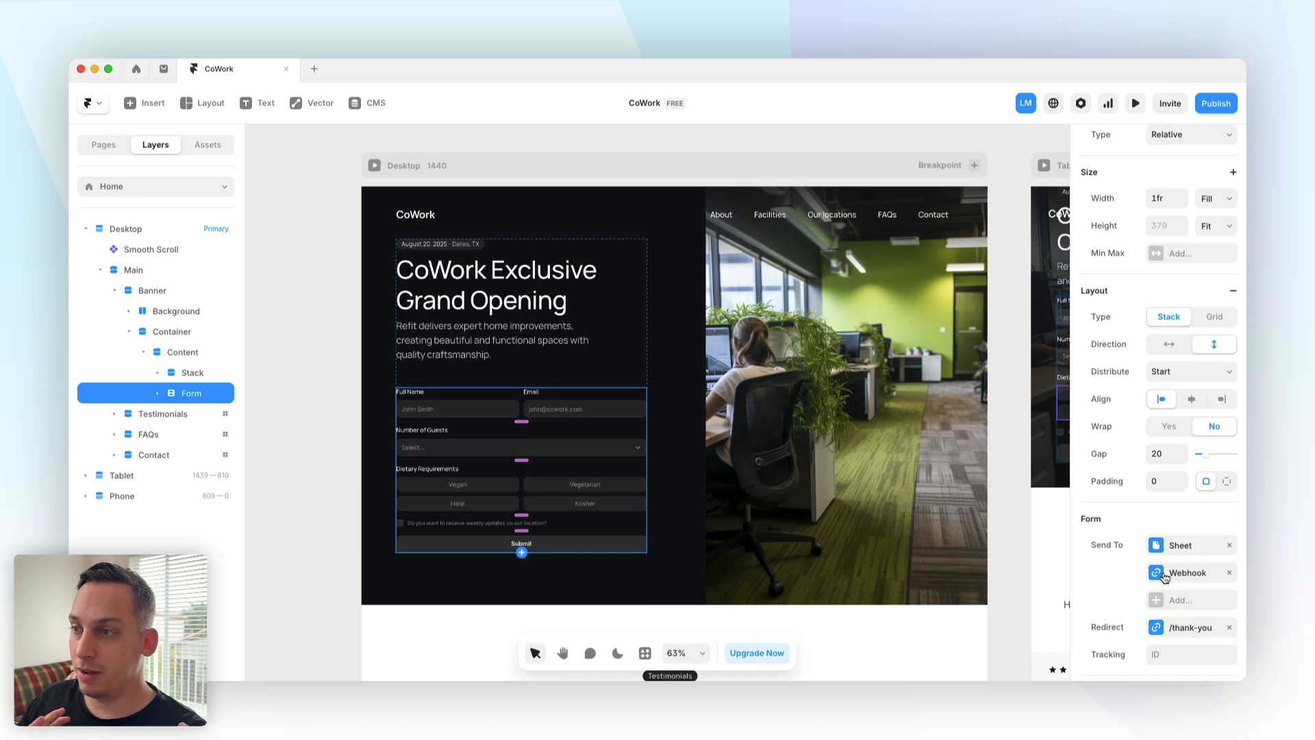
mouse_move(468, 219)
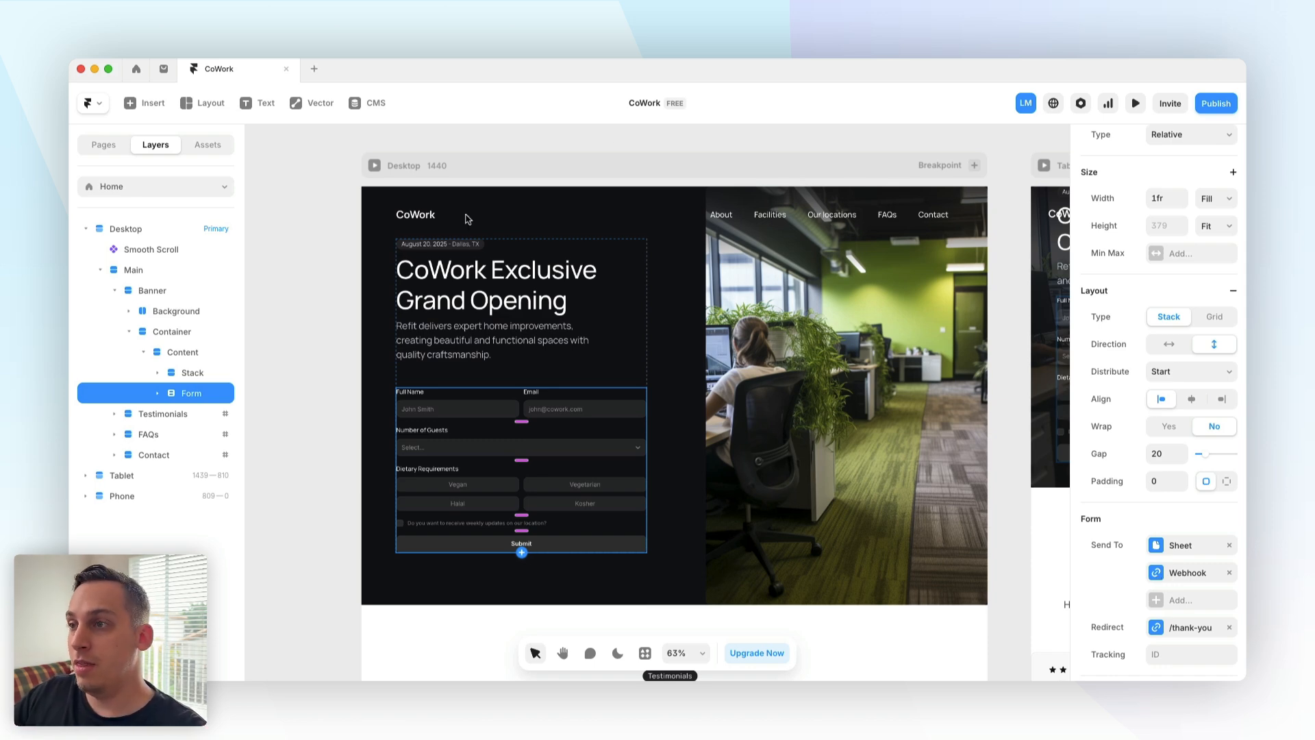
left_click(481, 285)
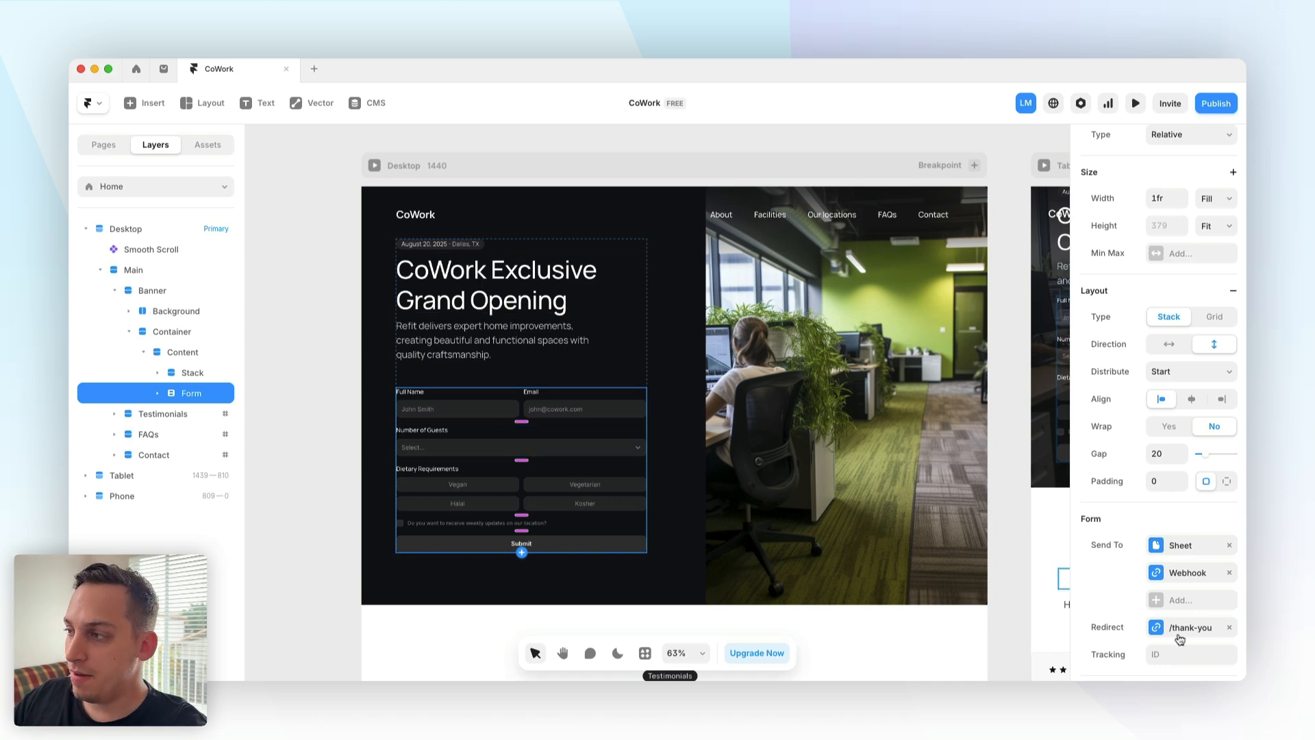
left_click(280, 312)
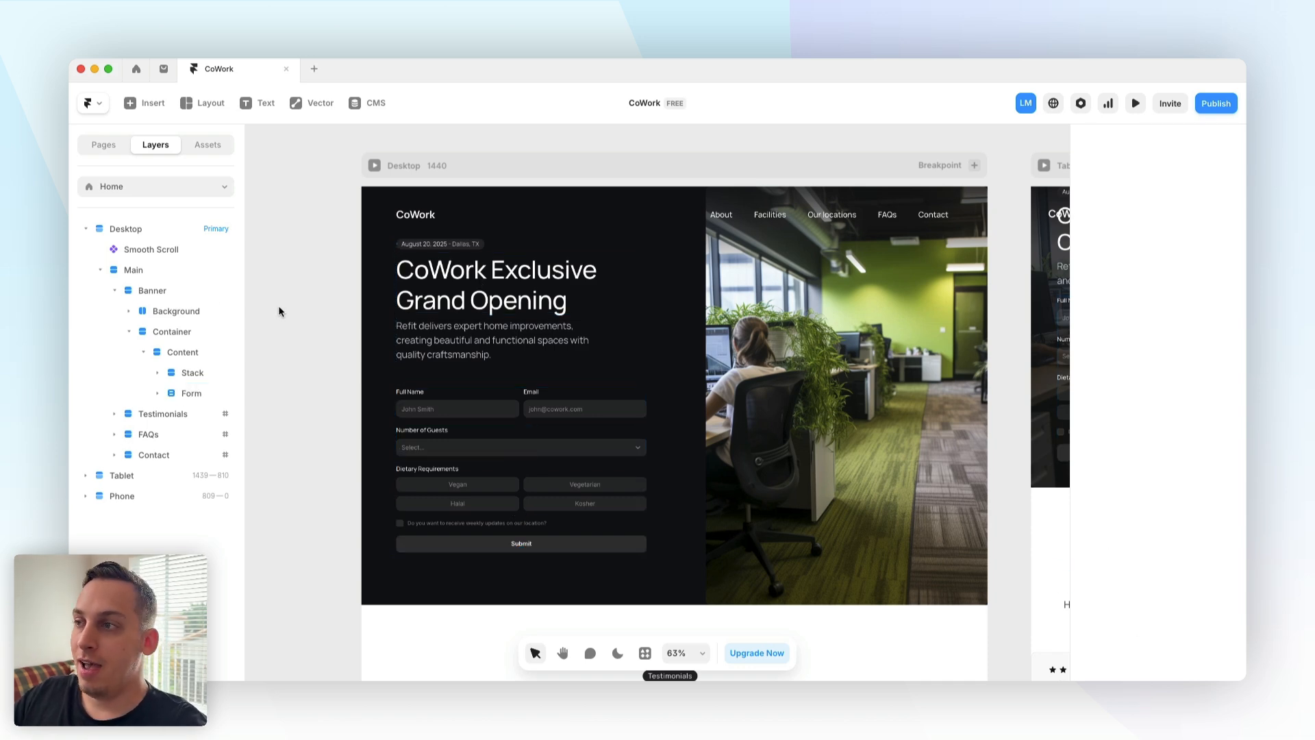